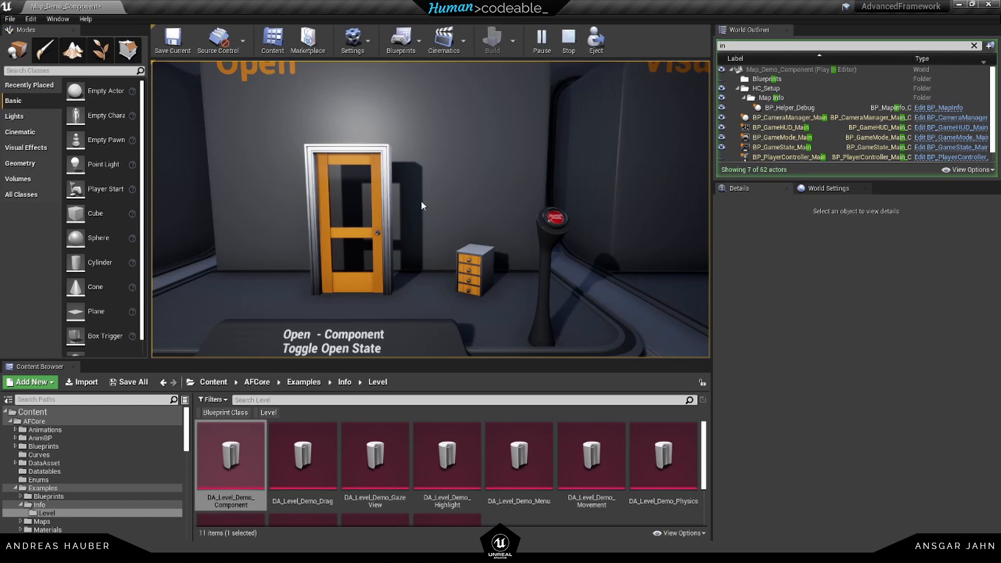
mouse_move(357, 225)
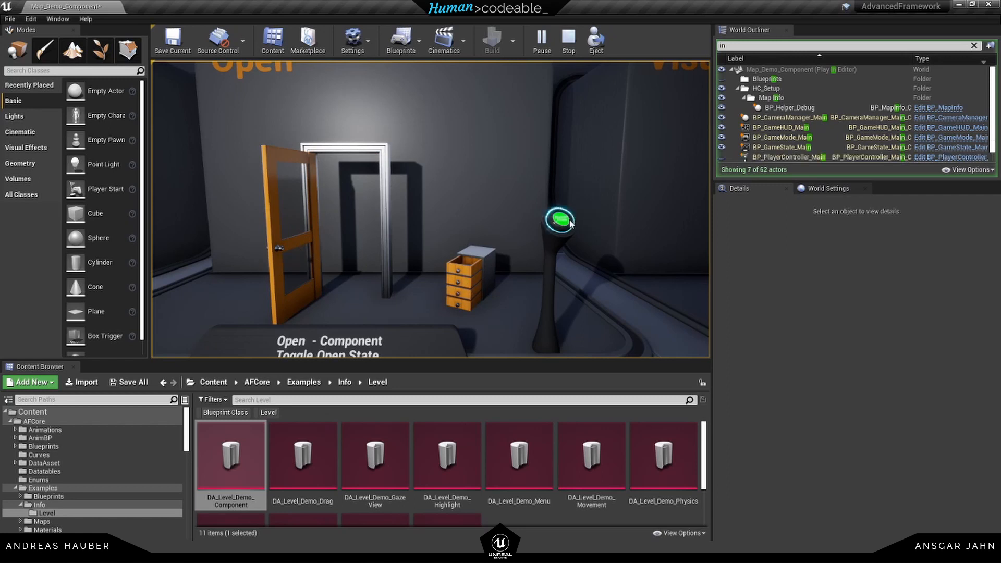
During play, press the pedestal button repeatedly to close, open, and close the door
left_click(560, 221)
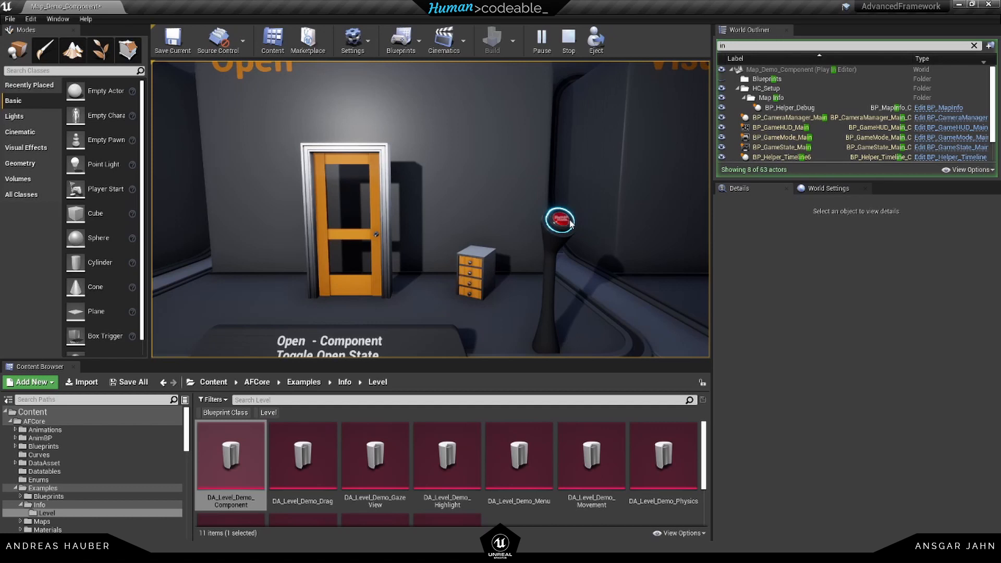
left_click(559, 220)
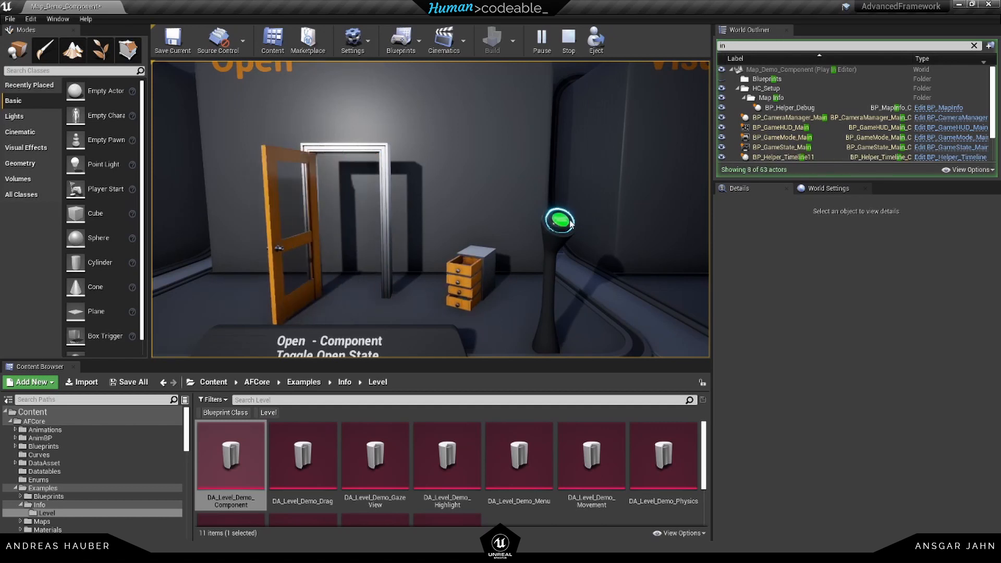
left_click(567, 41)
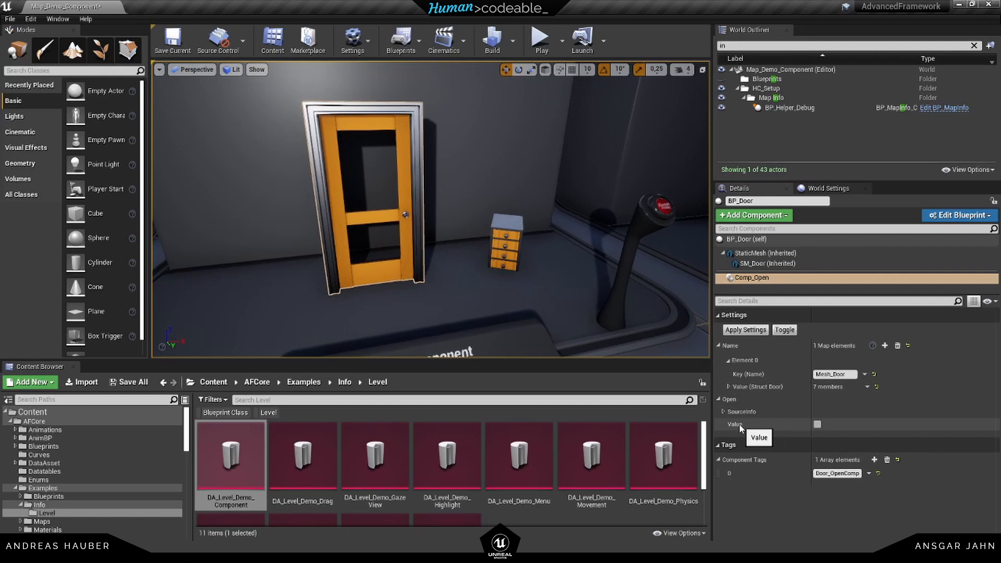
mouse_move(745, 429)
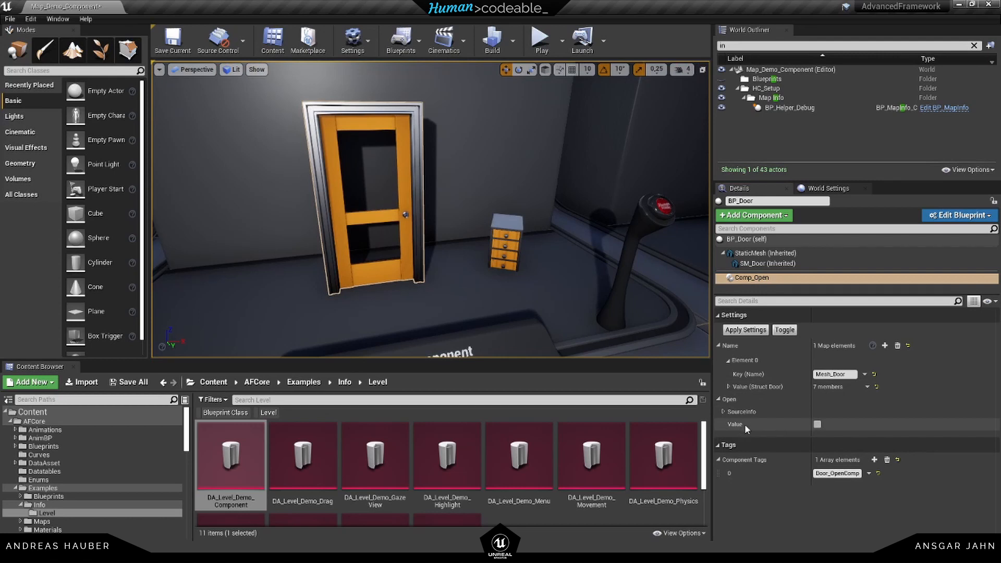
mouse_move(820, 429)
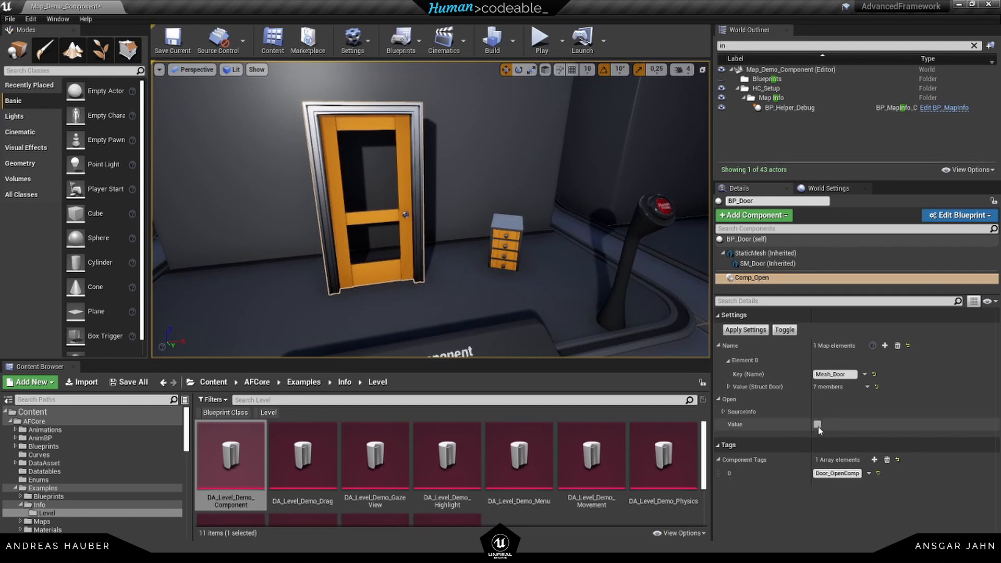
left_click(817, 423)
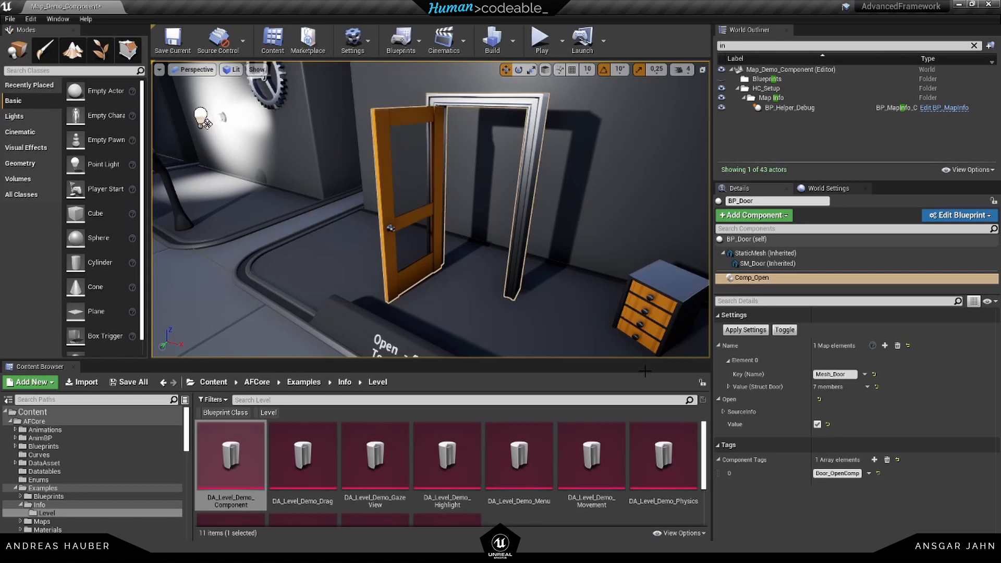
left_click(818, 424)
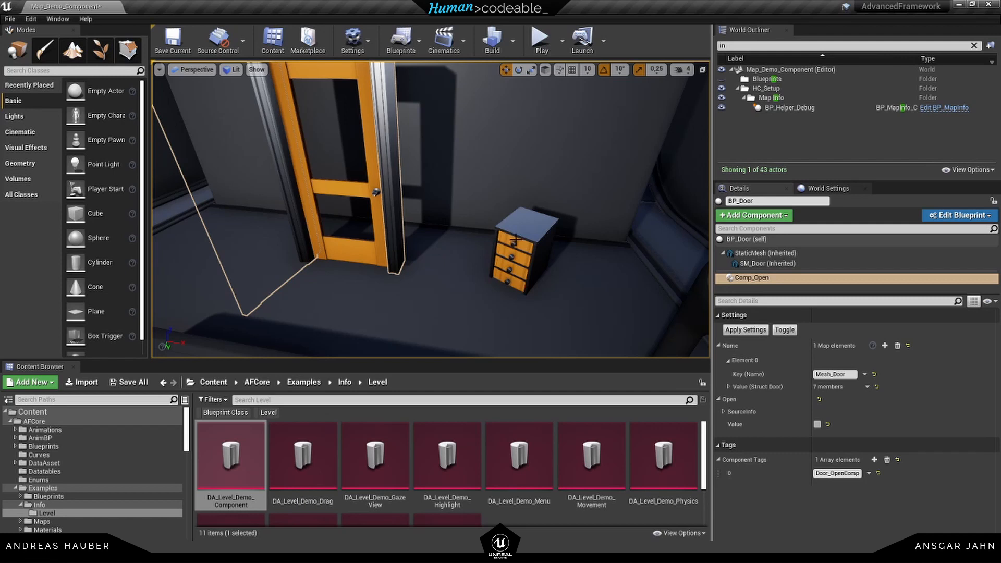
Inspect the cupboard's components, then check BP_Door's Comp_Open and SM_Door's Mesh_Door tag
left_click(524, 249)
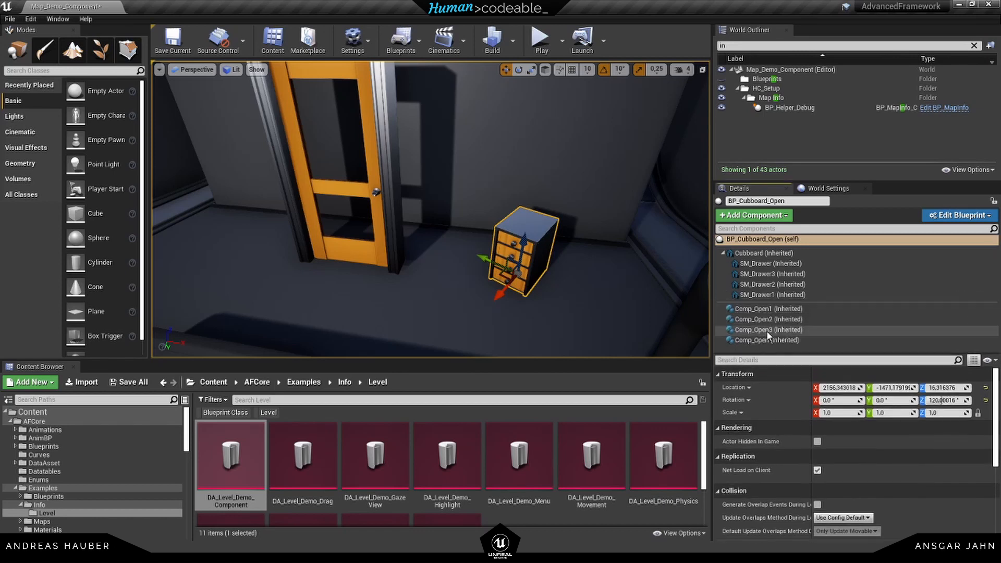
mouse_move(826, 319)
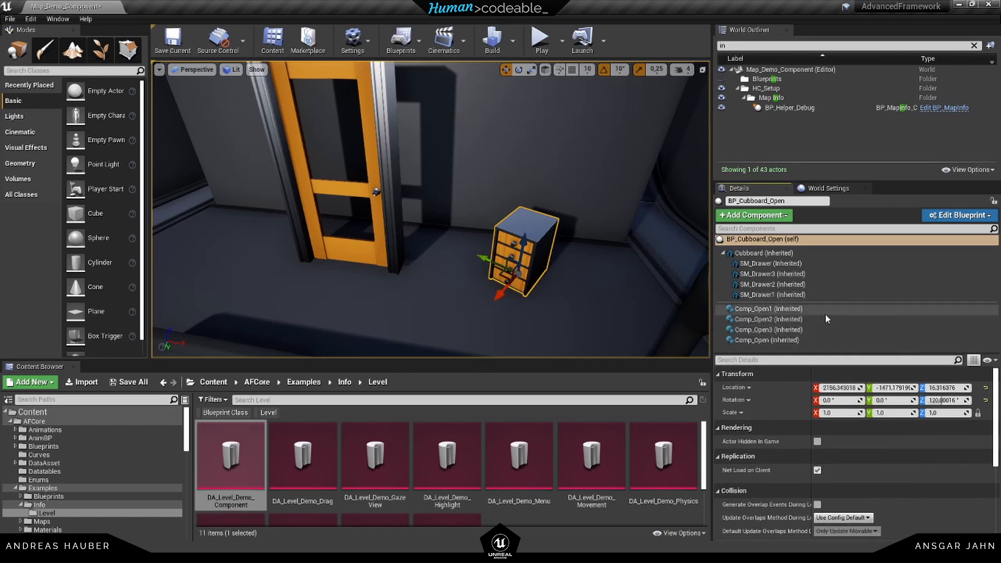
mouse_move(769, 262)
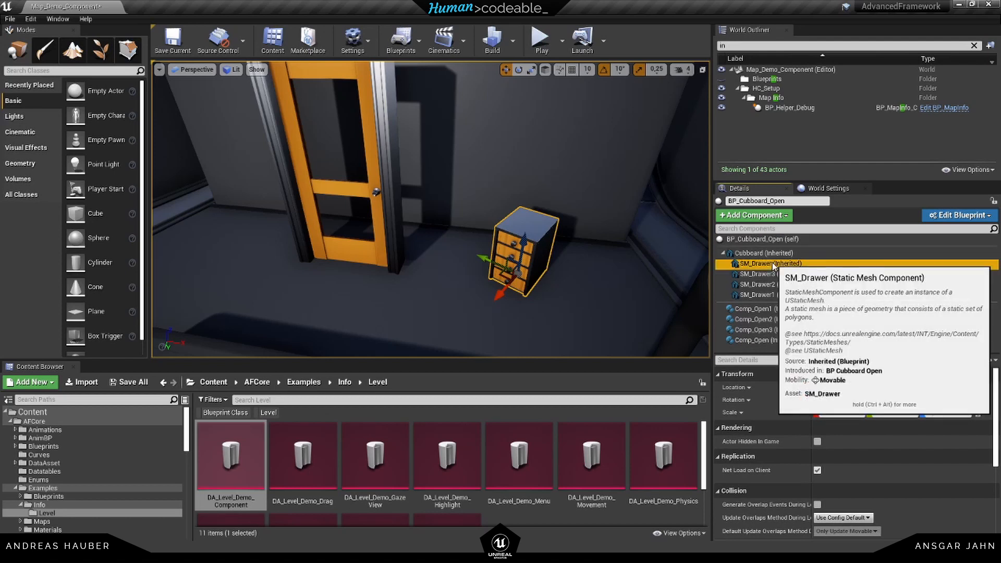
left_click(760, 309)
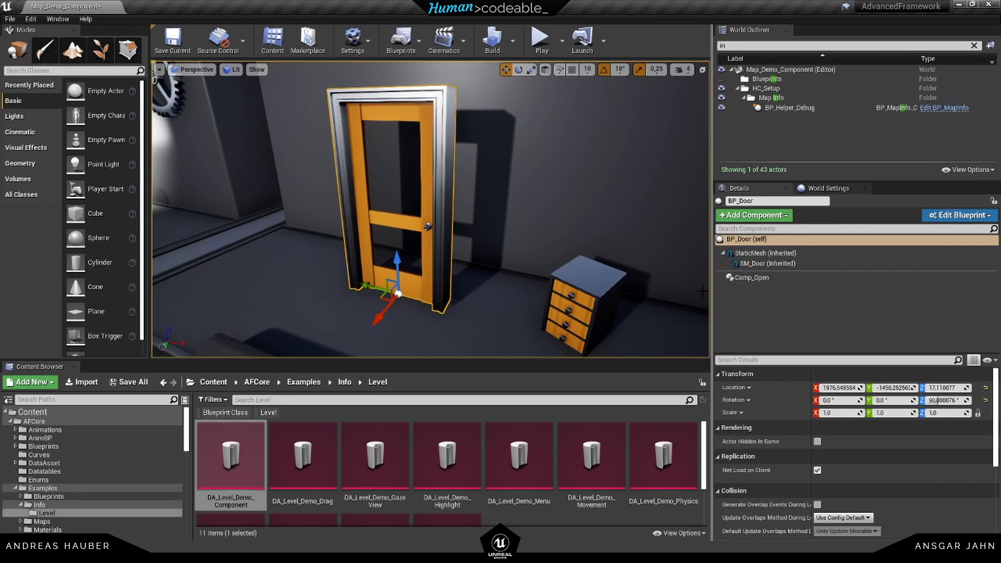
left_click(751, 278)
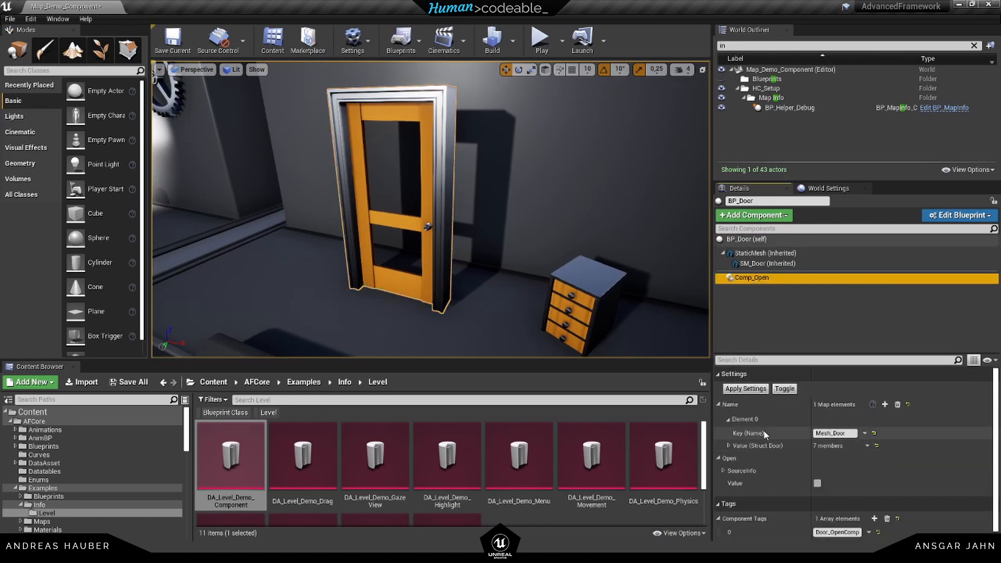
mouse_move(753, 433)
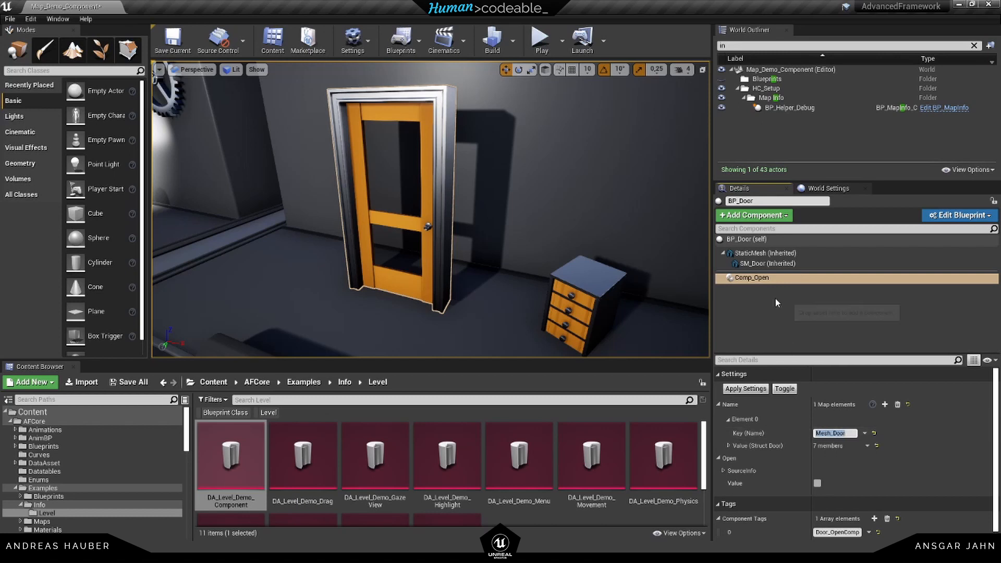
left_click(764, 264)
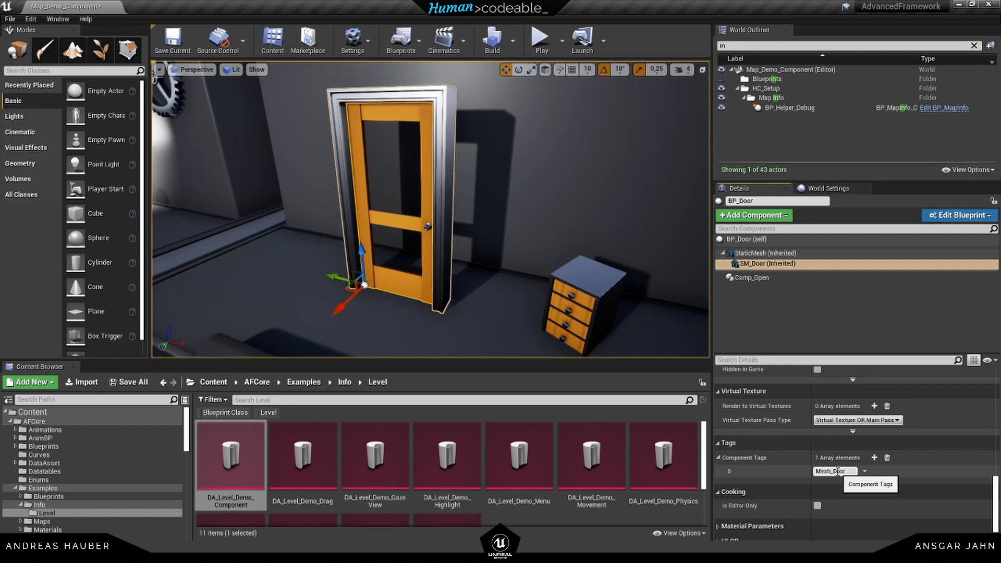
mouse_move(775, 299)
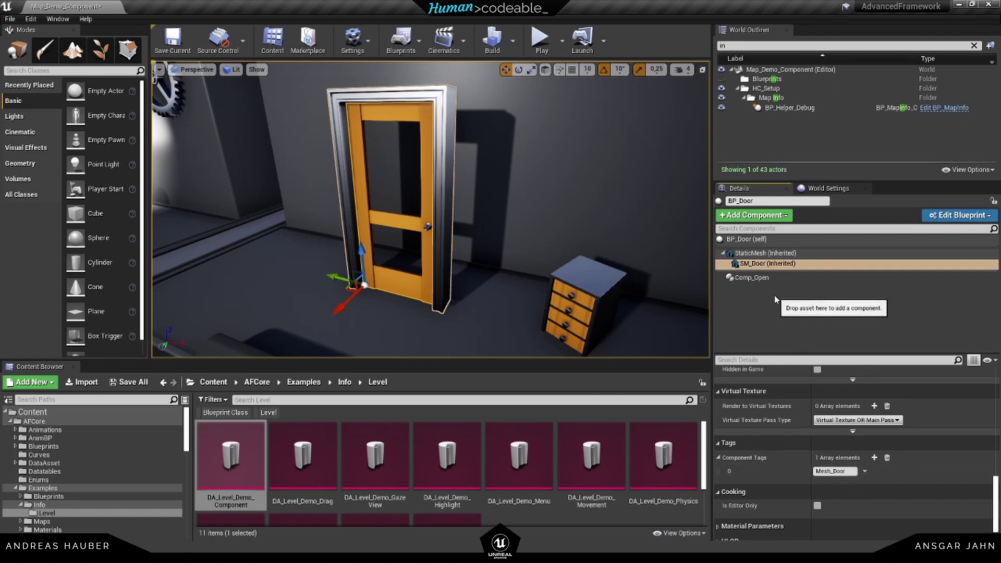
mouse_move(759, 284)
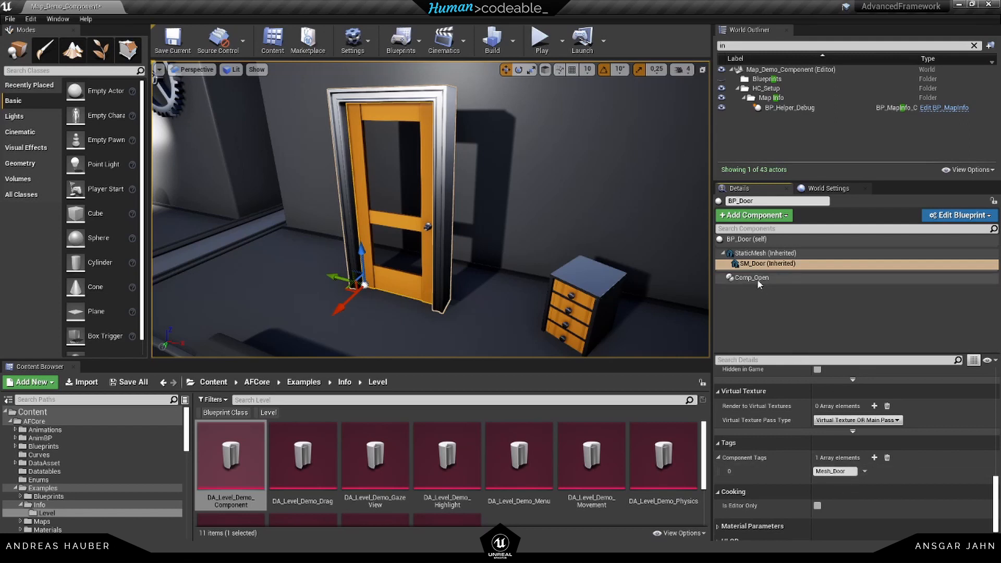
Expand Comp_Open's Value and Range (0–100) and review the Linear/Angular/Scale transform types
left_click(749, 277)
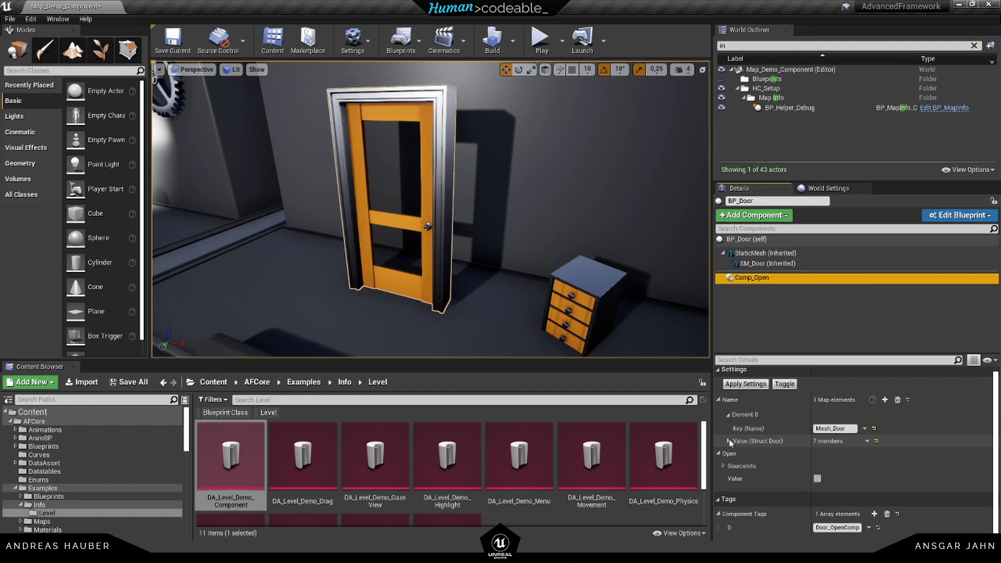
left_click(723, 441)
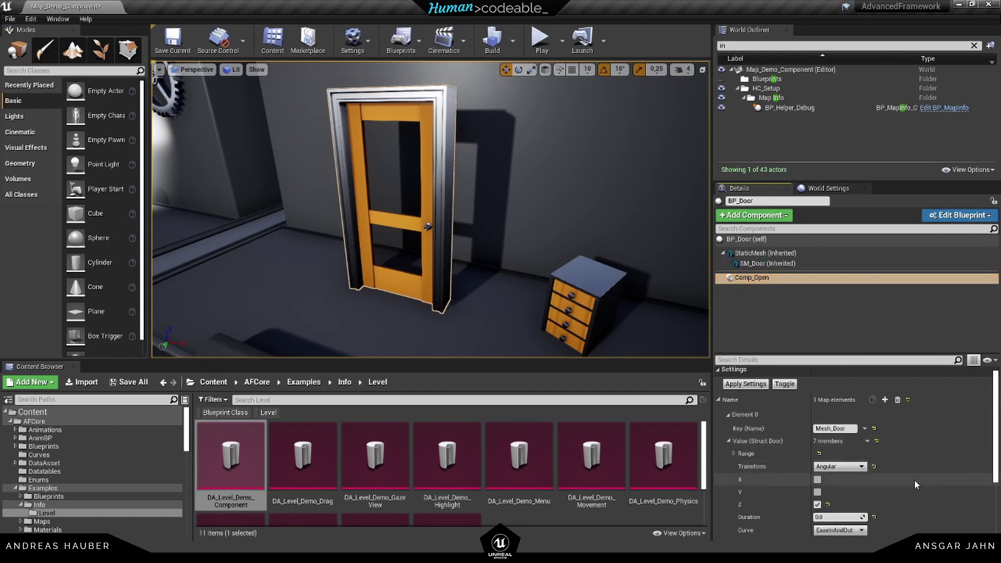
left_click(739, 453)
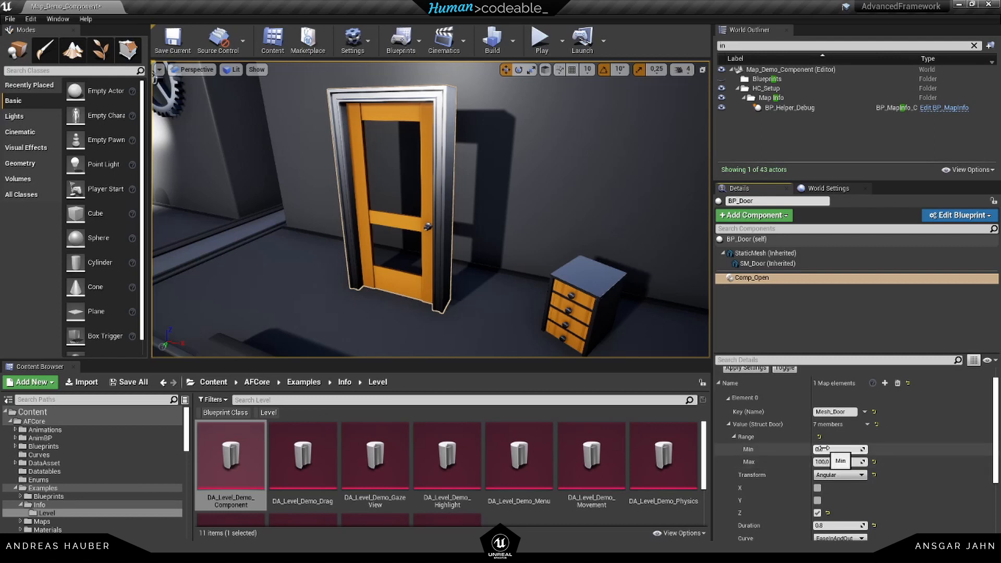
mouse_move(840, 462)
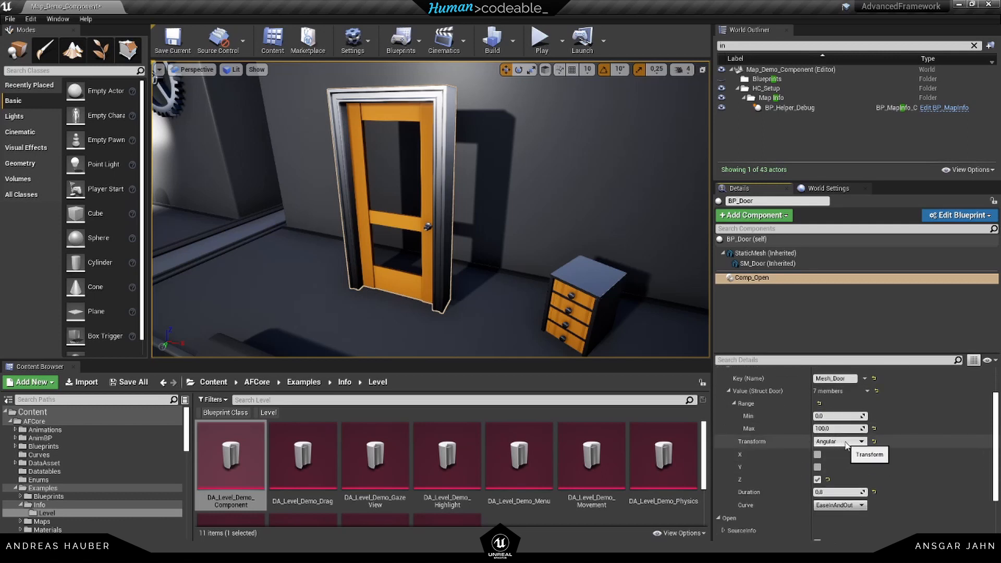
left_click(861, 441)
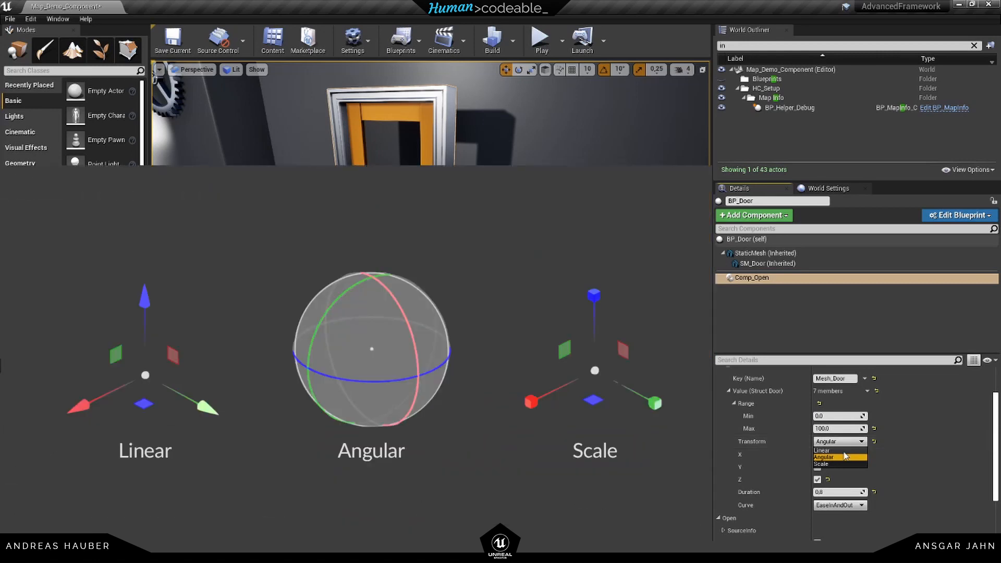
mouse_move(833, 469)
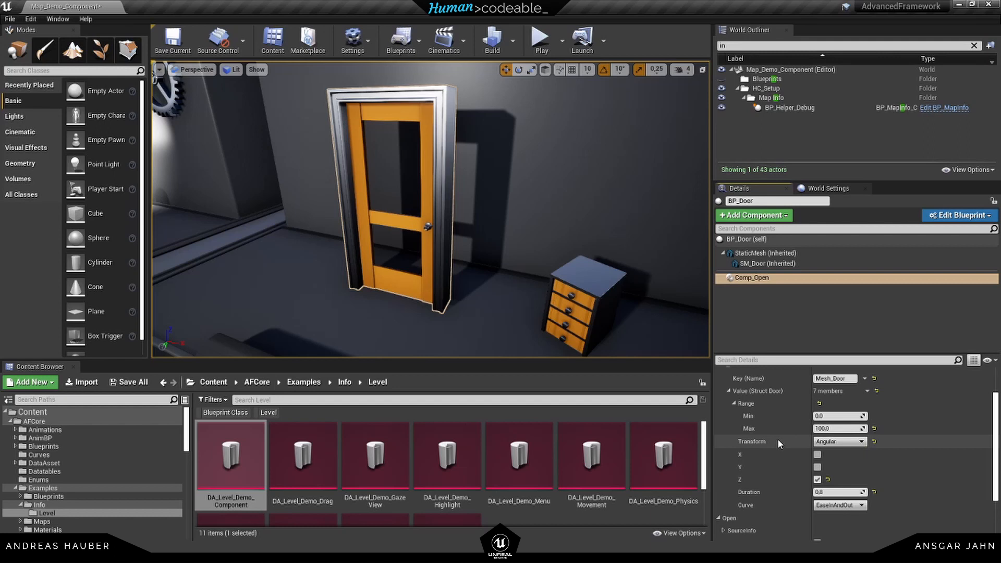
mouse_move(849, 482)
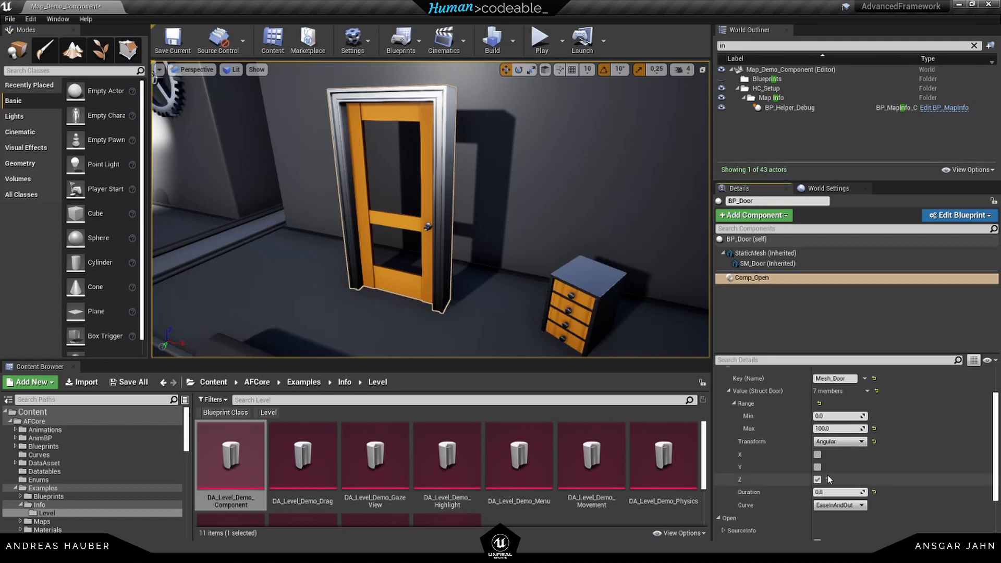
left_click(817, 455)
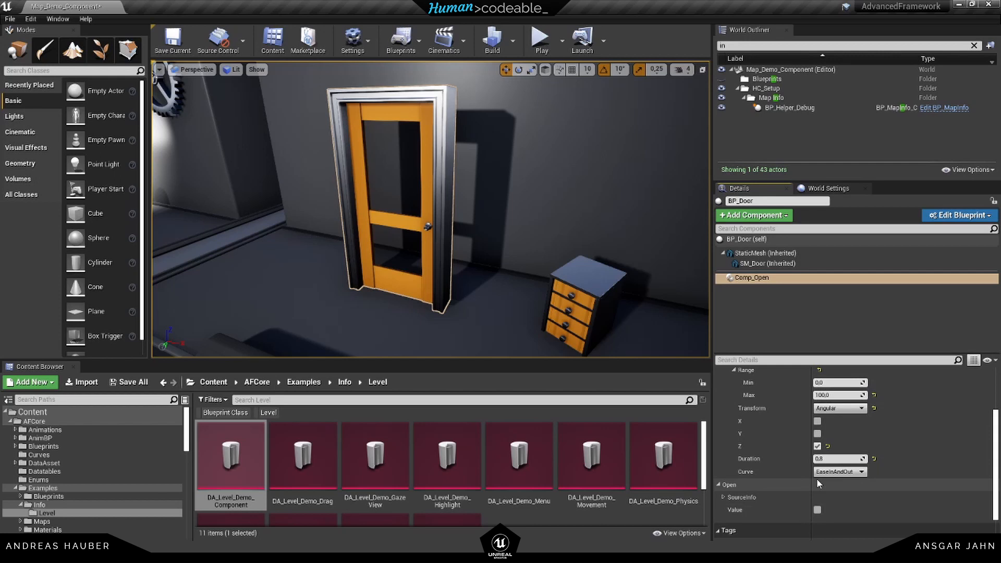
mouse_move(745, 474)
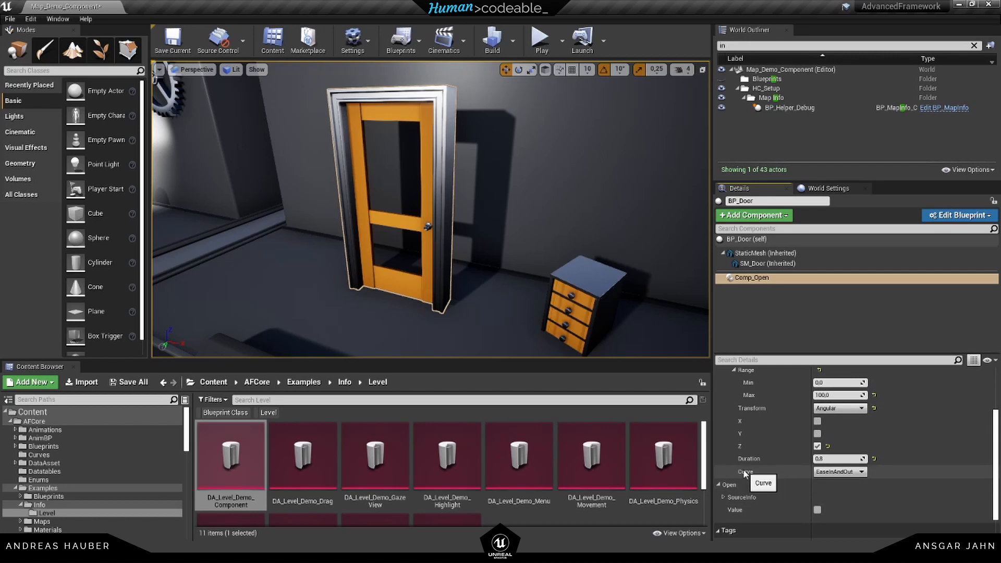
mouse_move(762, 472)
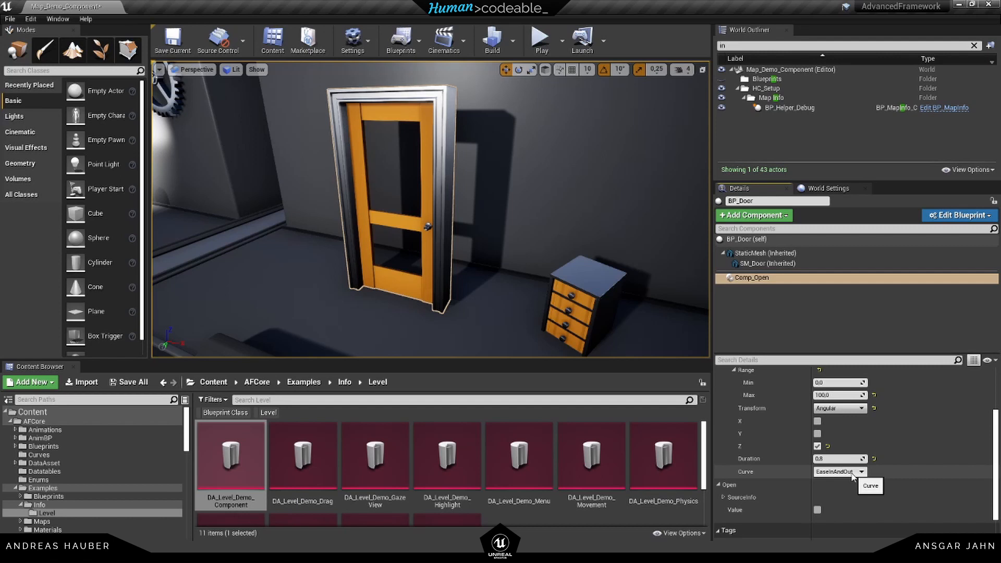
Apply BP_Door's Comp_Open settings to preview the door swung open
scroll("down", 3)
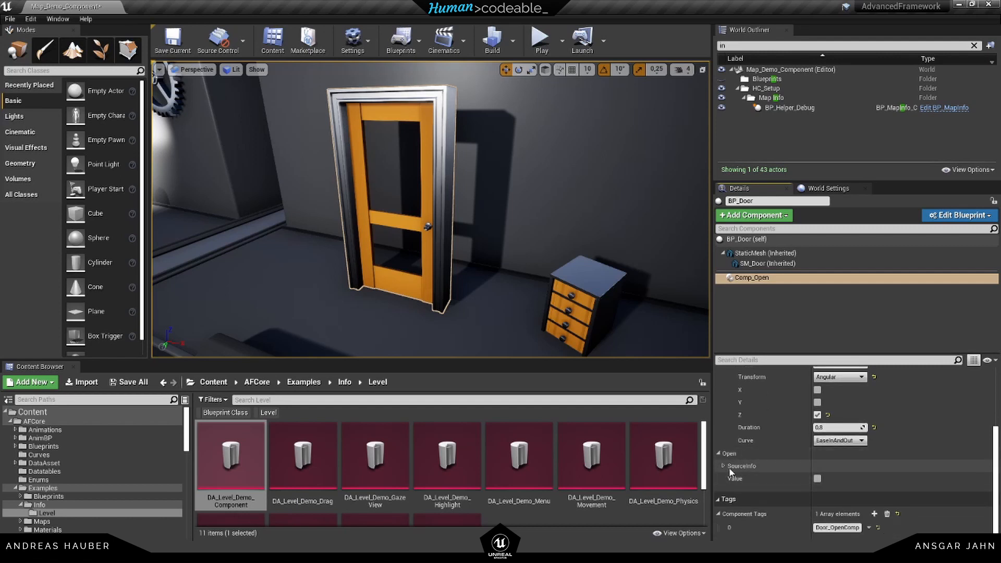
mouse_move(725, 471)
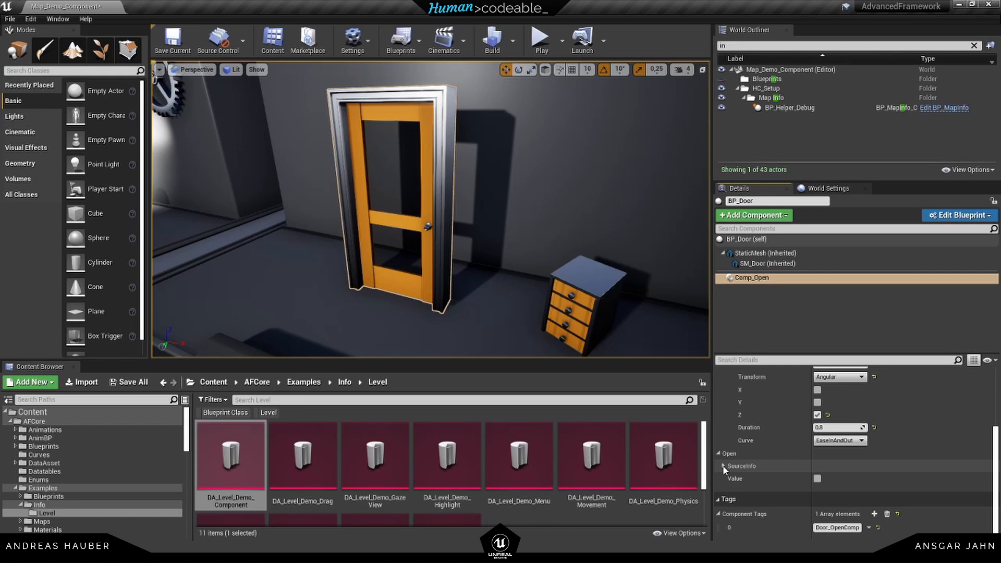
left_click(722, 466)
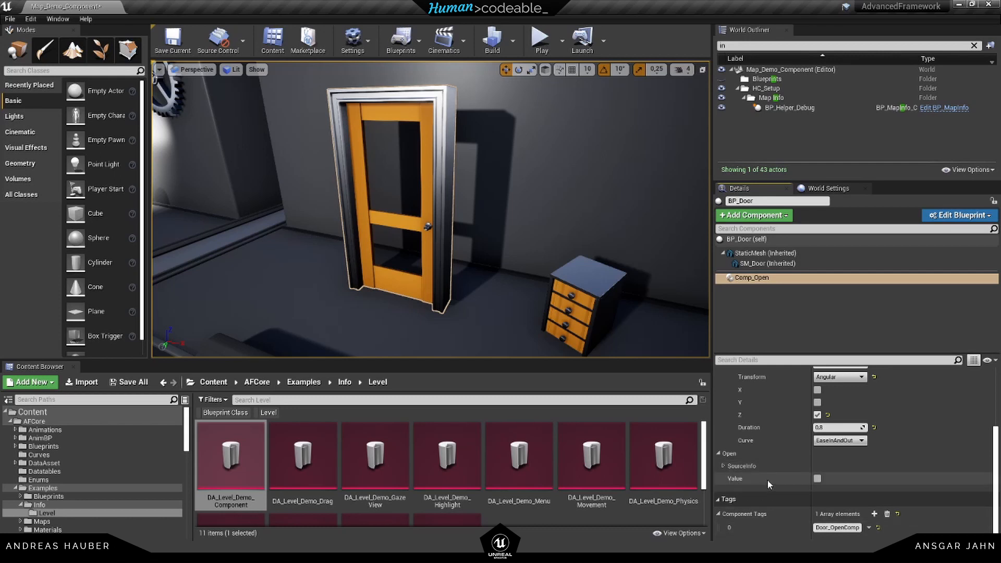
left_click(817, 478)
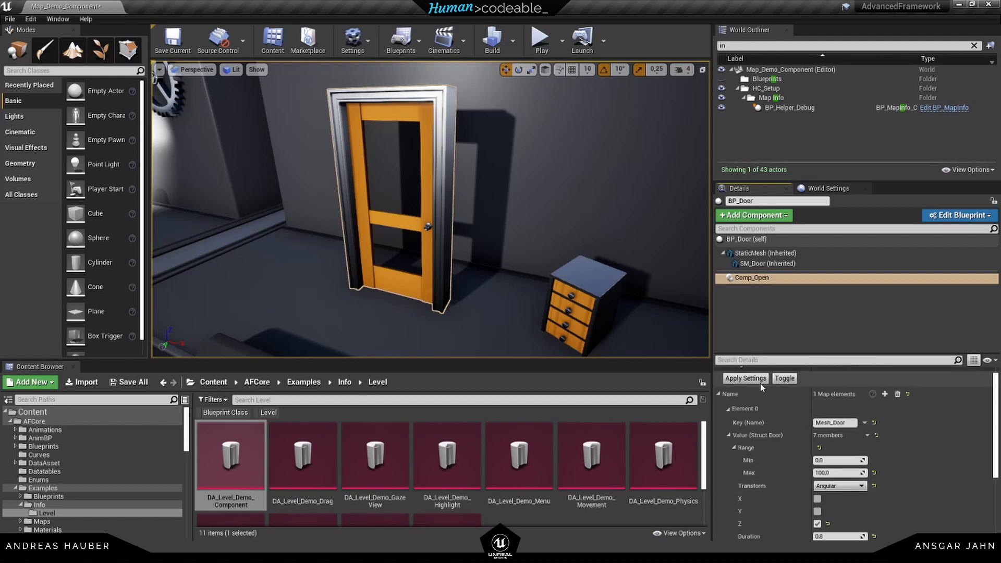
left_click(745, 378)
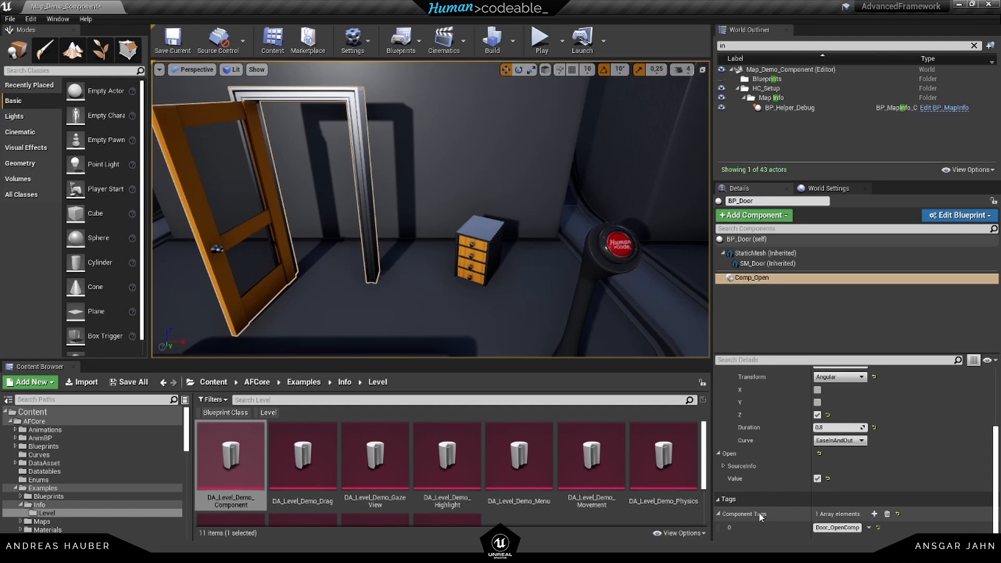
mouse_move(742, 512)
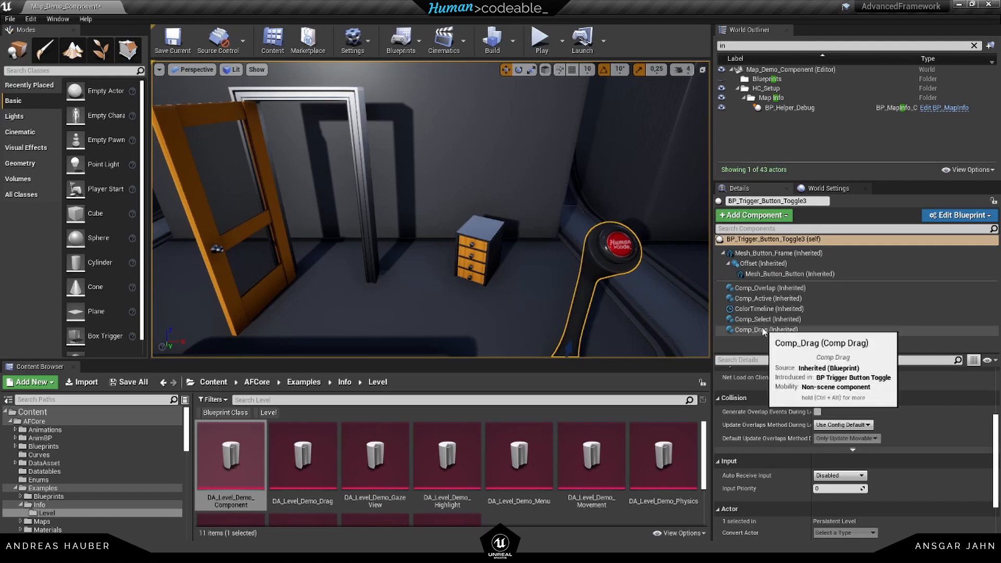
Show the toggle button's Comp_Drag settings with the Door_OpenComp tag and BP_Door target
left_click(768, 330)
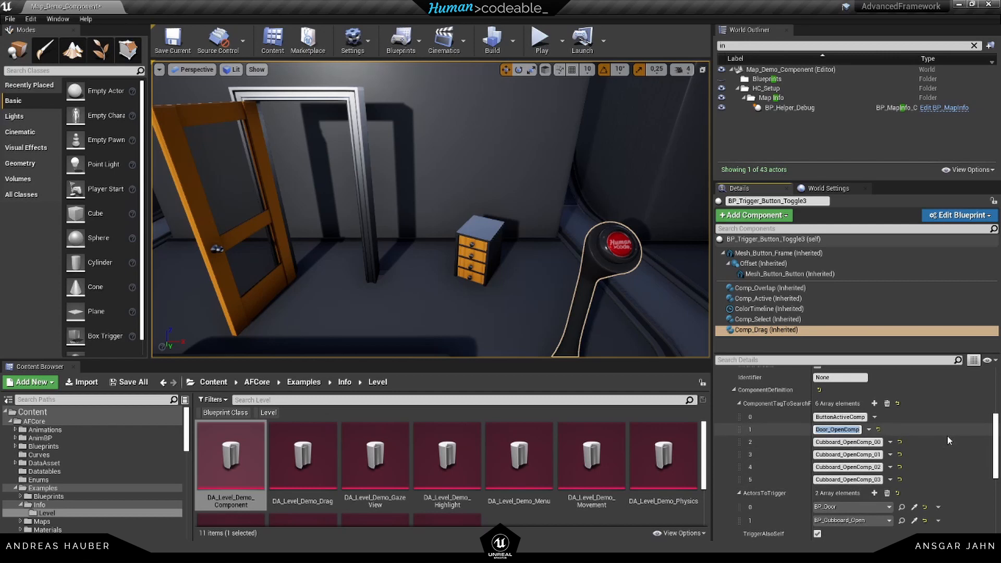
mouse_move(796, 508)
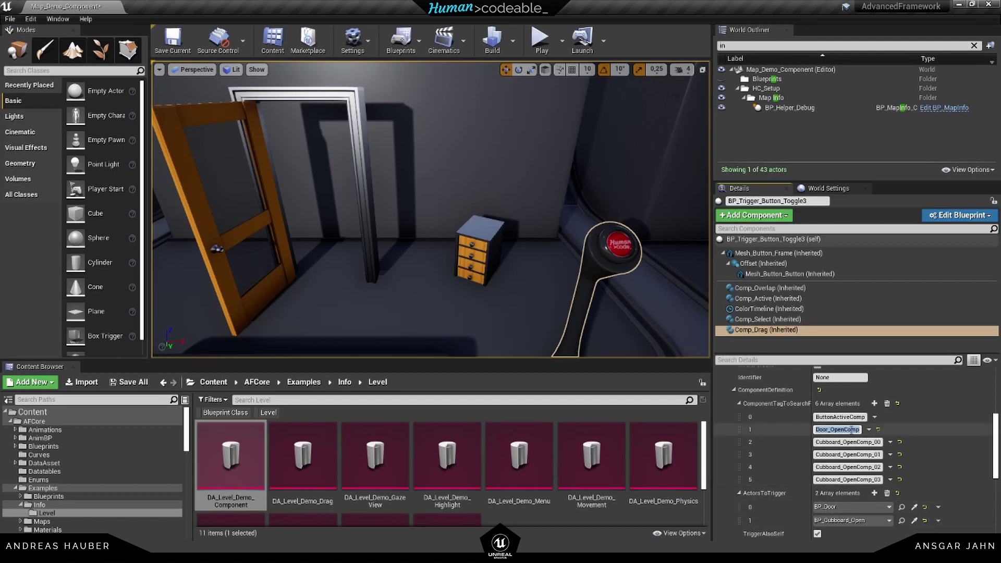
mouse_move(836, 429)
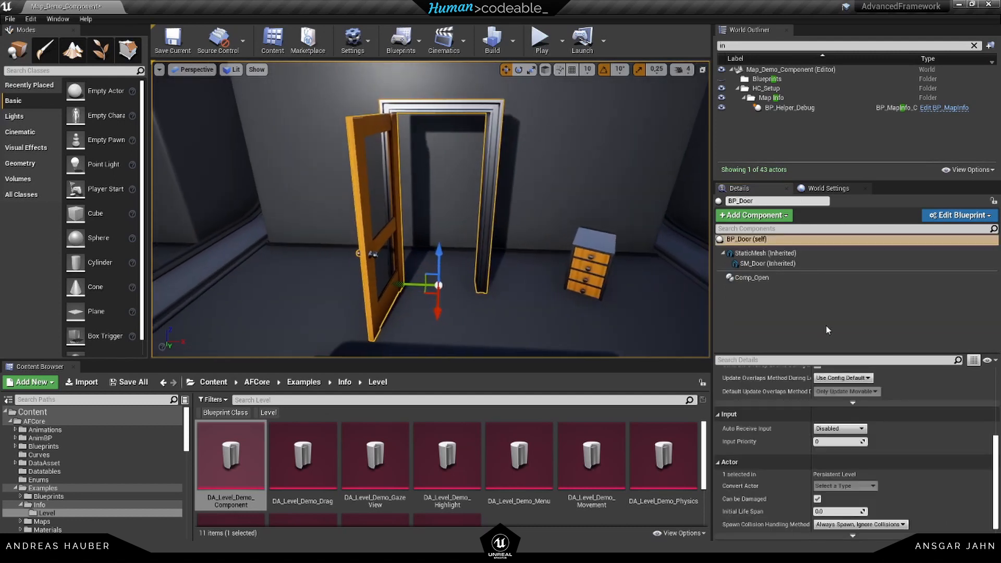
View BP_Door's Comp_Open, then browse to the Samples blueprints folder and clear selection
left_click(751, 277)
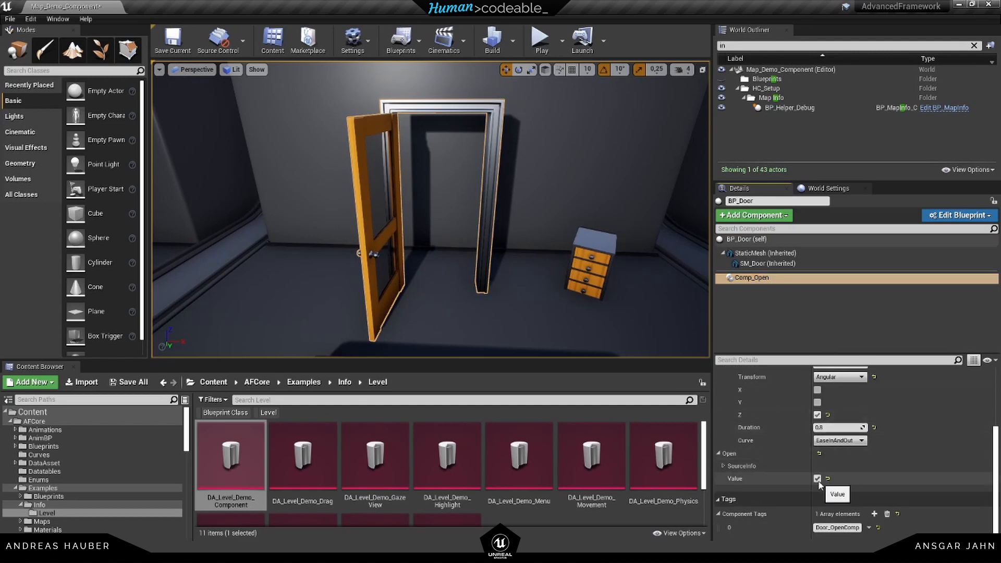
mouse_move(472, 363)
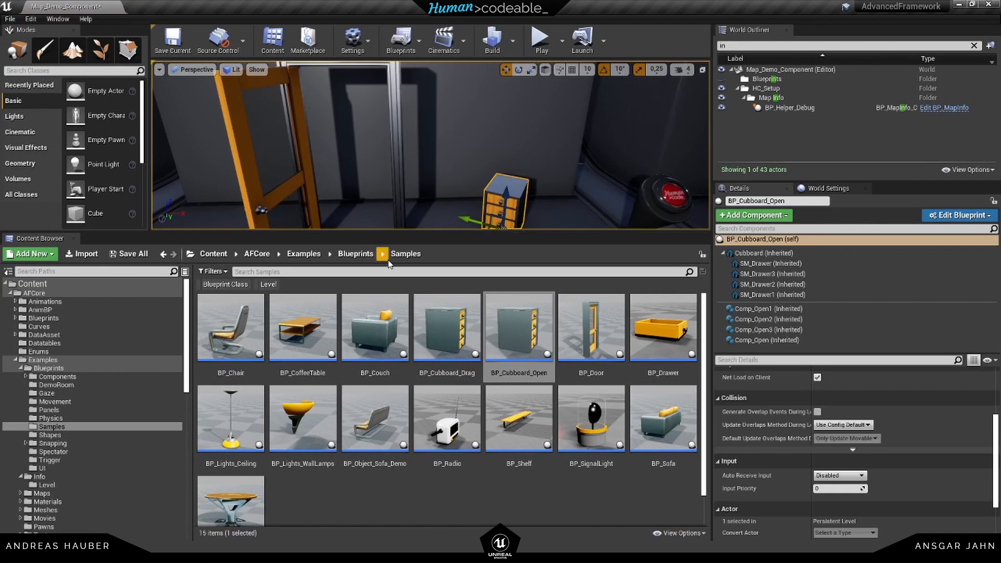
left_click(334, 483)
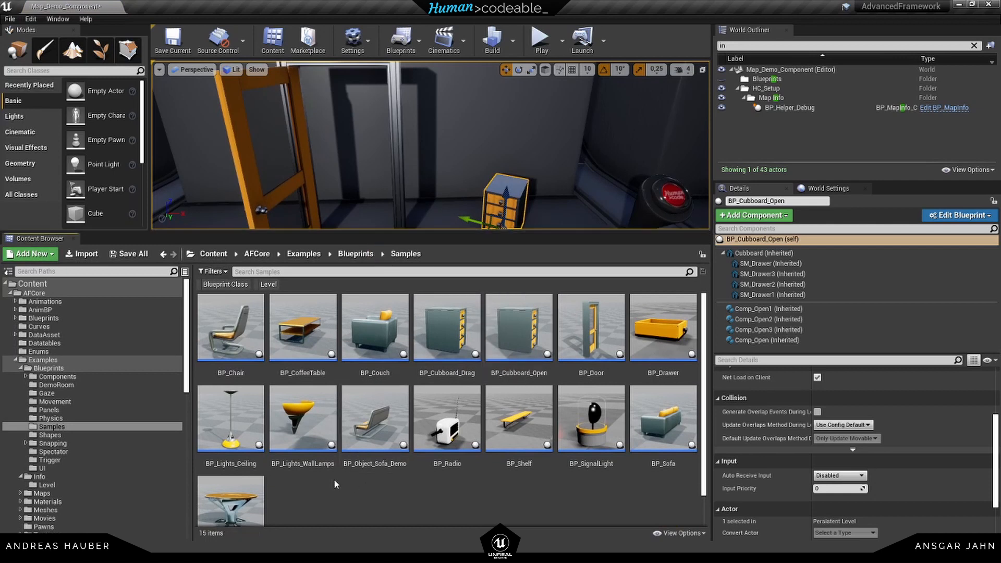
mouse_move(339, 495)
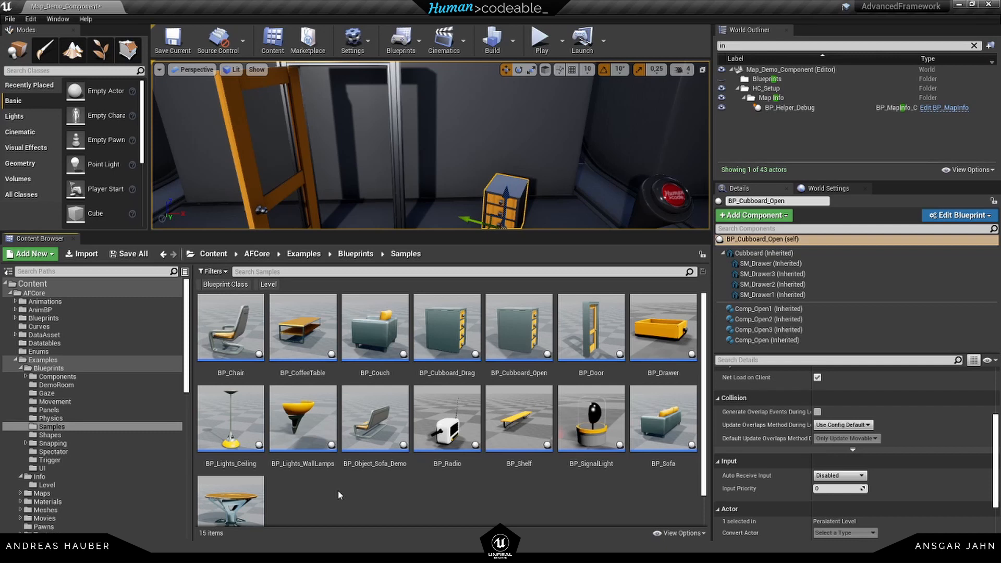
mouse_move(323, 492)
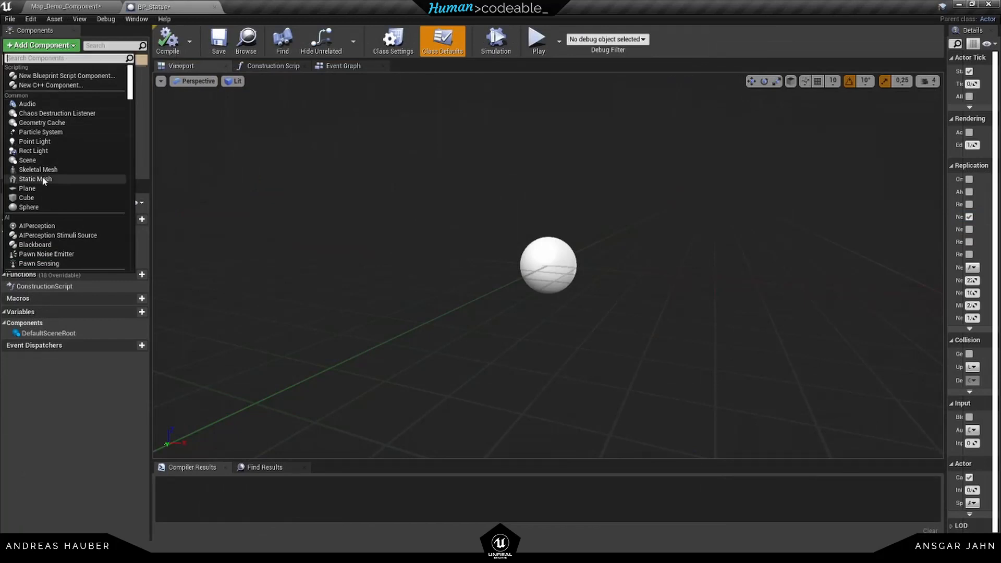
Give BP_Statue an SM_Statue static mesh, compile it, and select it atop the cabinet
left_click(35, 180)
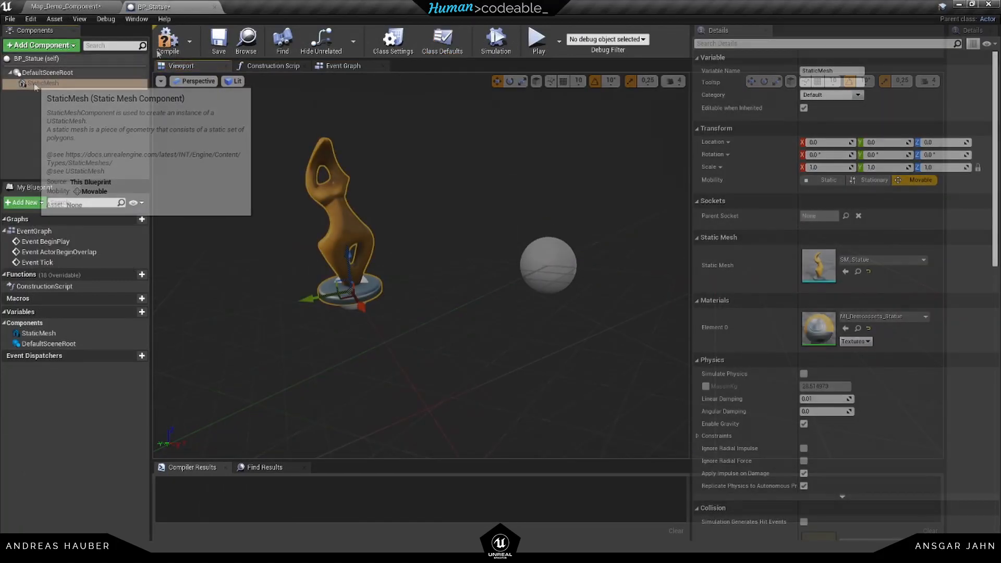
left_click(168, 39)
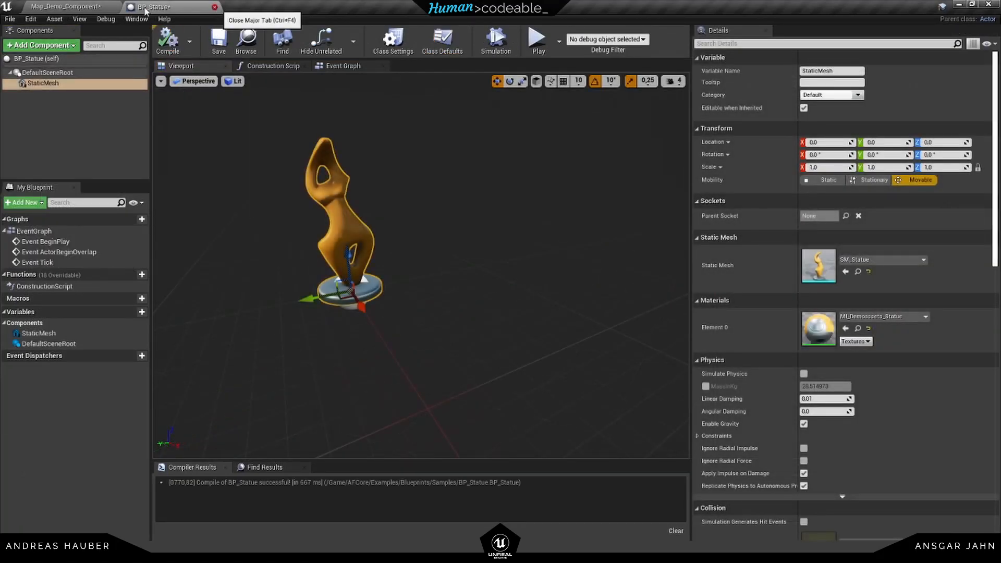
left_click(214, 7)
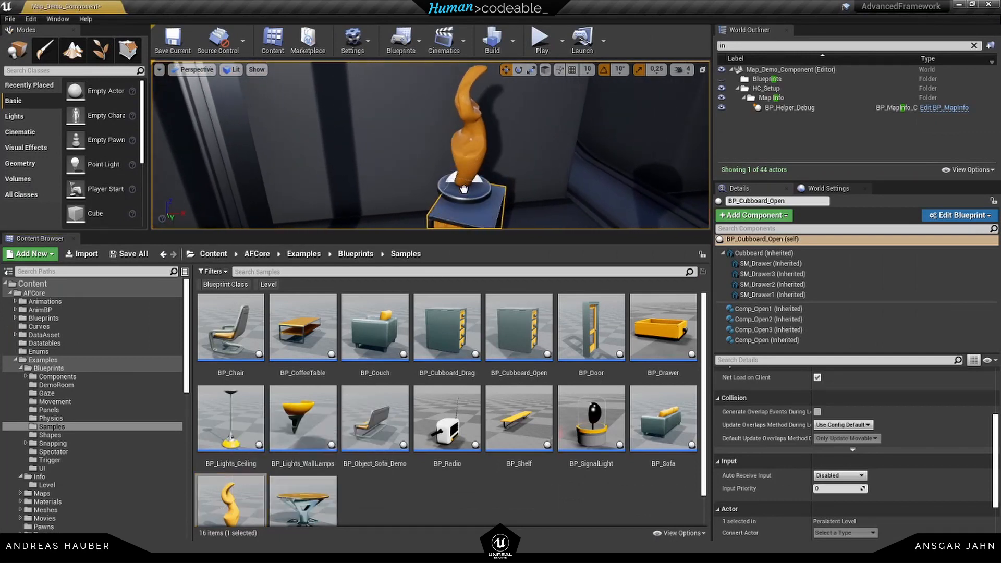
left_click(464, 188)
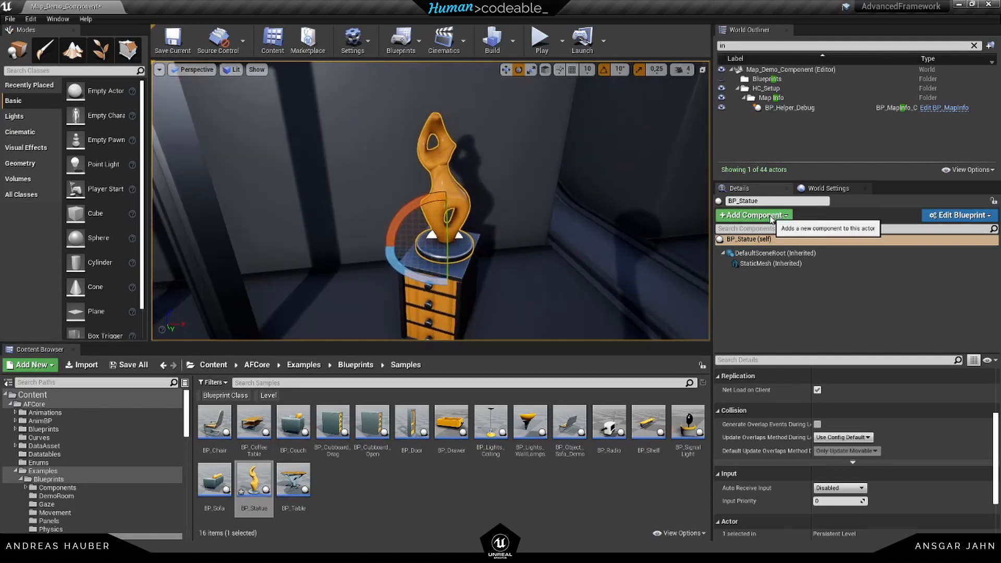
Add a Comp_Open component to the placed BP_Statue
type("open")
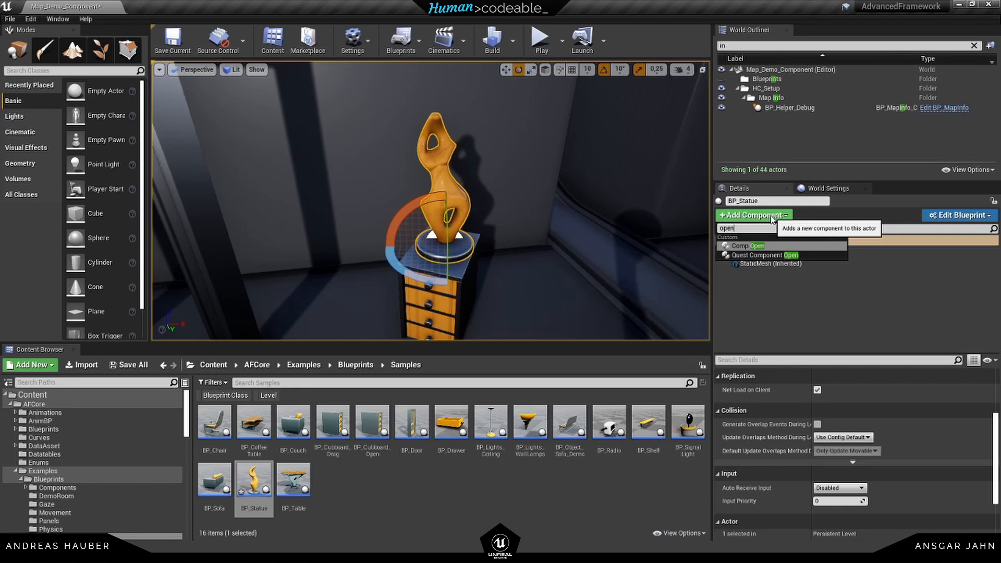
left_click(745, 245)
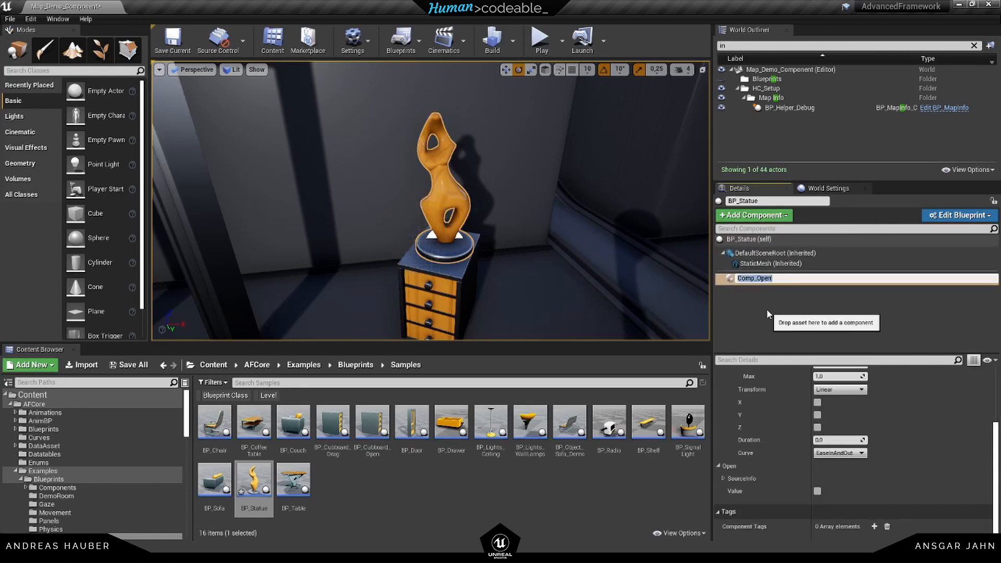
left_click(754, 278)
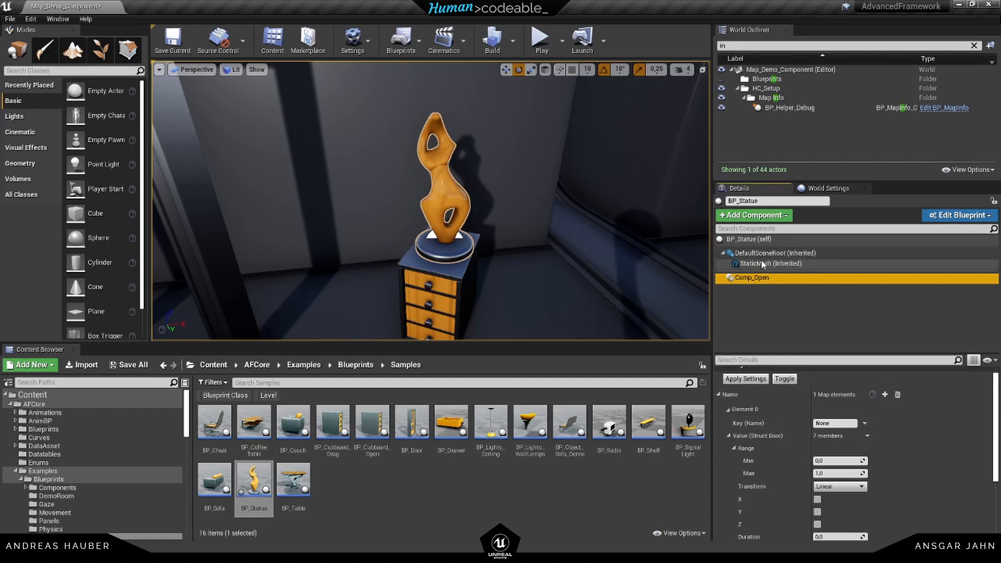
Inspect the statue's StaticMesh details and clear the World Outliner search filter
left_click(769, 264)
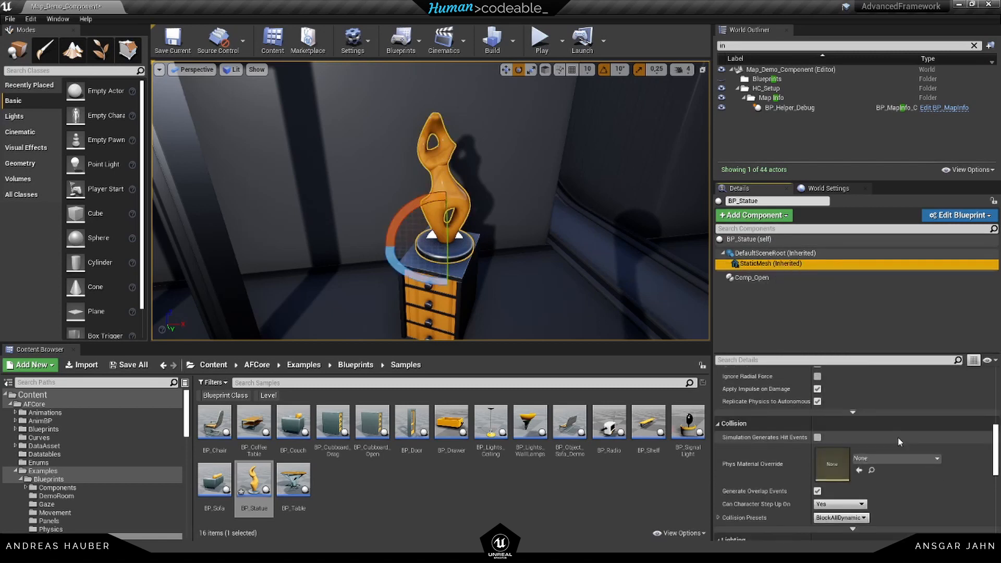
scroll("down", 3)
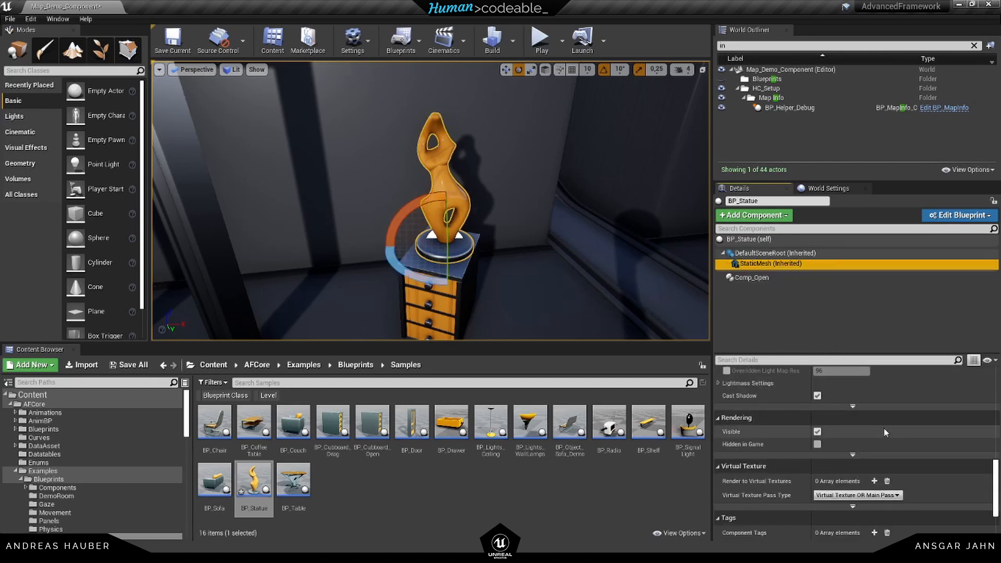
mouse_move(770, 264)
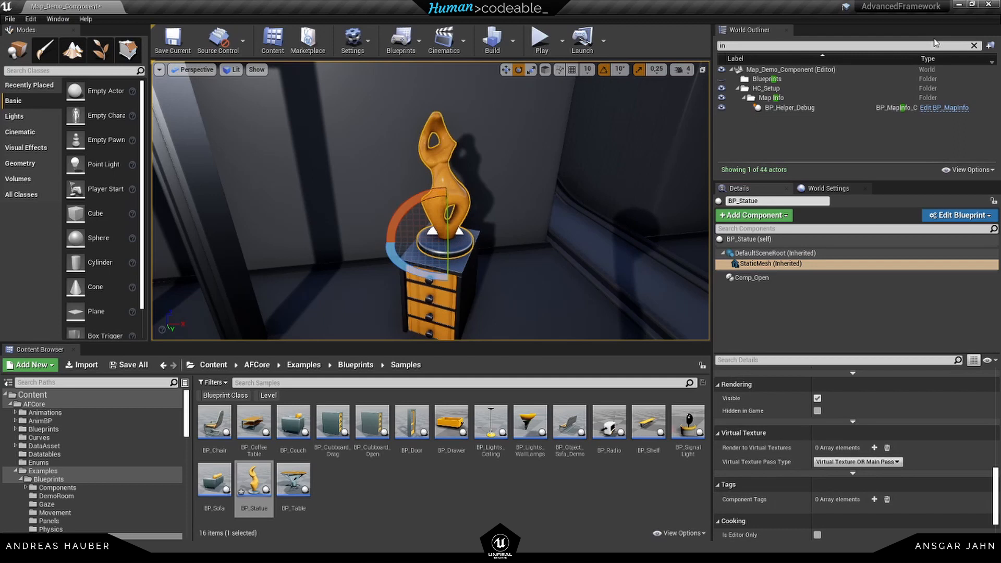
left_click(971, 45)
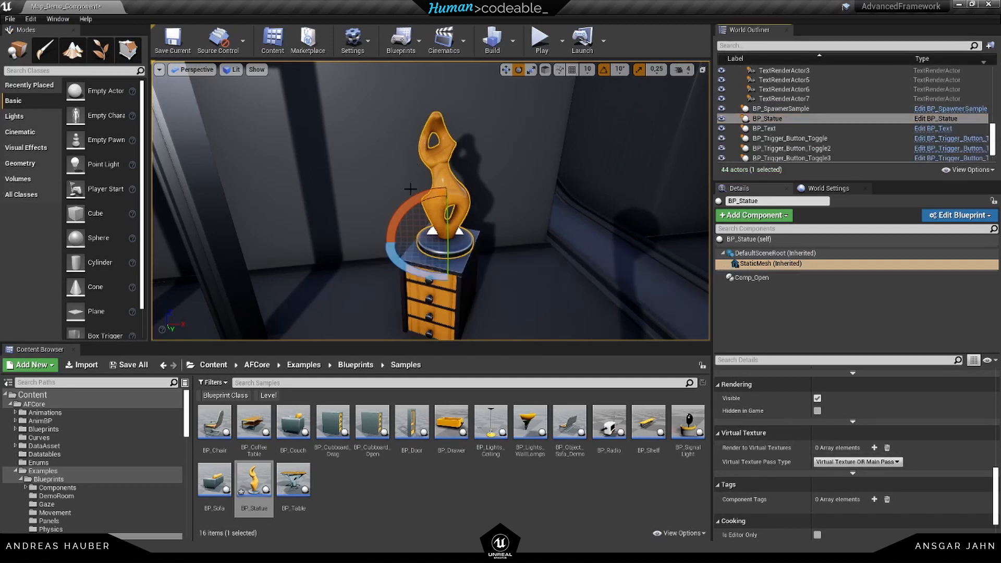
Tag BP_Statue's StaticMesh component 'Static_Mesh' and compile the blueprint
left_click(957, 215)
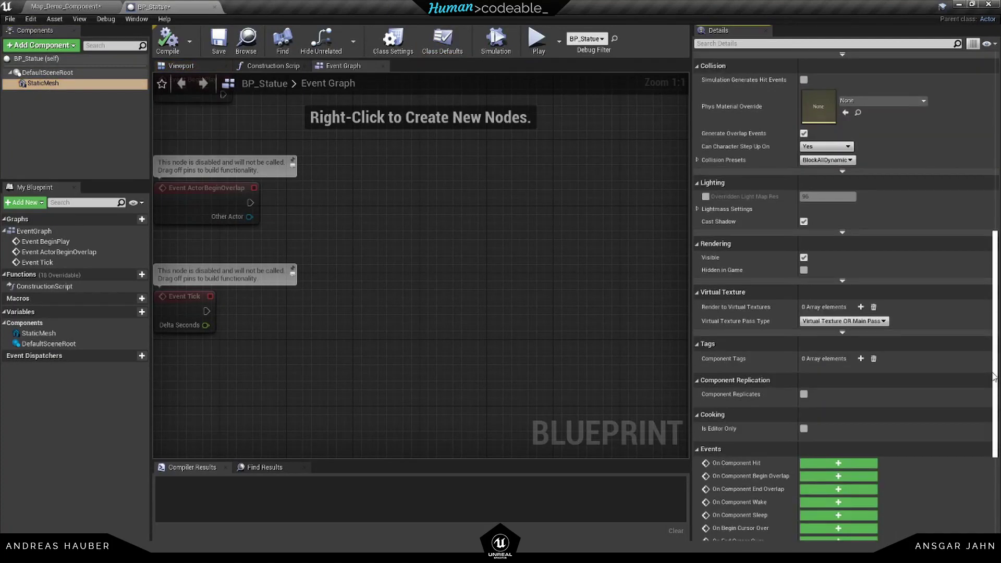
scroll("down", 3)
type("Static_Mesh")
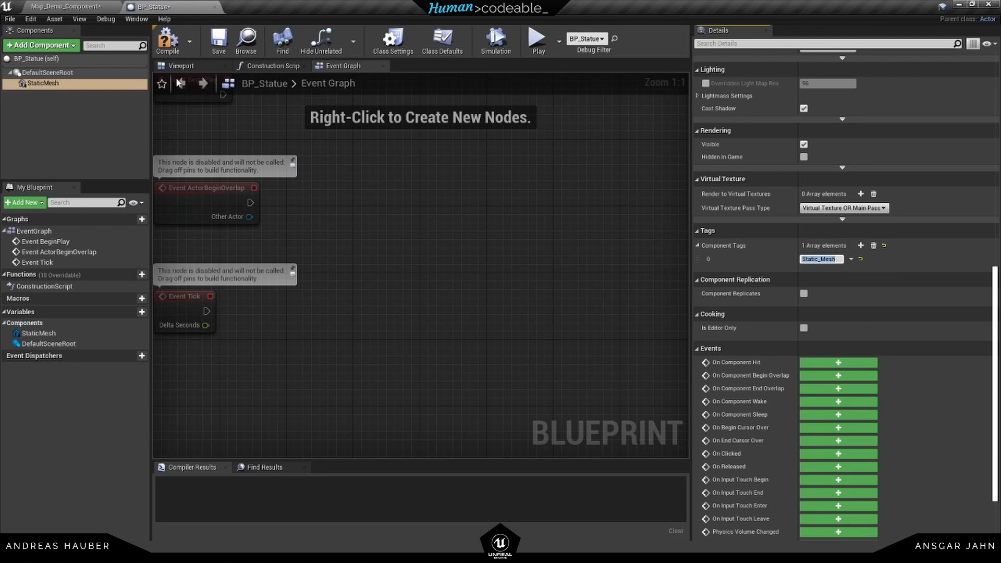
left_click(167, 40)
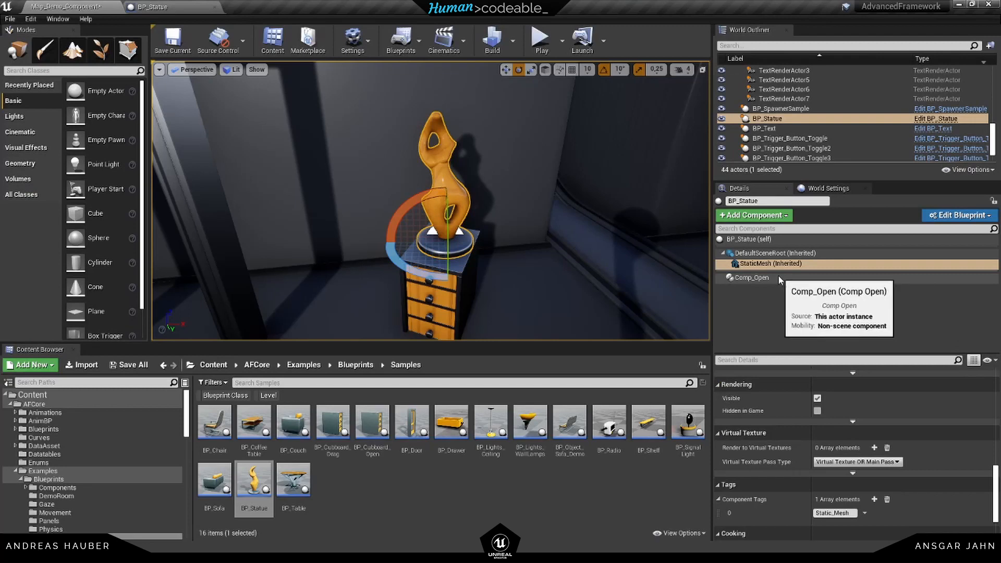
Set the statue's Comp_Open transform to Scale with X, Y and Z enabled
left_click(750, 278)
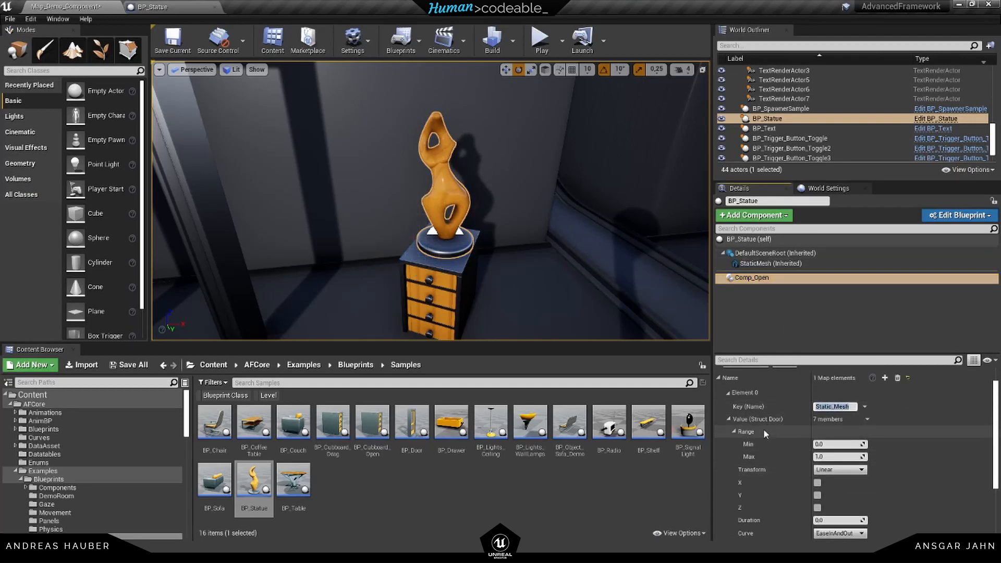
scroll("down", 3)
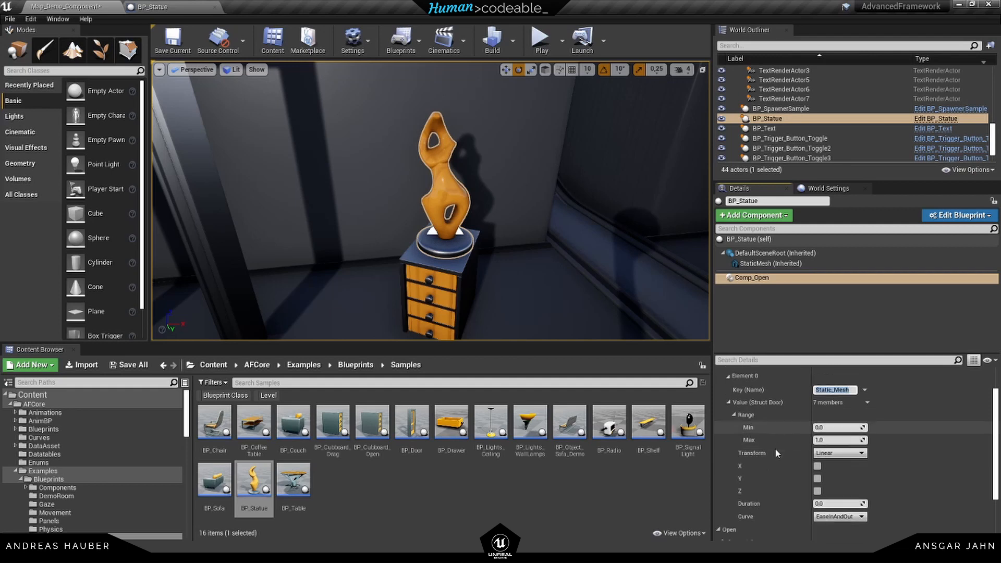
mouse_move(758, 440)
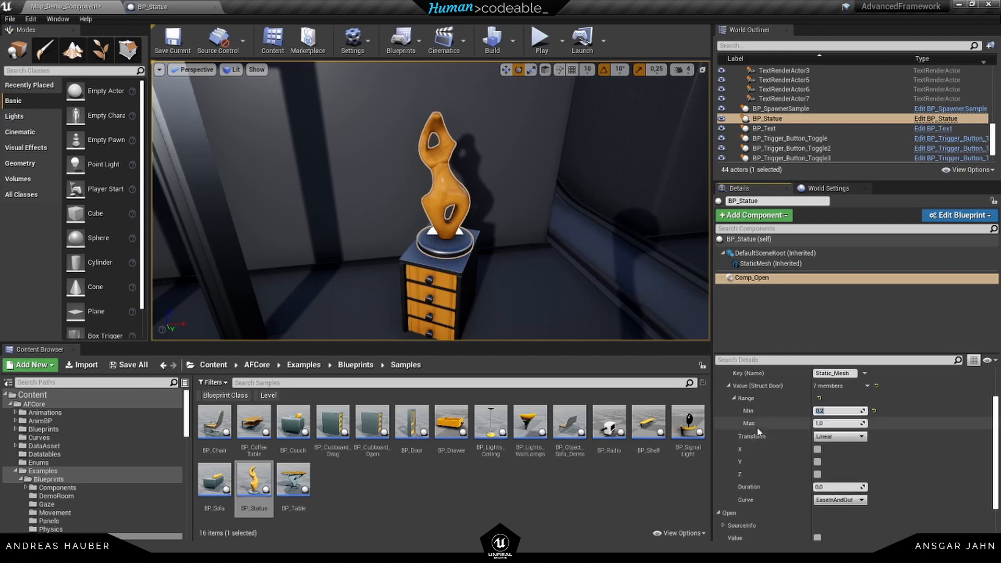
left_click(839, 437)
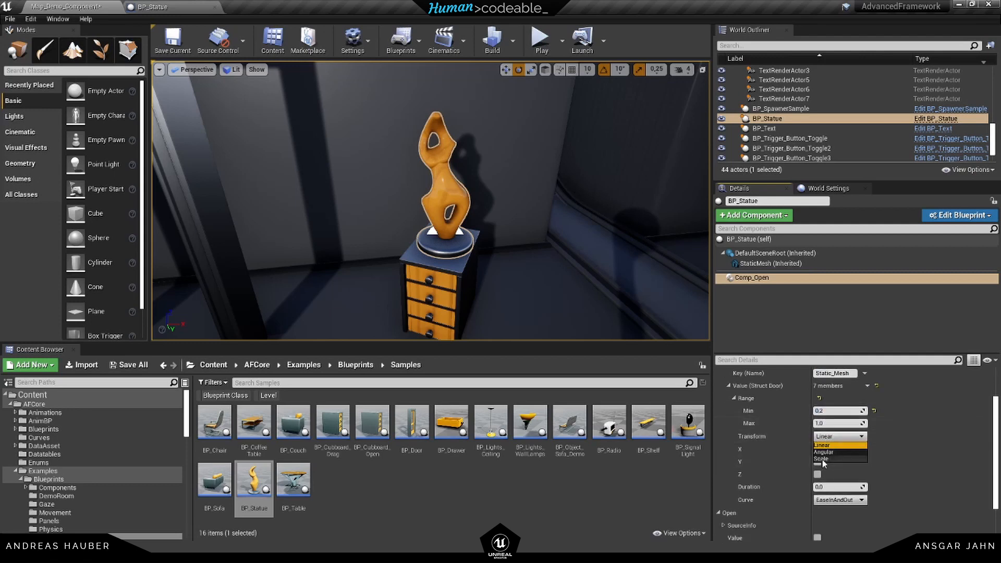
left_click(821, 458)
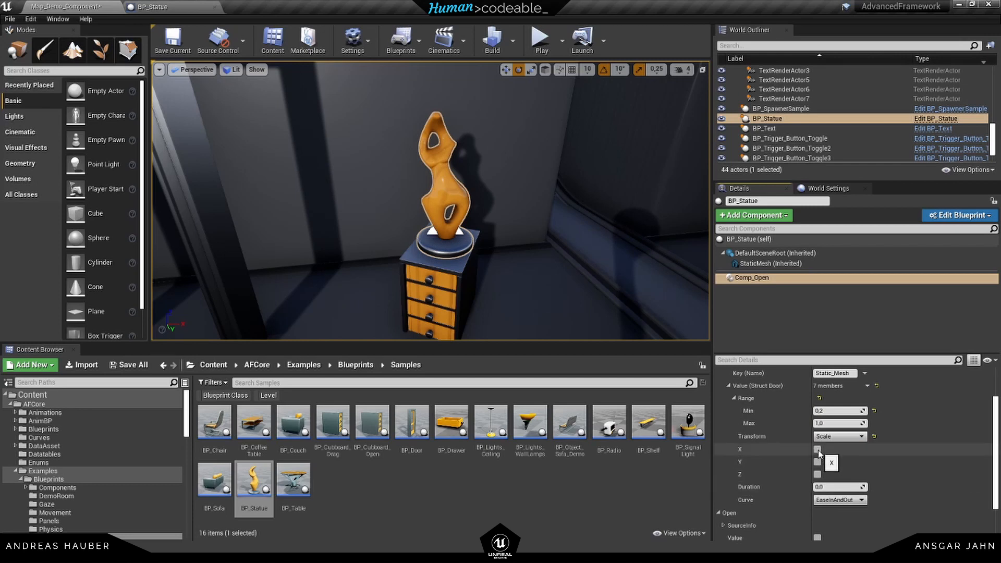
left_click(816, 448)
type("2")
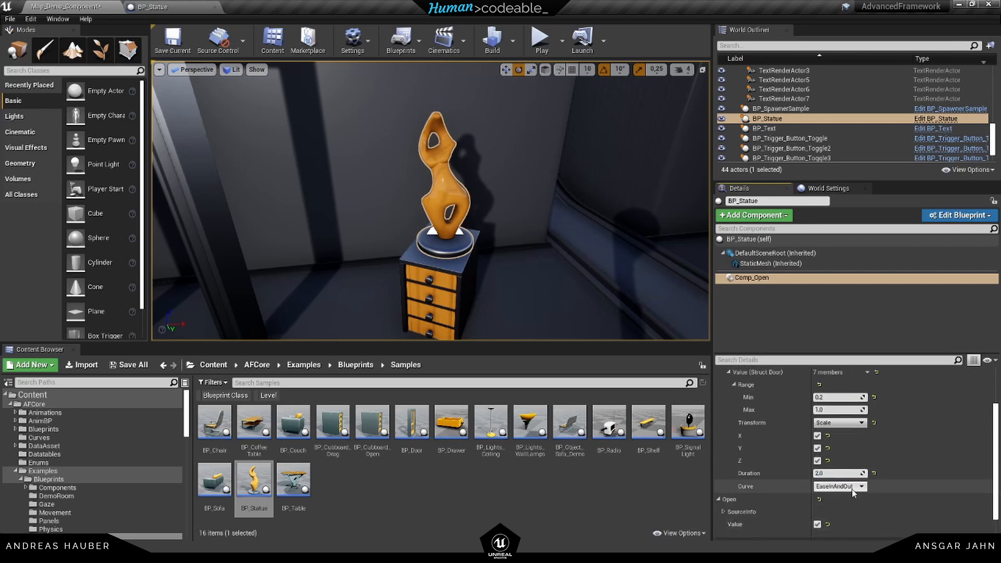
Give the statue's Comp_Open a 2.0 duration and the component tag scale_statue
scroll("up", 3)
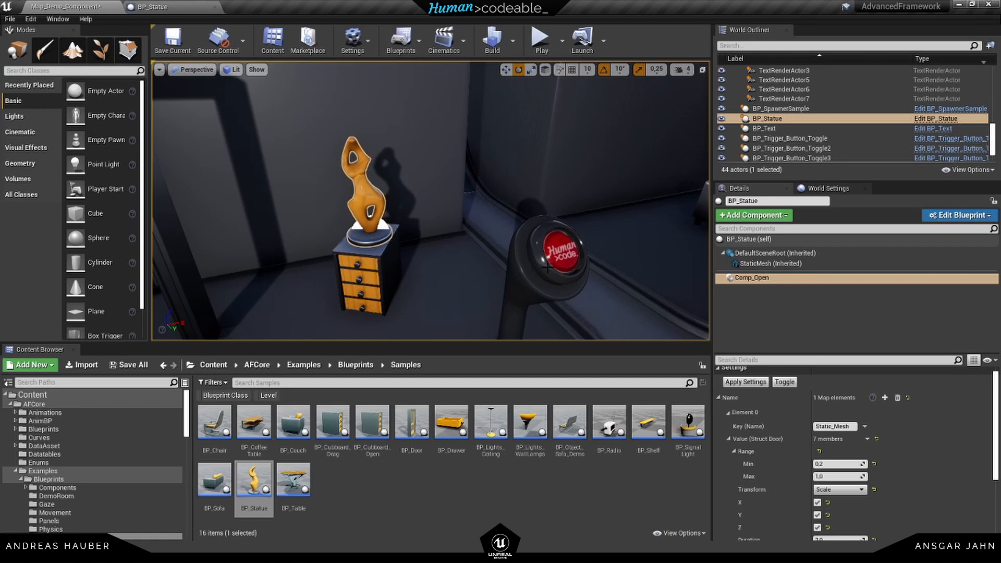
mouse_move(770, 305)
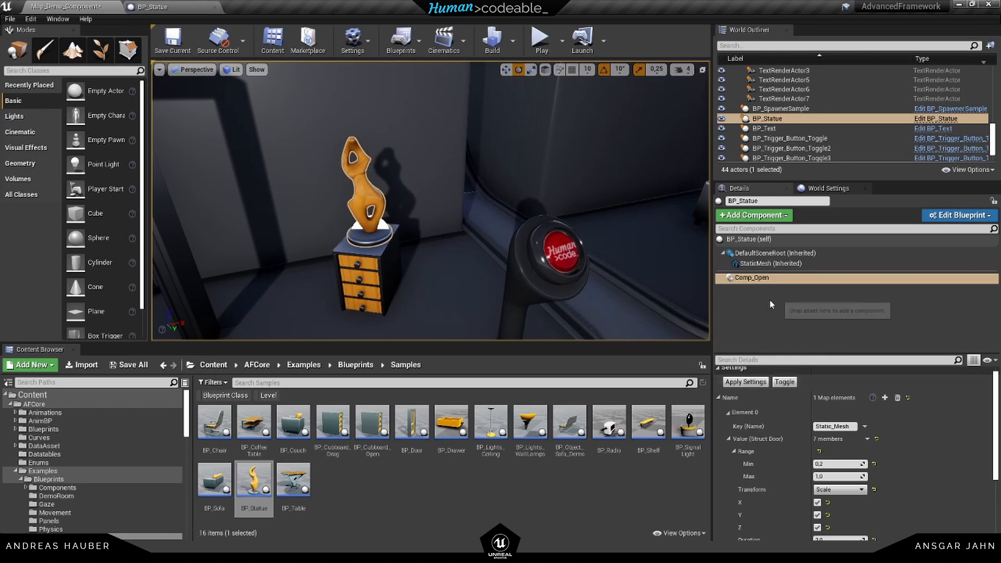
scroll("down", 3)
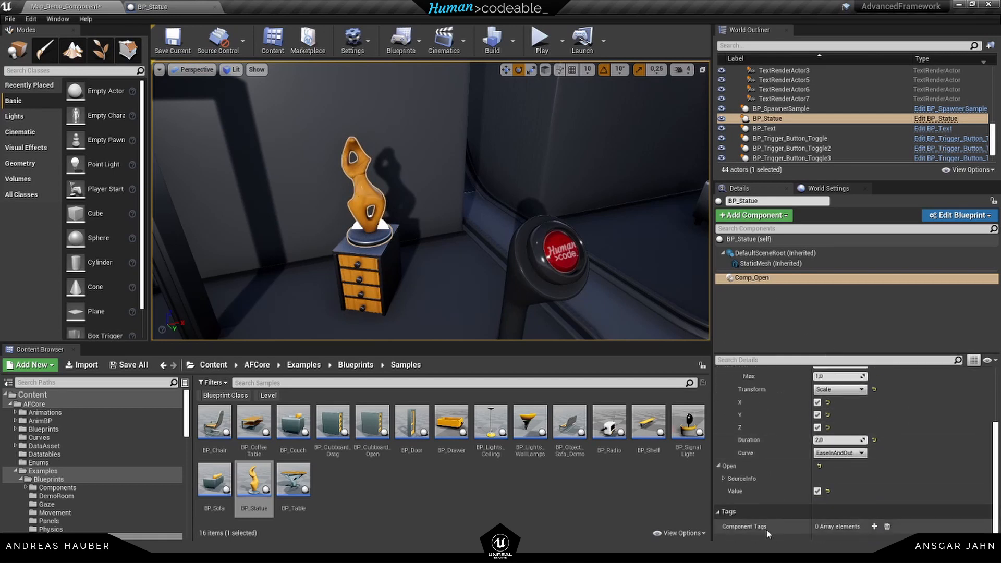
left_click(873, 526)
type("scale_statue")
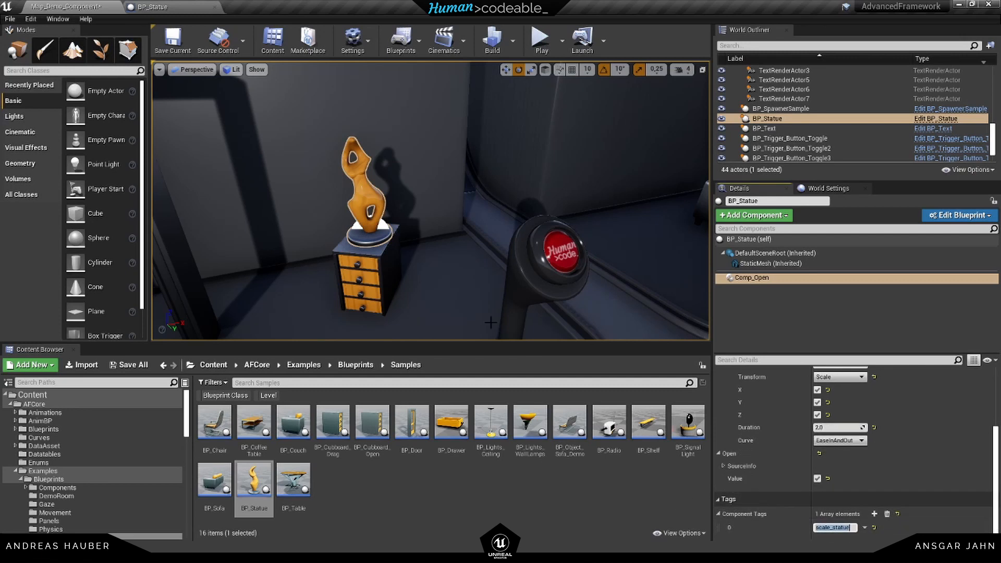
left_click(794, 158)
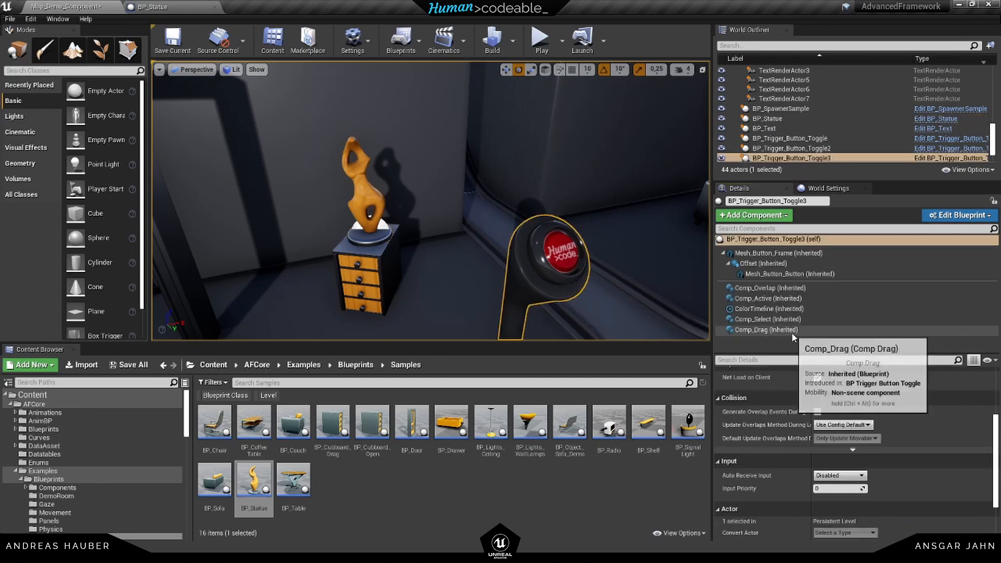
Add BP_Statue to the button's ActorsToTrigger and scale_statue to ComponentTagToSearch
left_click(765, 329)
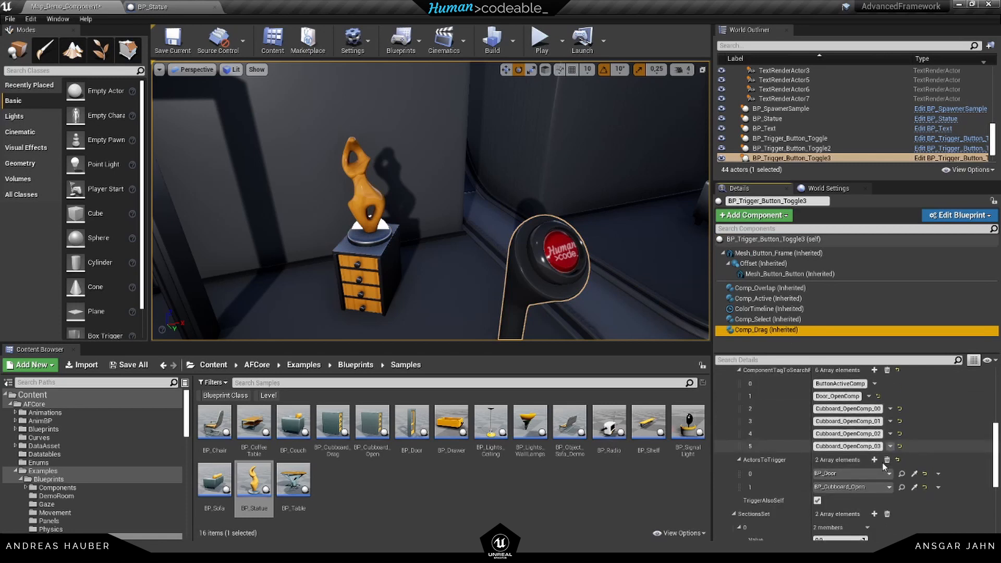
left_click(874, 460)
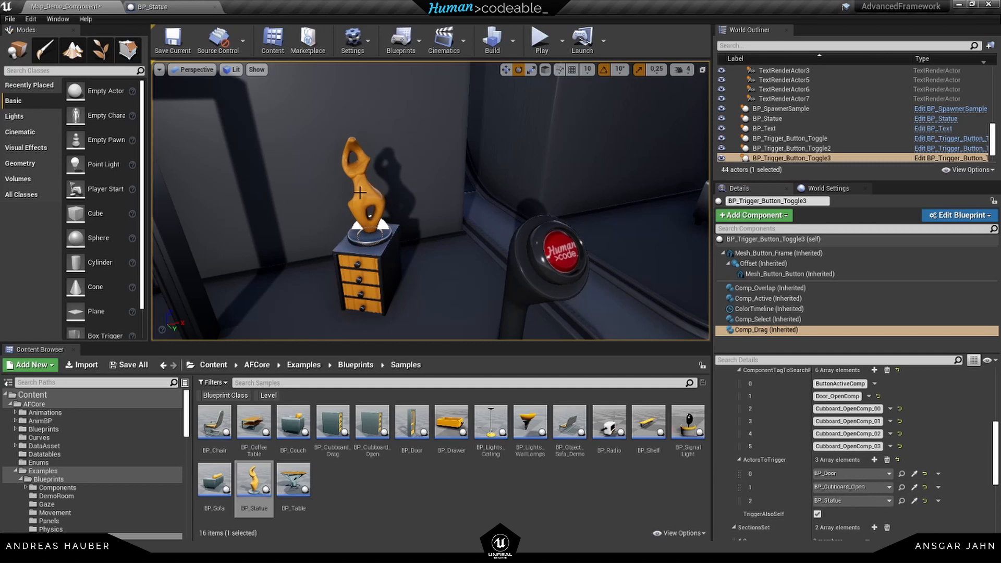
mouse_move(874, 387)
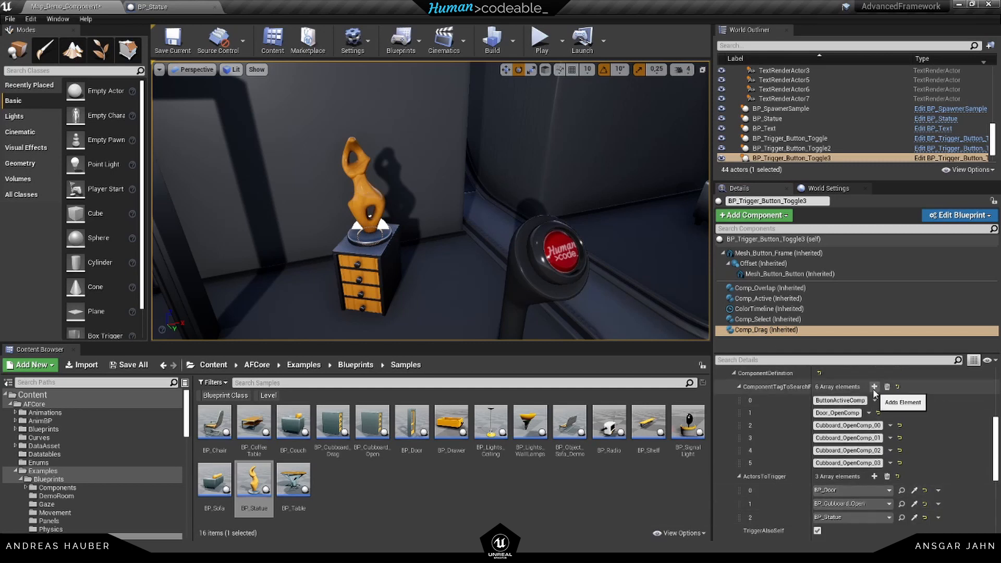
left_click(874, 387)
type("scale_statue")
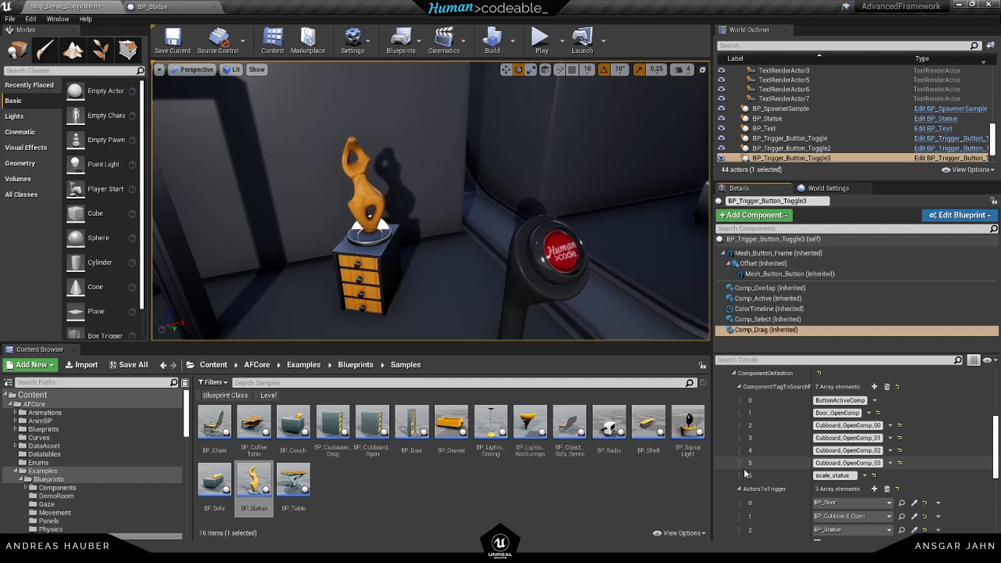
Play-test the level by pressing the level button, then stop
left_click(539, 39)
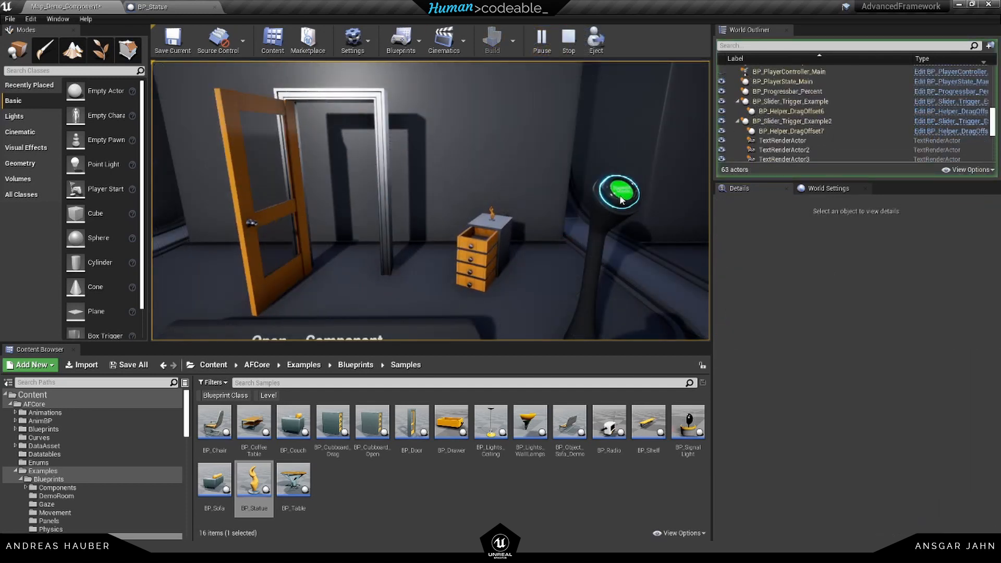
left_click(615, 193)
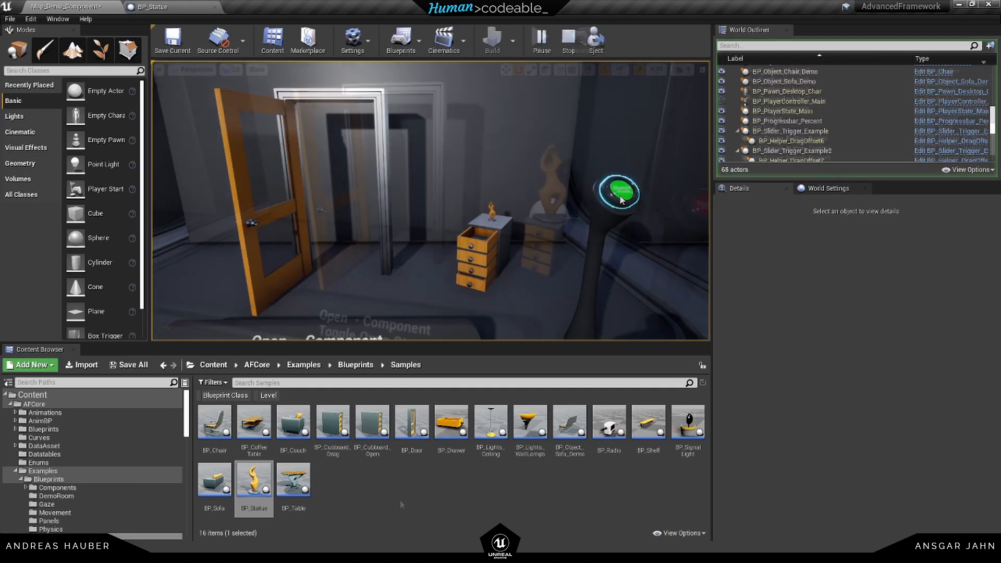
left_click(568, 40)
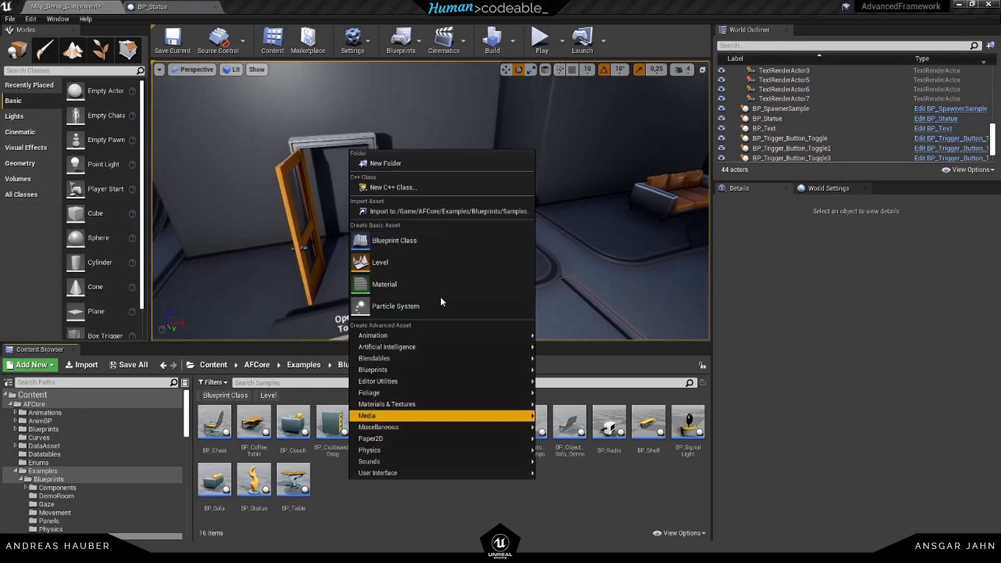
Create the BP_SlidingDoor Blueprint and tag its Door_Left mesh component 'Door_Left'
left_click(394, 239)
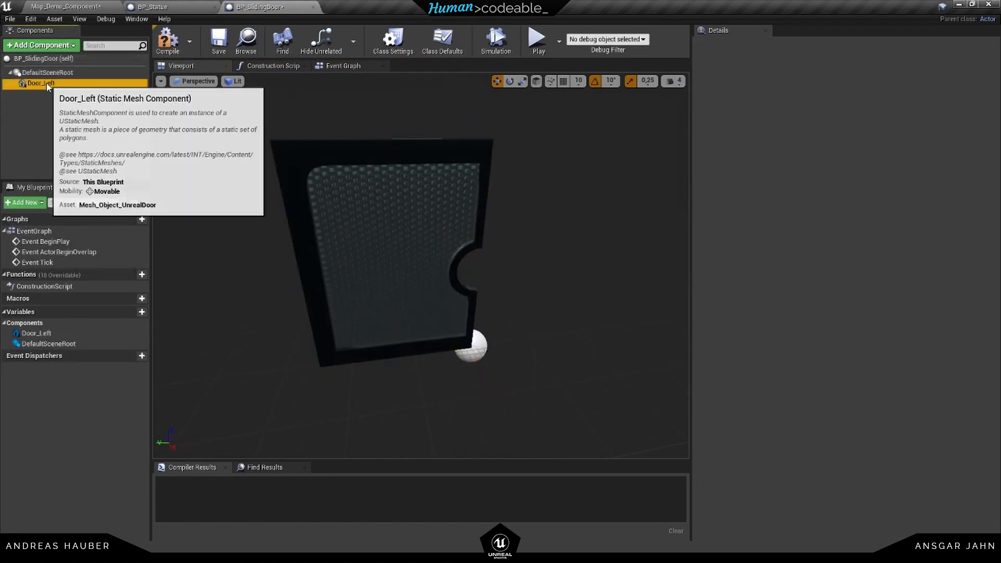
left_click(39, 83)
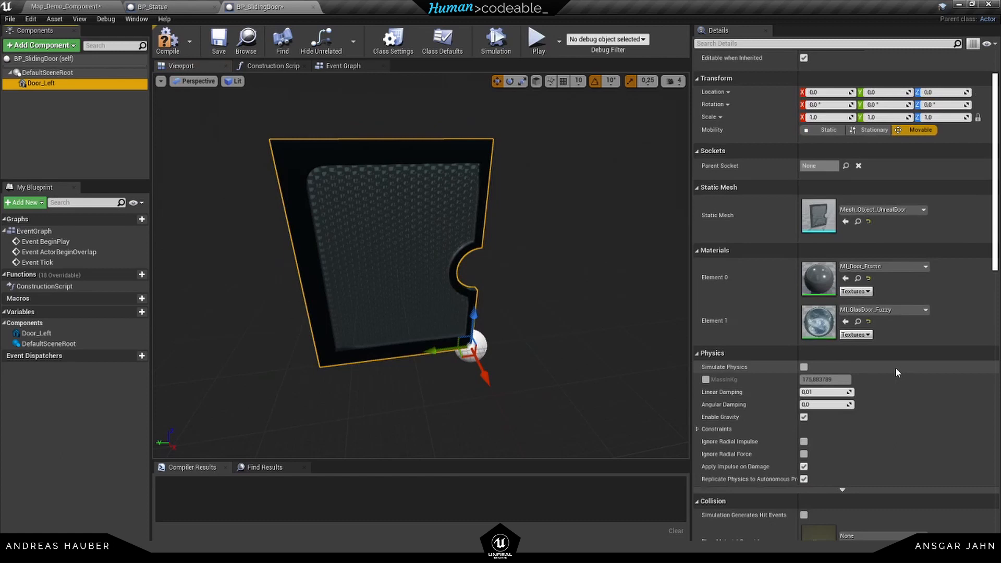
scroll("down", 3)
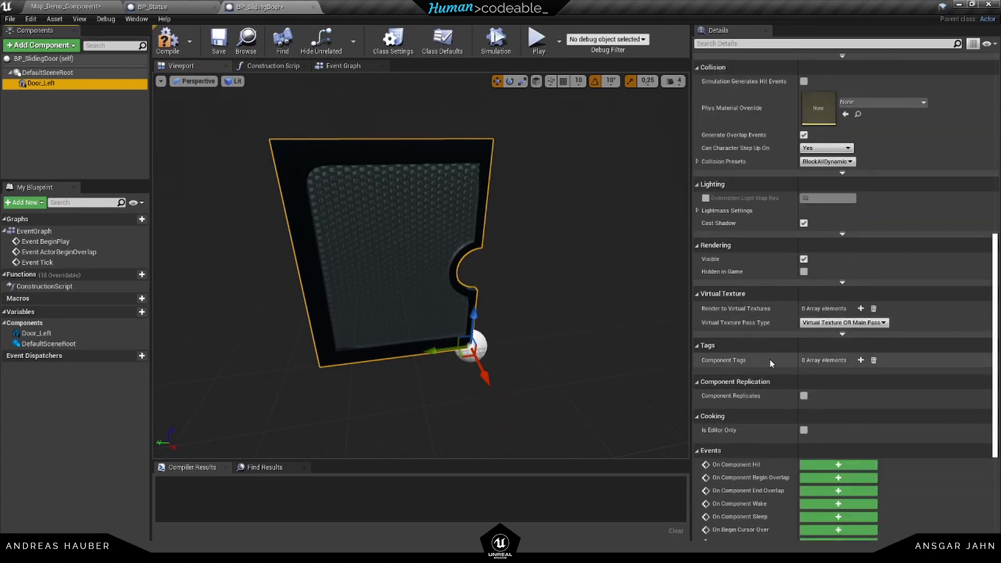
left_click(860, 360)
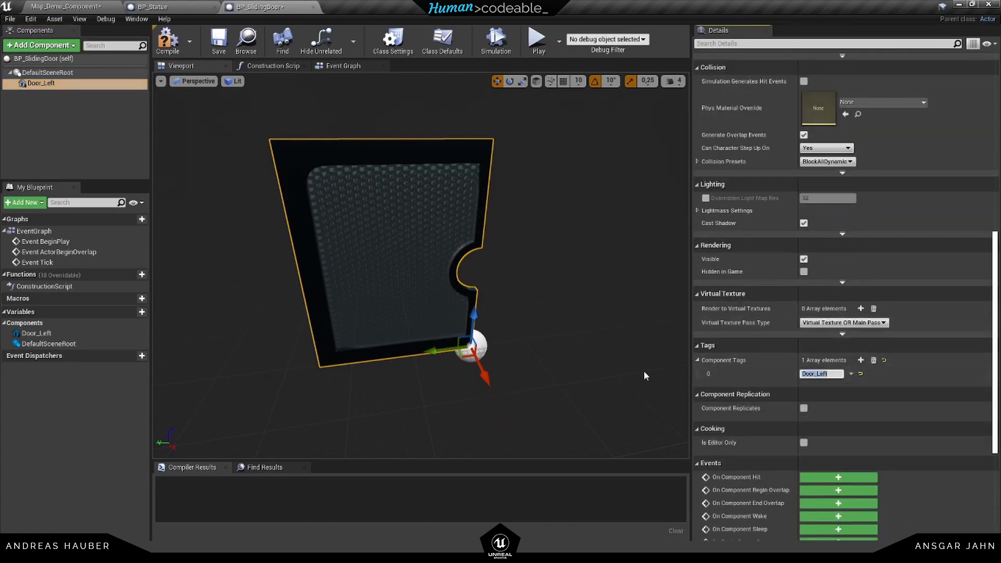
left_click(75, 127)
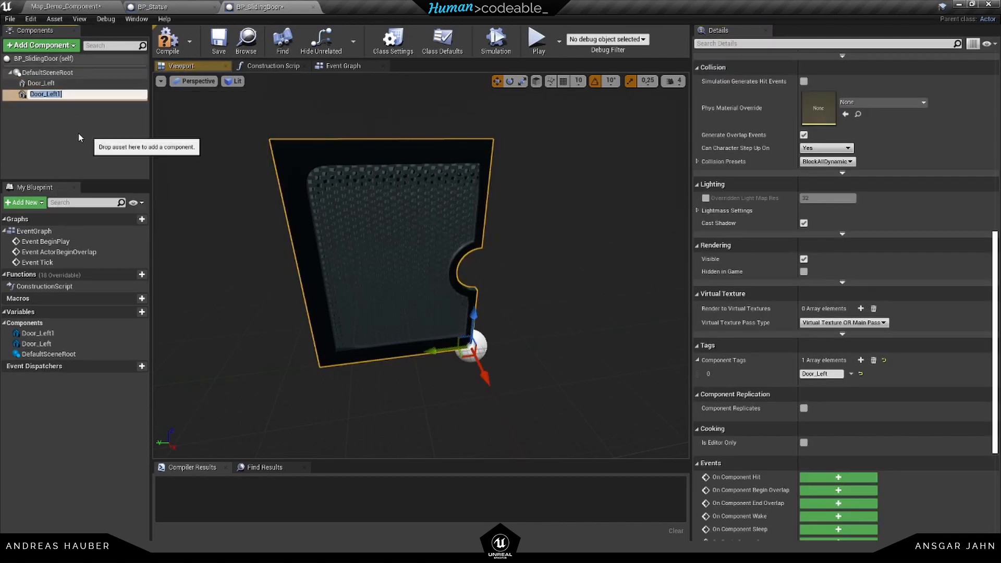
mouse_move(45, 93)
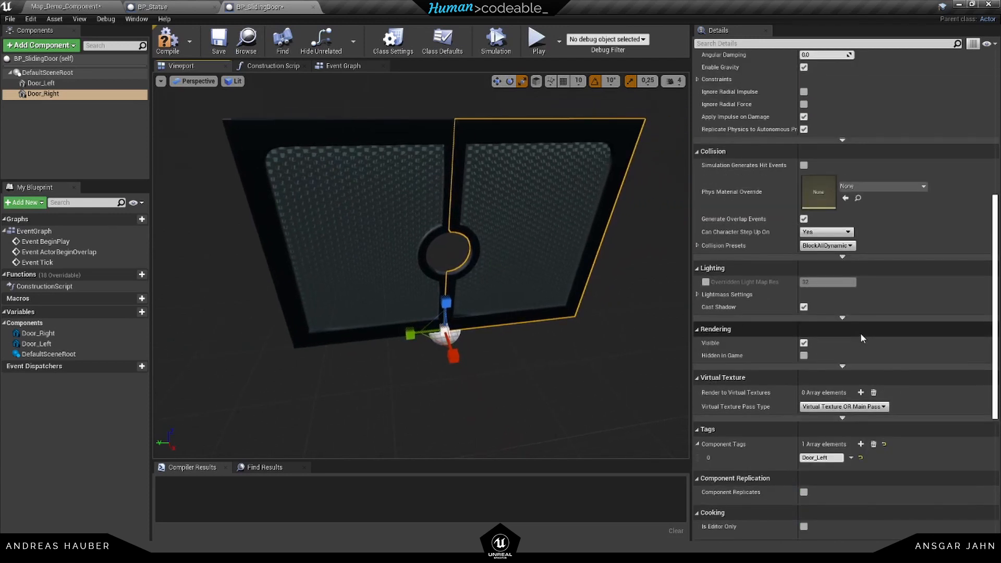
Mirror the duplicate as Door_Right (Scale Y -1.0), add Comp_Open_Left, and select Door_Left
scroll("up", 3)
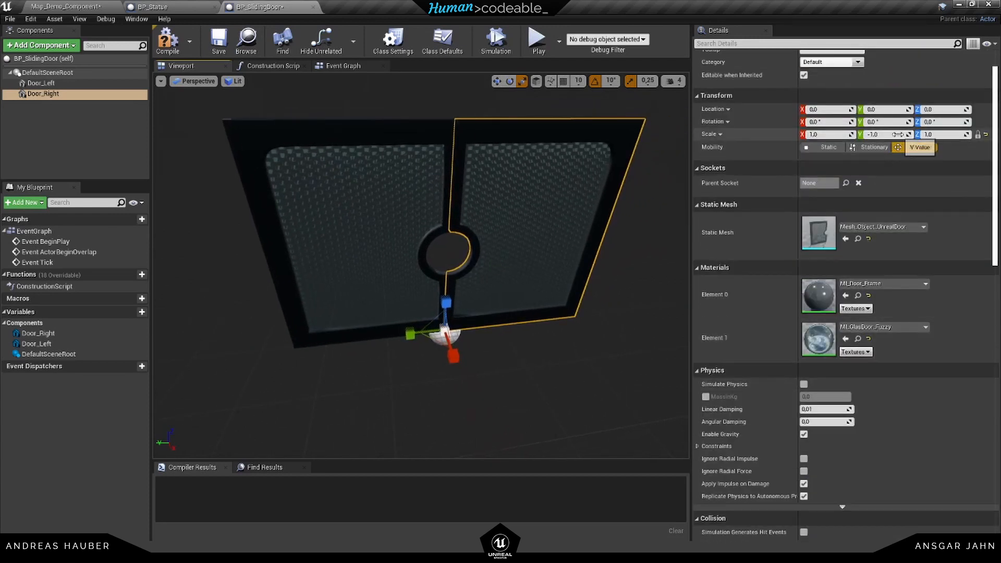
scroll("down", 3)
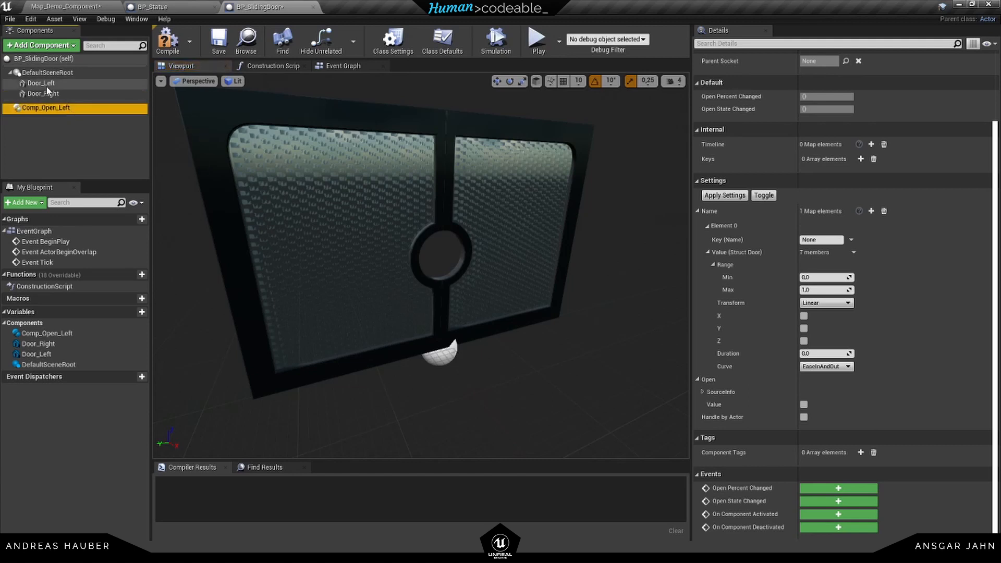
left_click(40, 83)
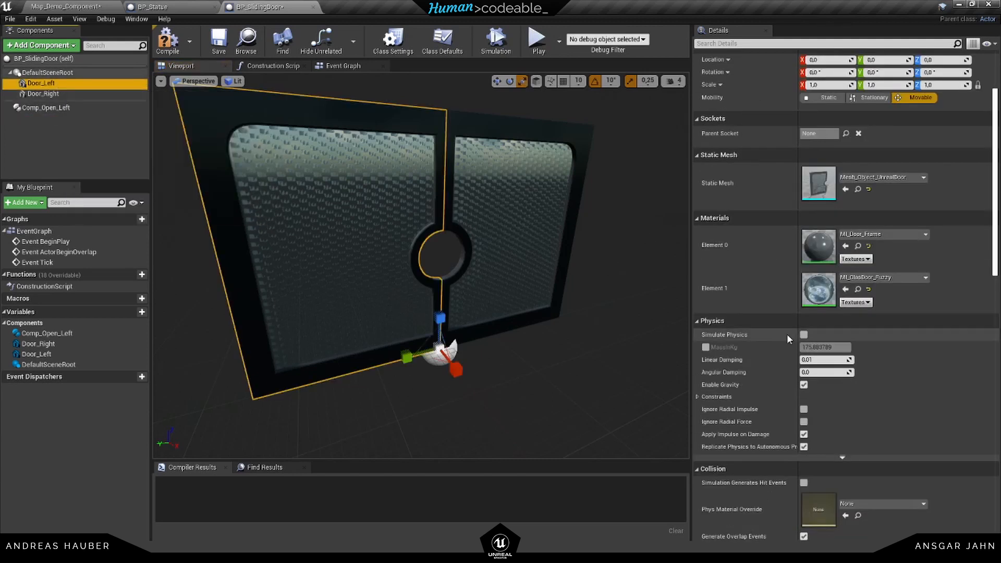
Set Comp_Open_Left to a Linear transform with the Y axis enabled
scroll("down", 3)
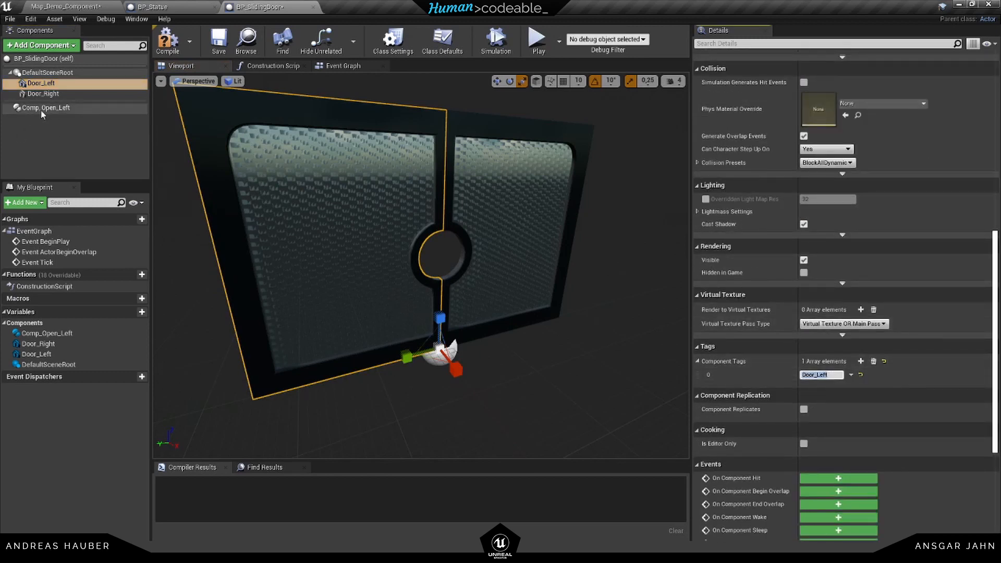
left_click(46, 107)
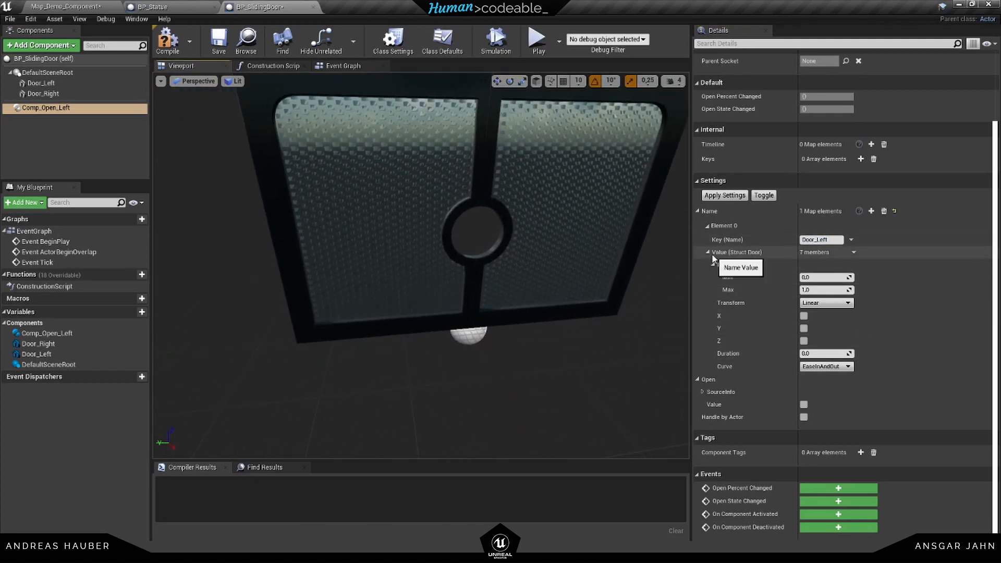
left_click(826, 303)
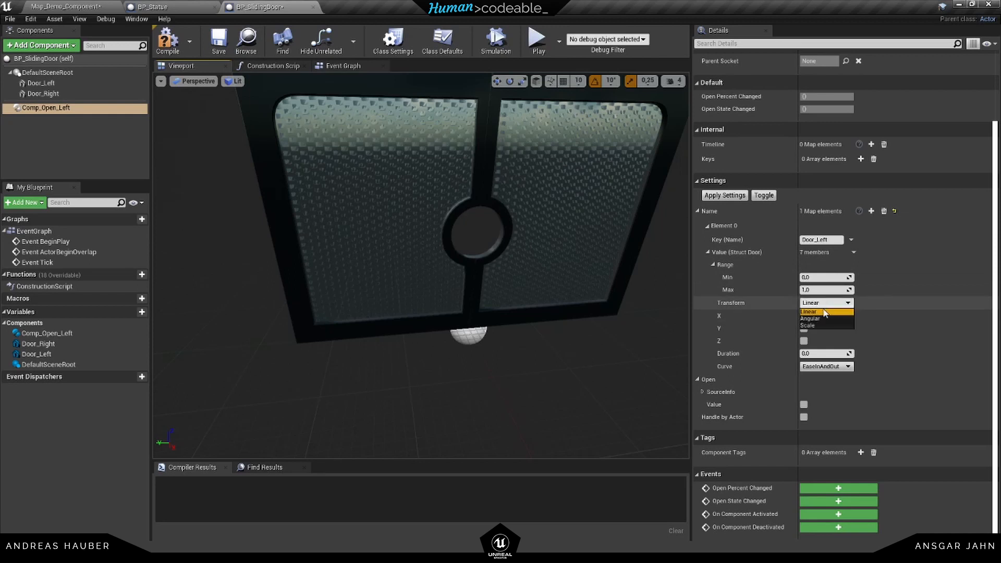
left_click(808, 312)
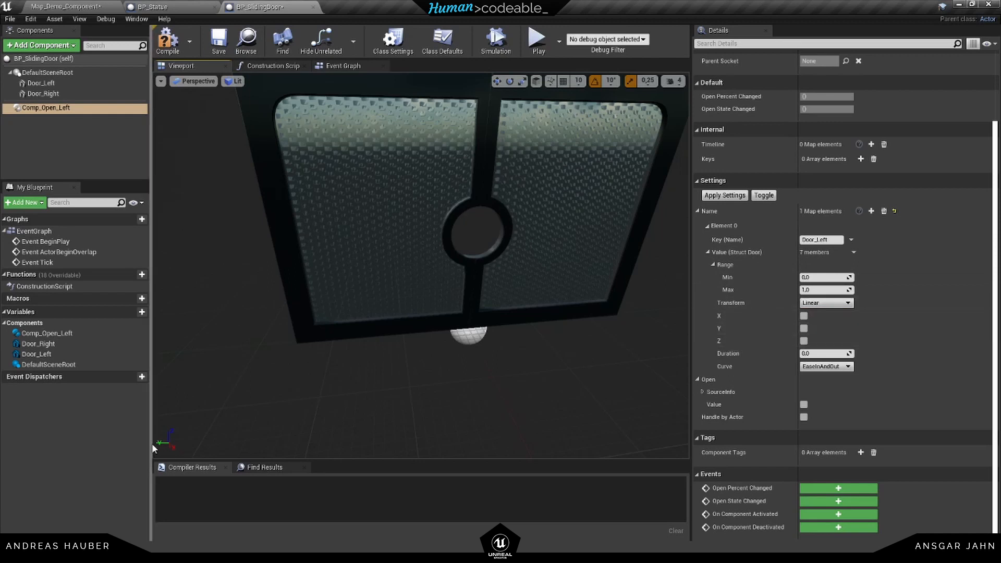
left_click(804, 327)
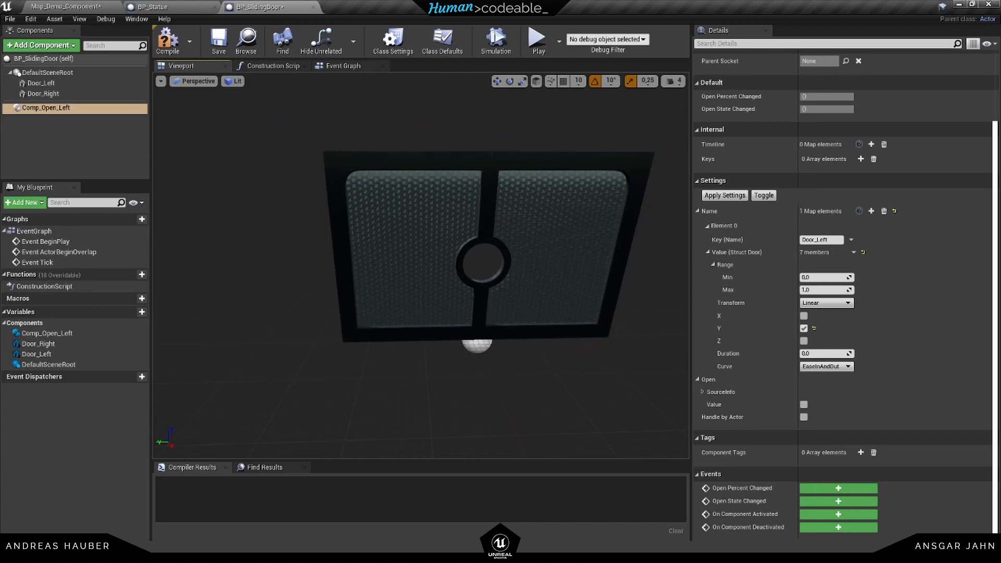
Trial-move Door_Left along Y, undo it, and reselect Comp_Open_Left
left_click(41, 83)
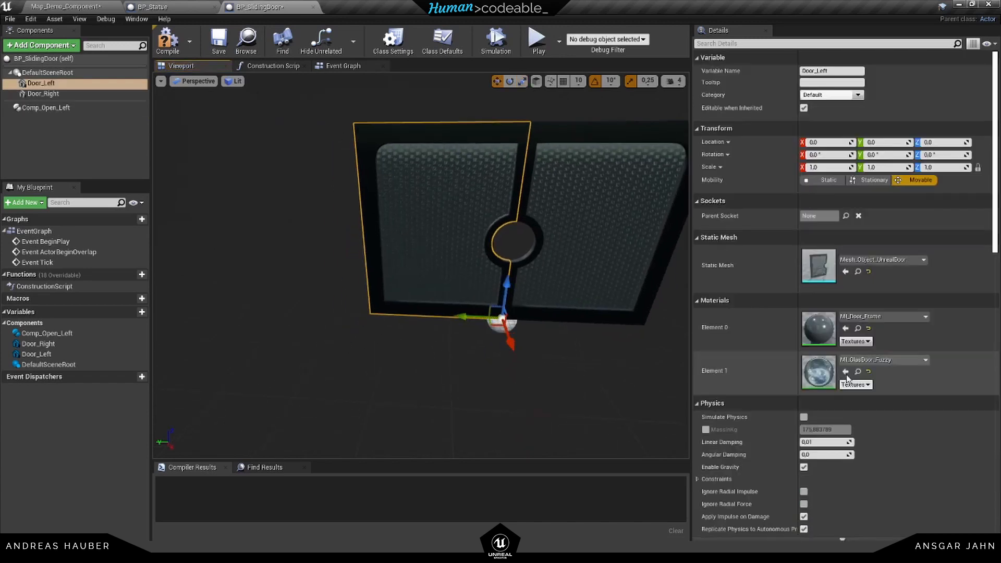
mouse_move(472, 316)
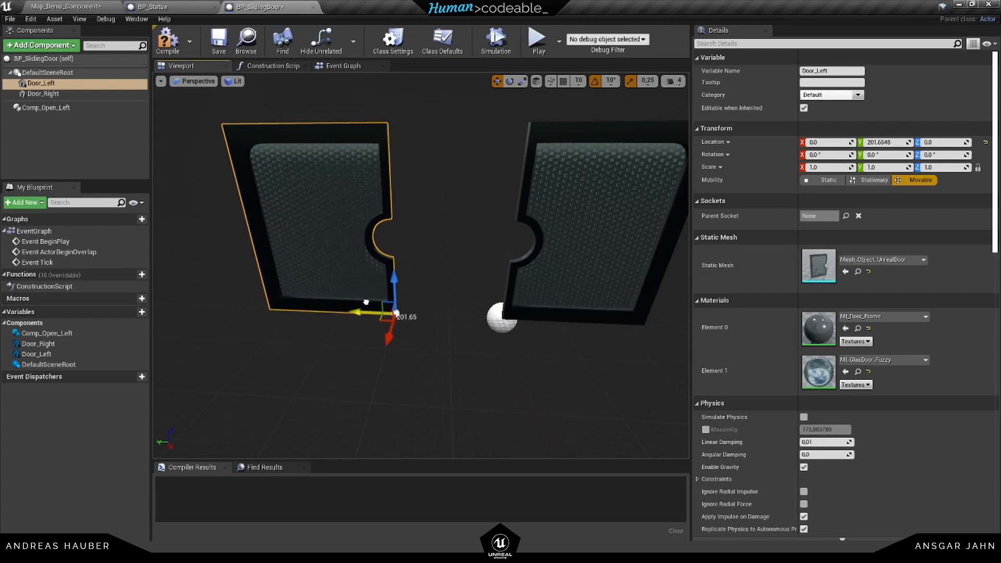
key("ctrl+z")
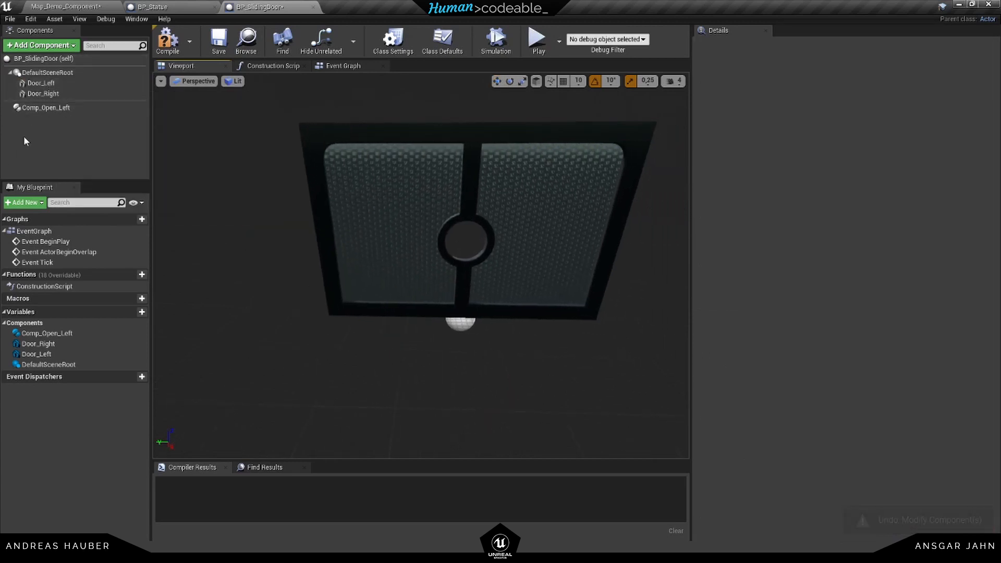
left_click(46, 107)
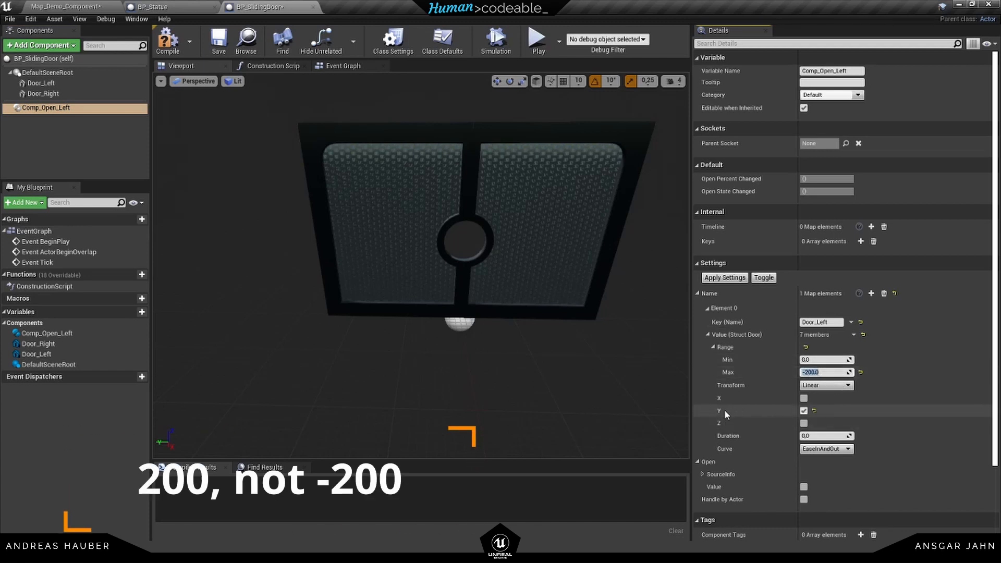
Set Comp_Open_Left's Max to -200, compile BP_SlidingDoor, and inspect it in the level
scroll("down", 3)
type("1")
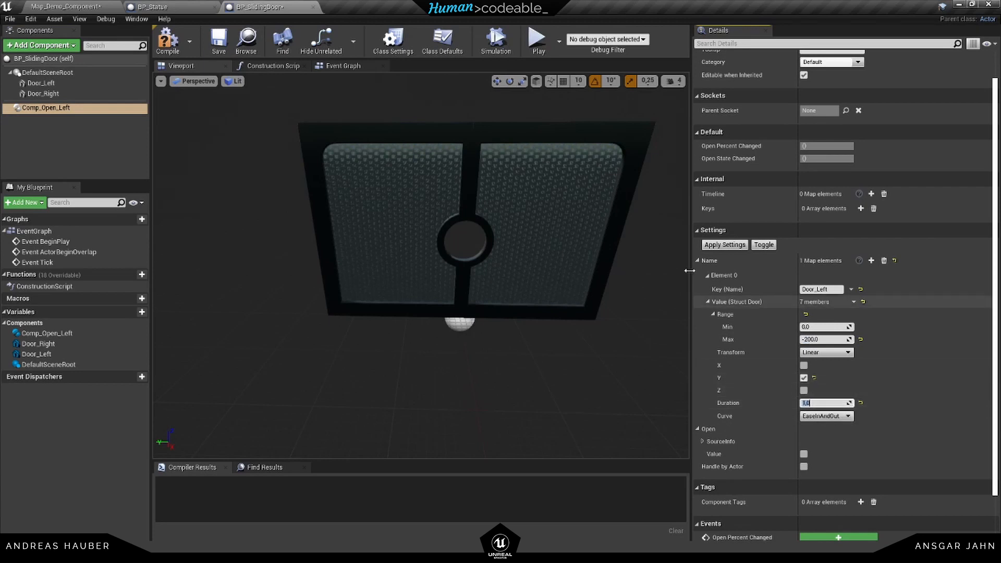
left_click(167, 39)
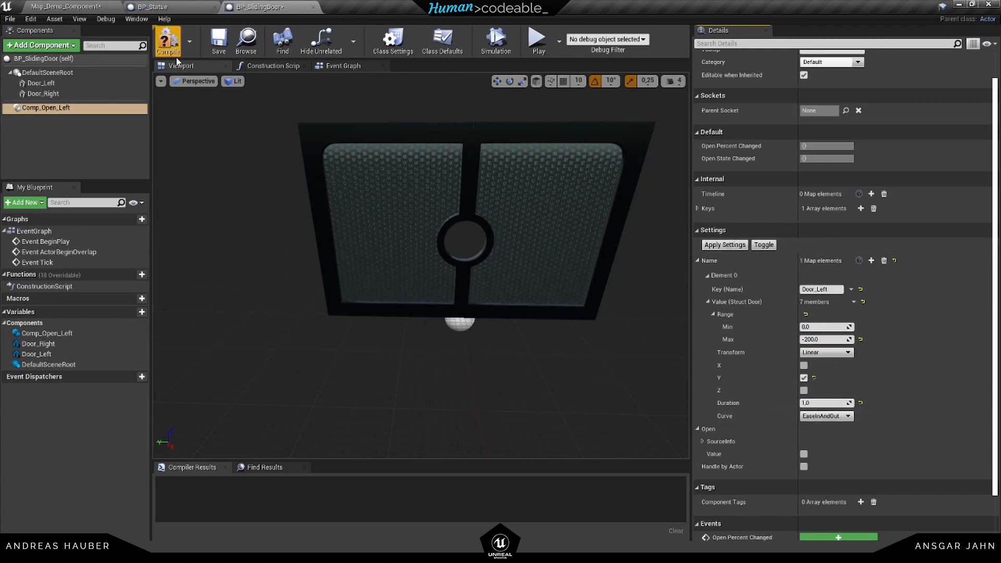
left_click(63, 6)
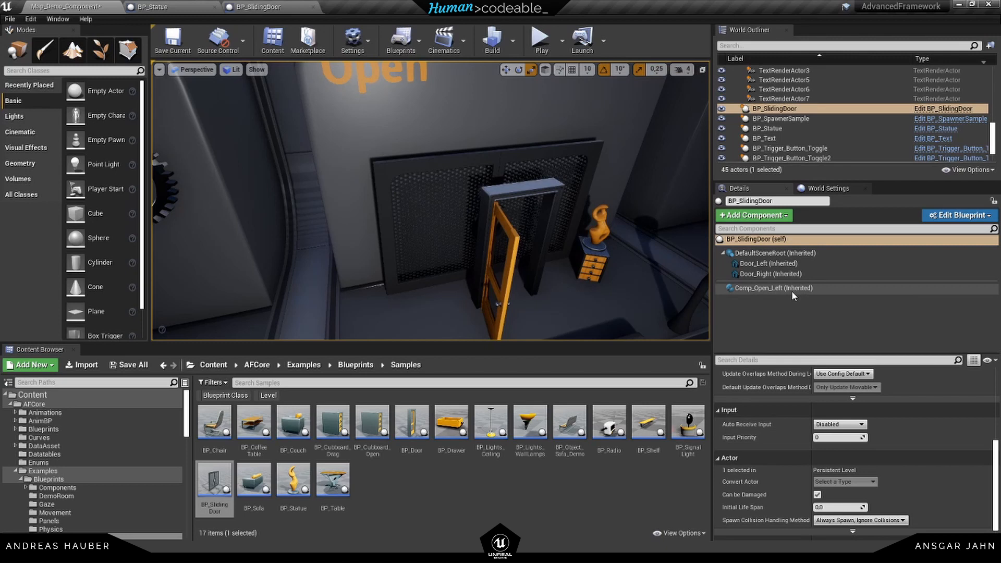
left_click(775, 288)
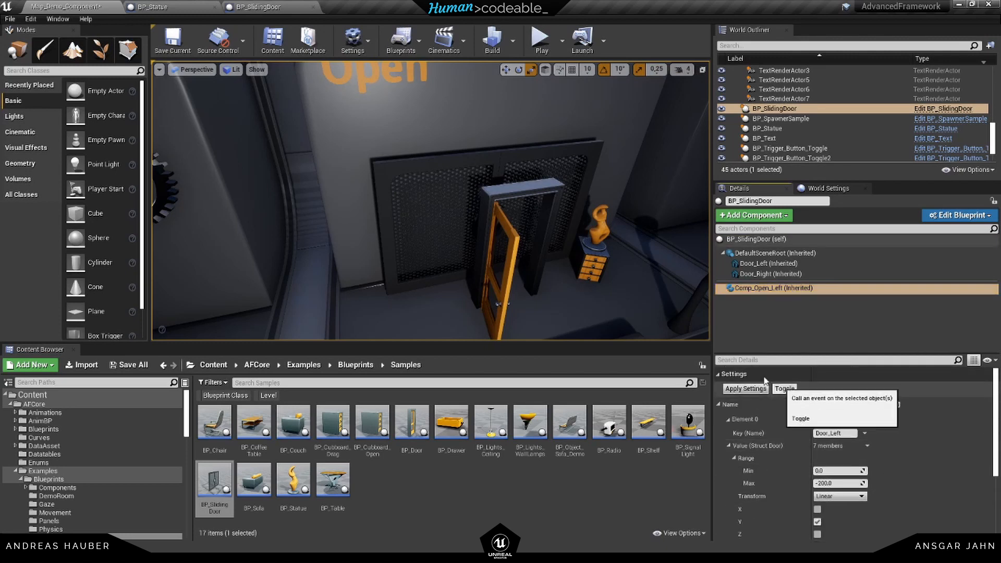
Change Comp_Open_Left's maximum from -200 to 200, recompile, and re-test with Toggle
left_click(784, 388)
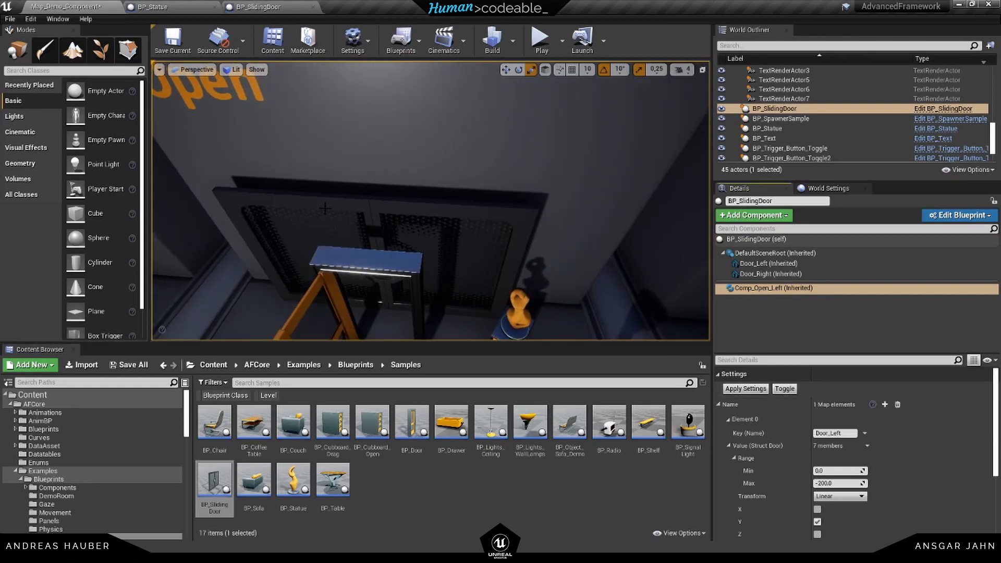
left_click(958, 215)
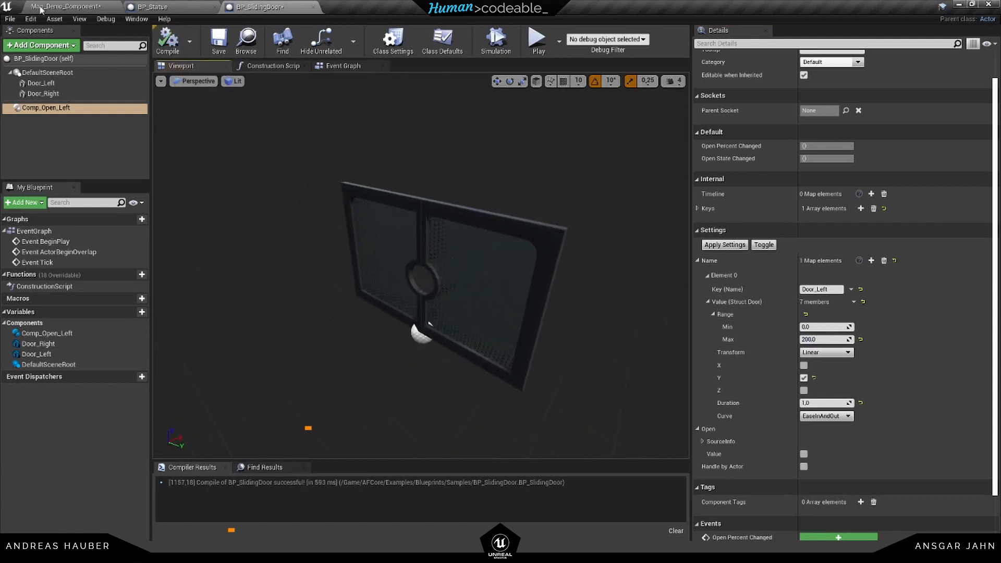
left_click(64, 6)
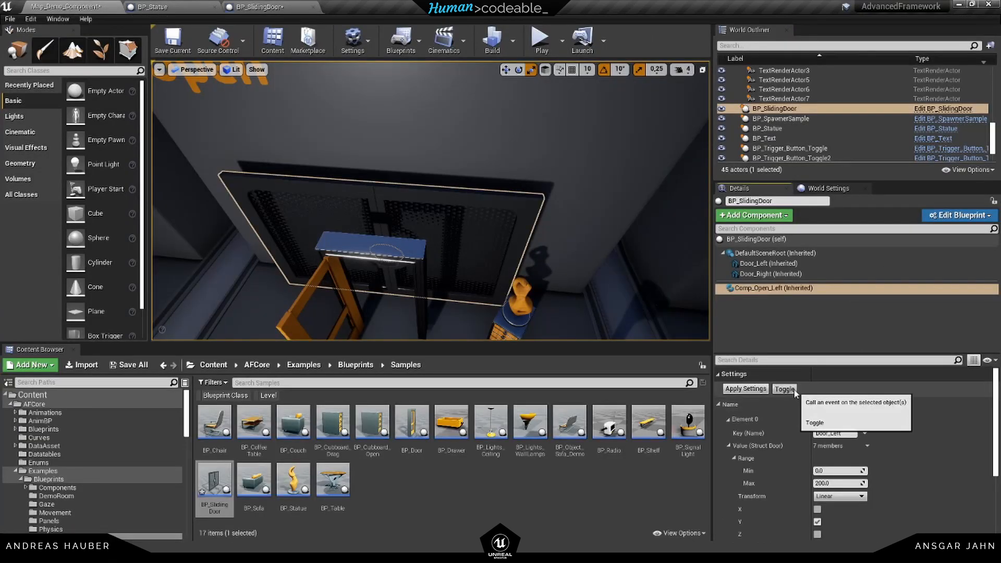
left_click(785, 389)
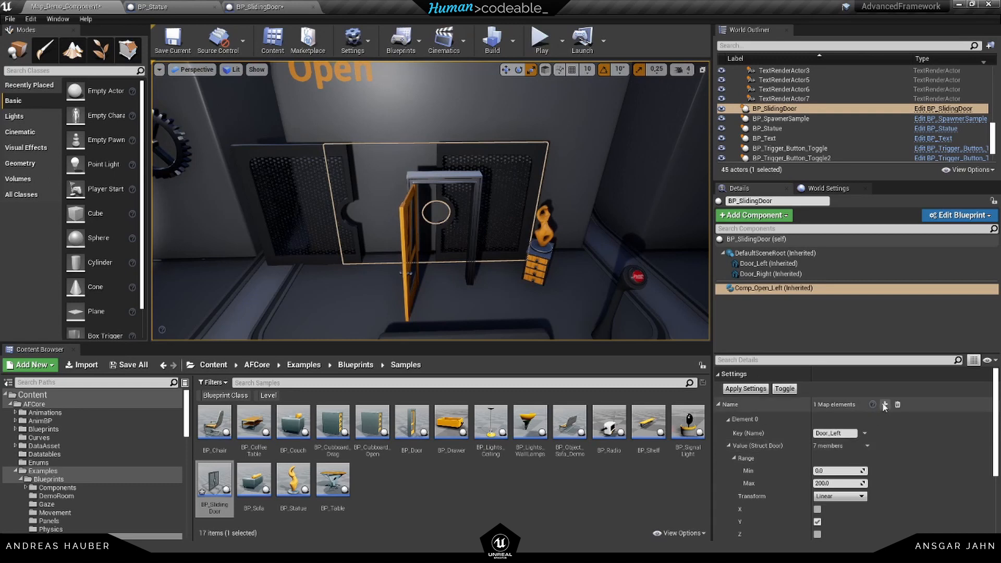
left_click(957, 215)
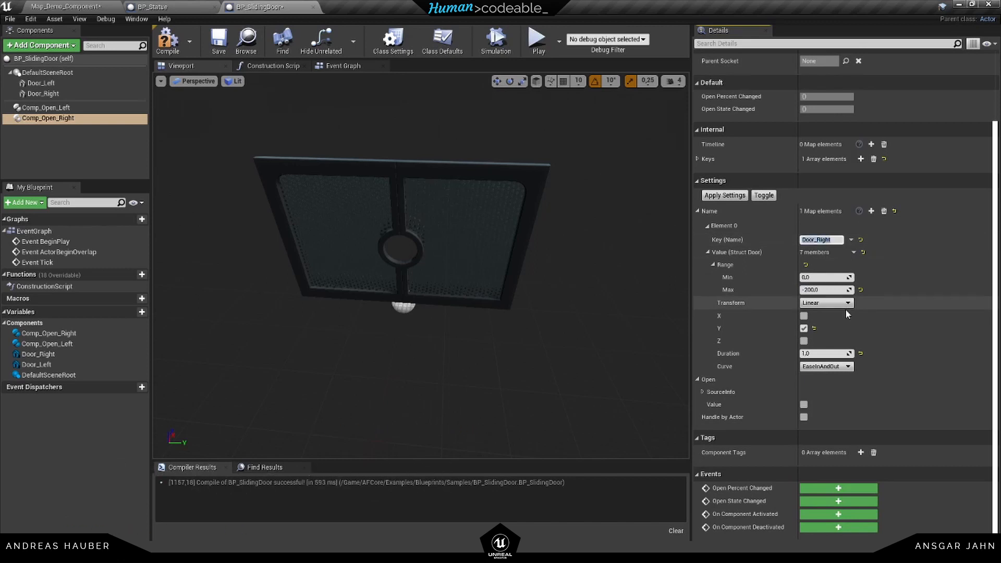
Add Comp_Open_Right sliding Door_Right along Y to -200 and compile
left_click(48, 118)
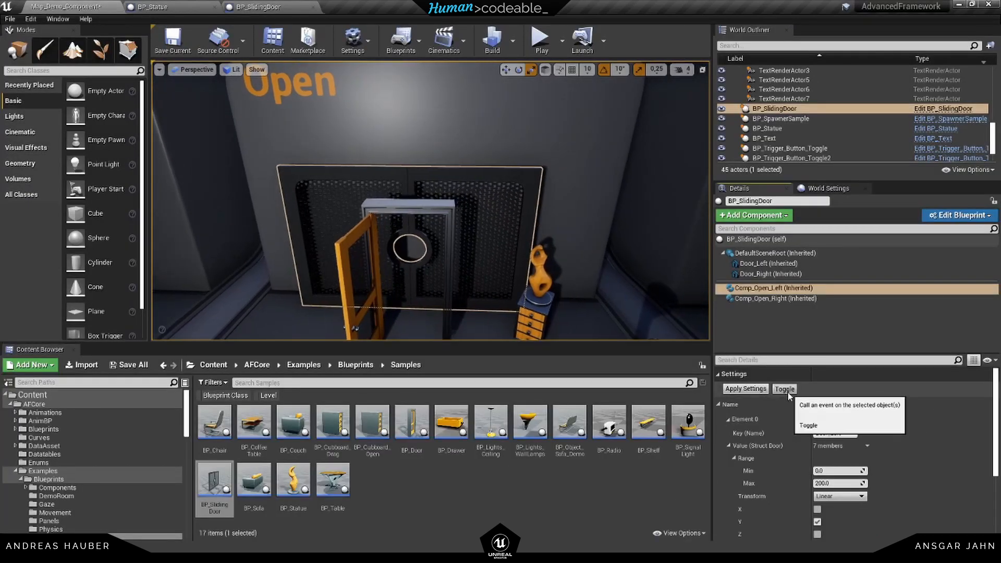
Test-slide the left and right door panels with each Open component's Toggle
left_click(784, 387)
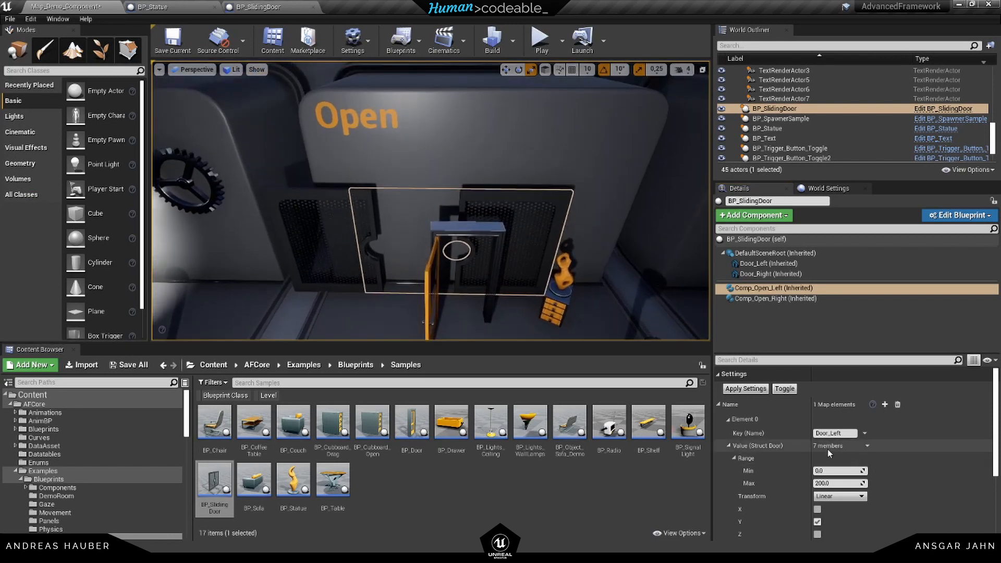
left_click(776, 298)
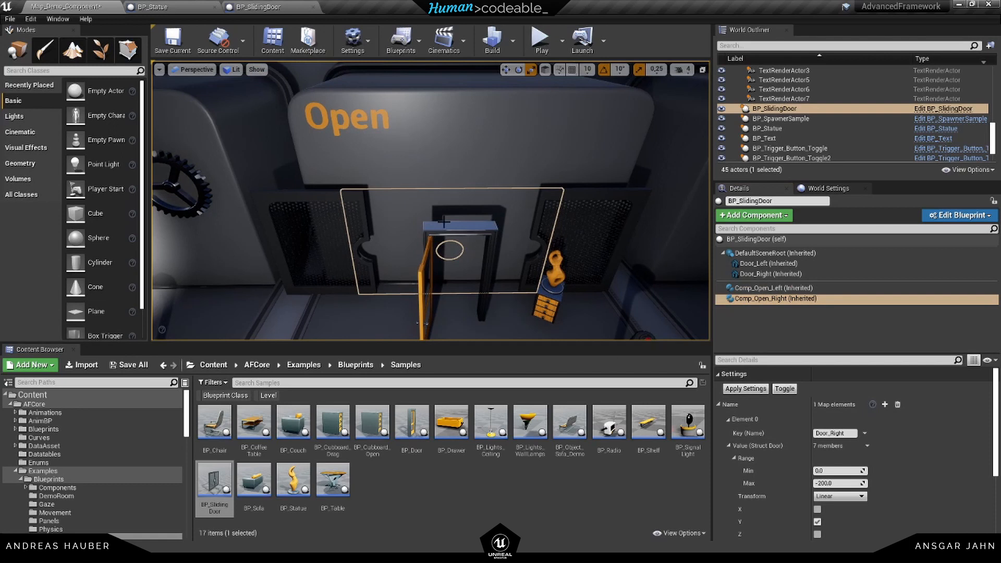
mouse_move(774, 314)
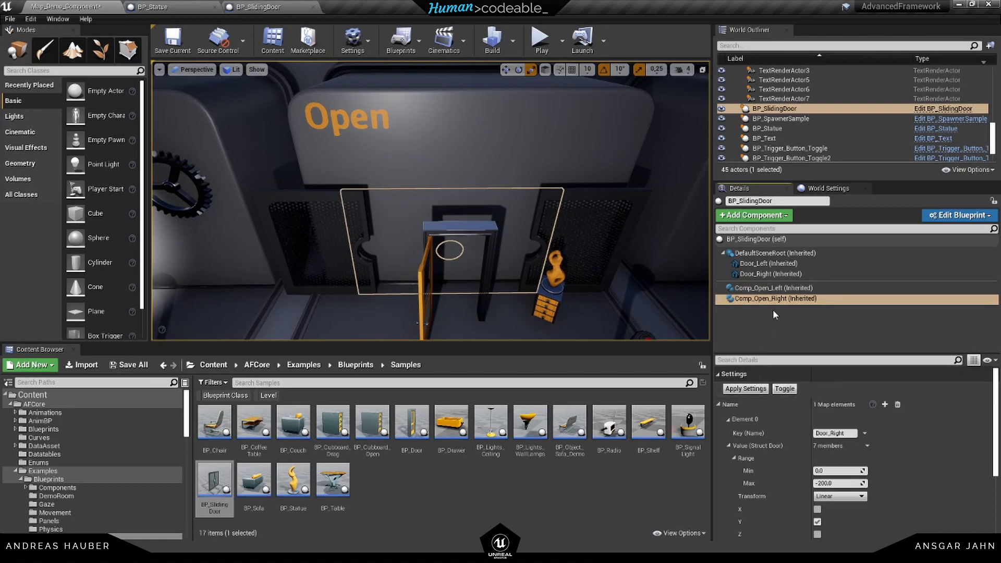
left_click(773, 287)
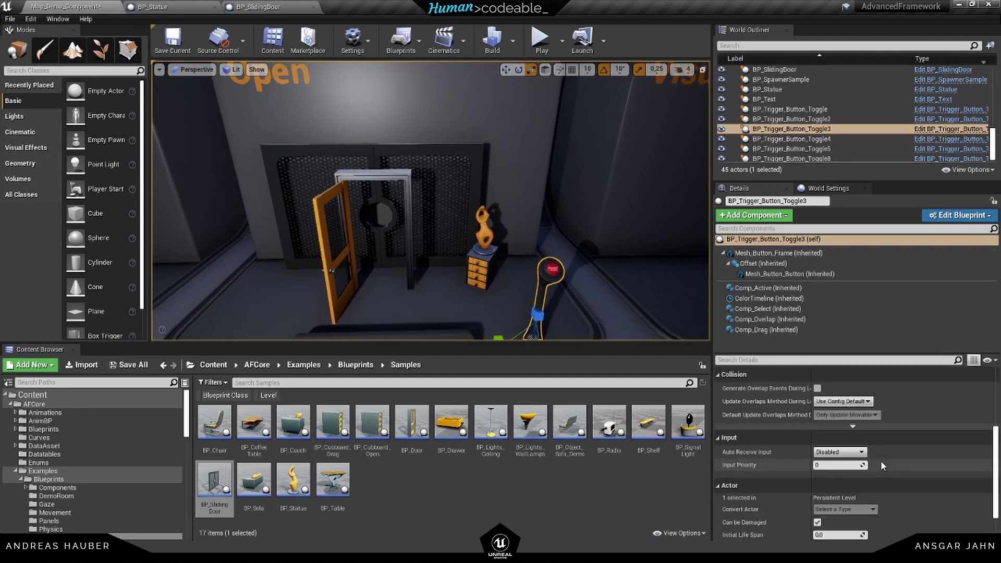
Add BP_SlidingDoor as a fourth ActorsToTrigger entry on the button's Comp_Drag
left_click(765, 330)
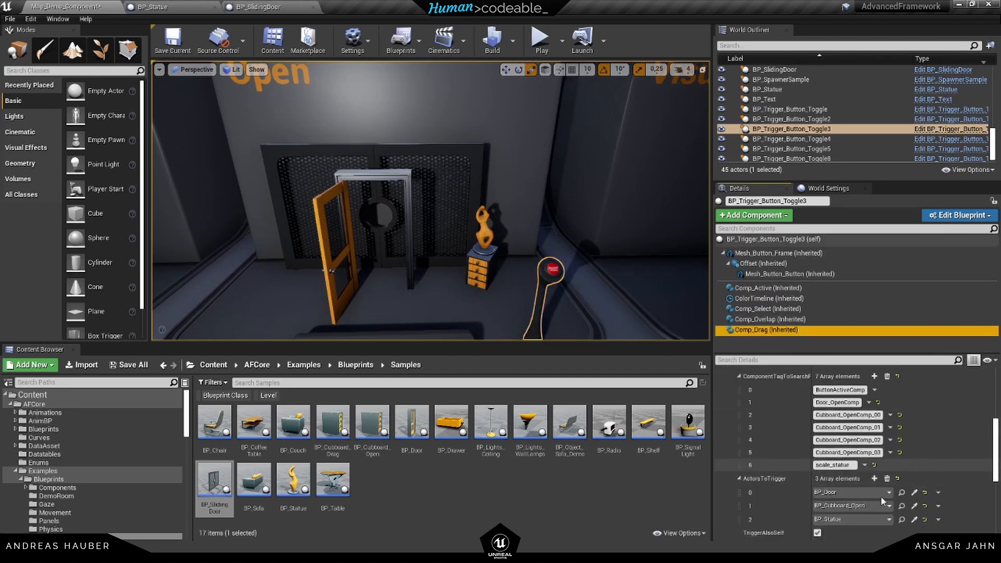
mouse_move(875, 478)
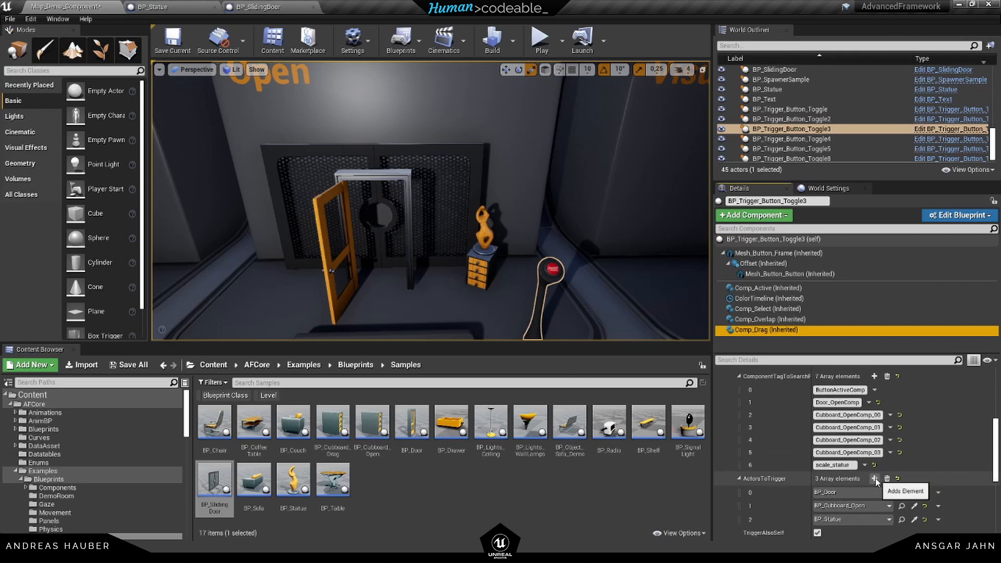
left_click(873, 478)
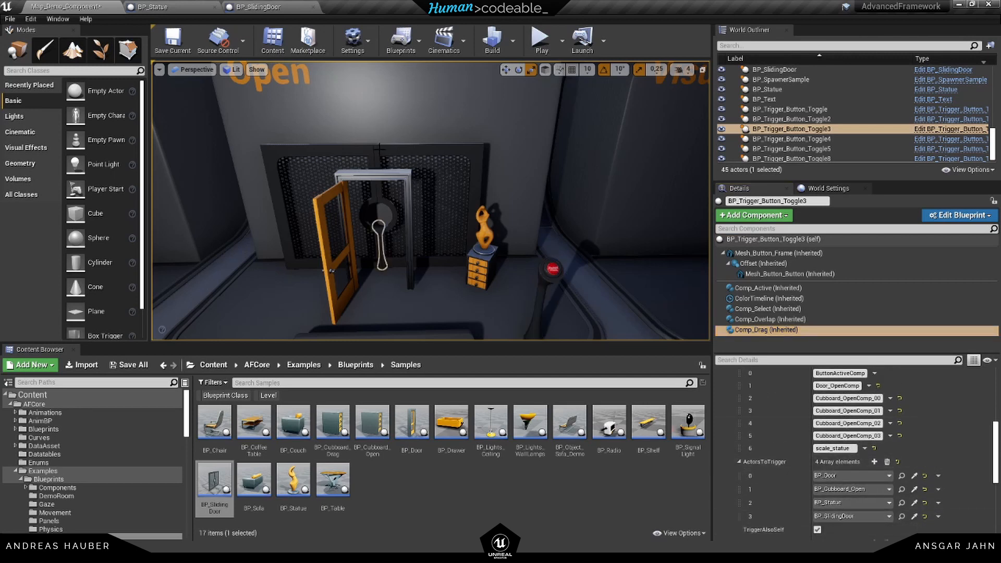
left_click(262, 6)
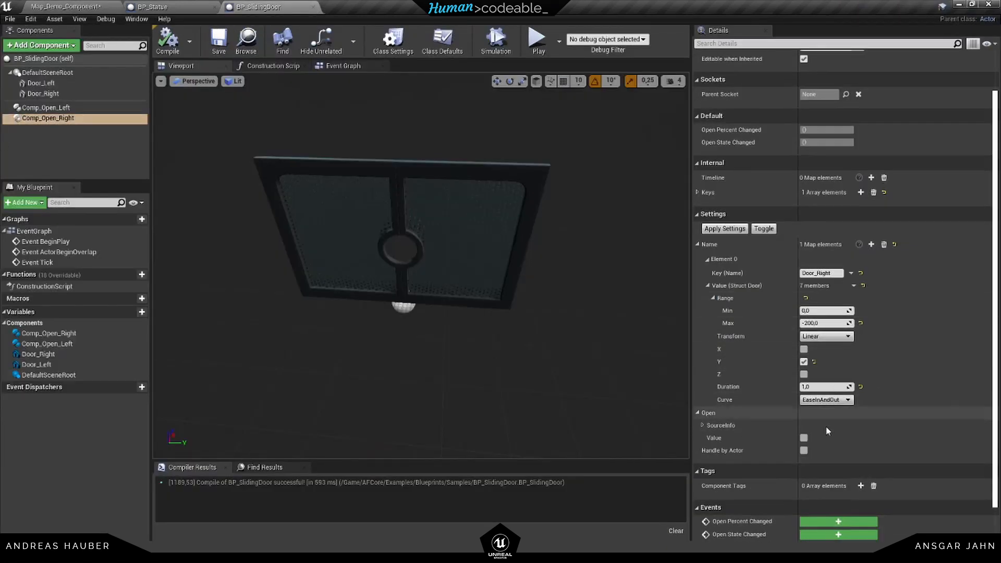
Tag Comp_Open_Left 'Slidingdoor_left' and Comp_Open_Right 'Slidingdoor_right', then recompile
left_click(45, 107)
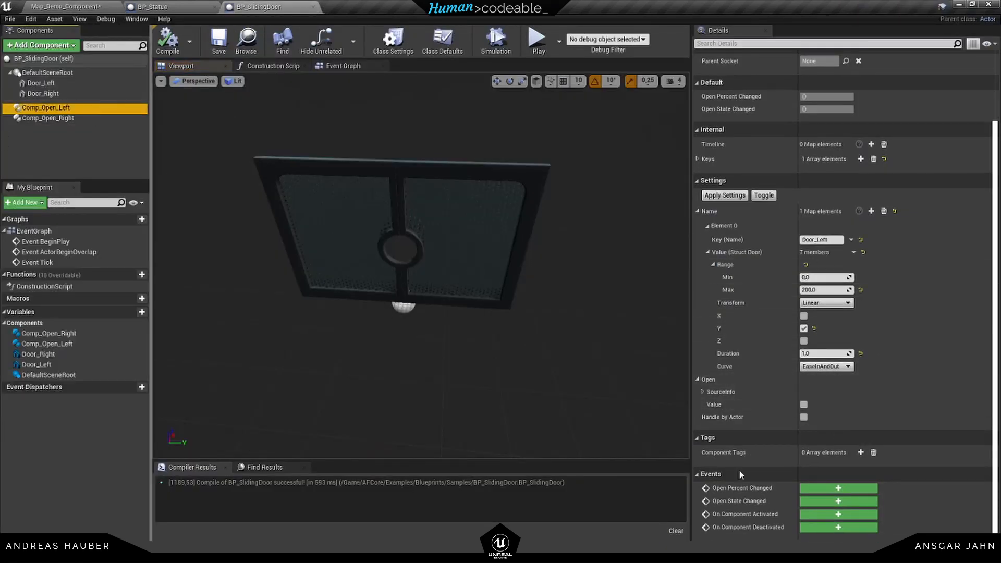
mouse_move(46, 107)
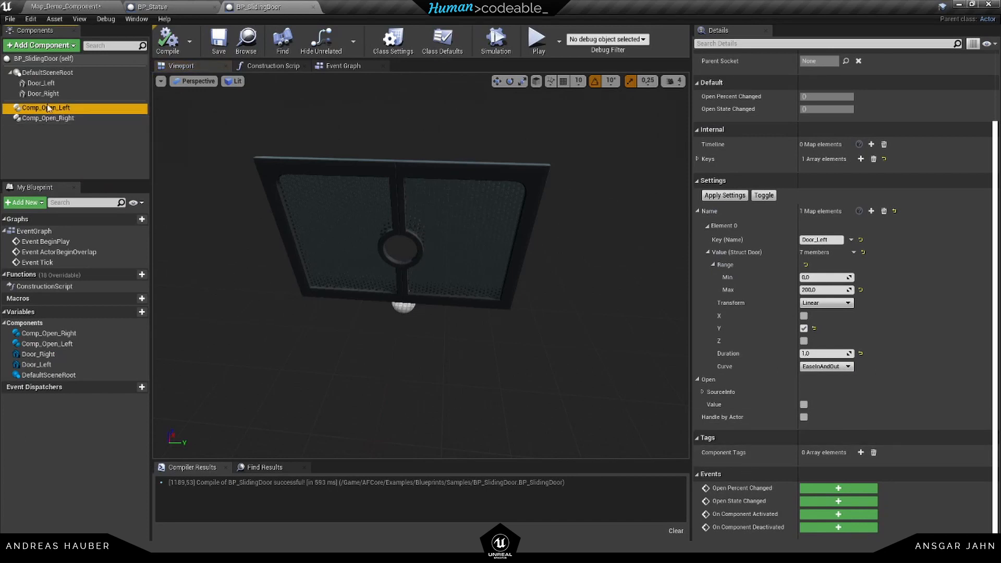
mouse_move(45, 108)
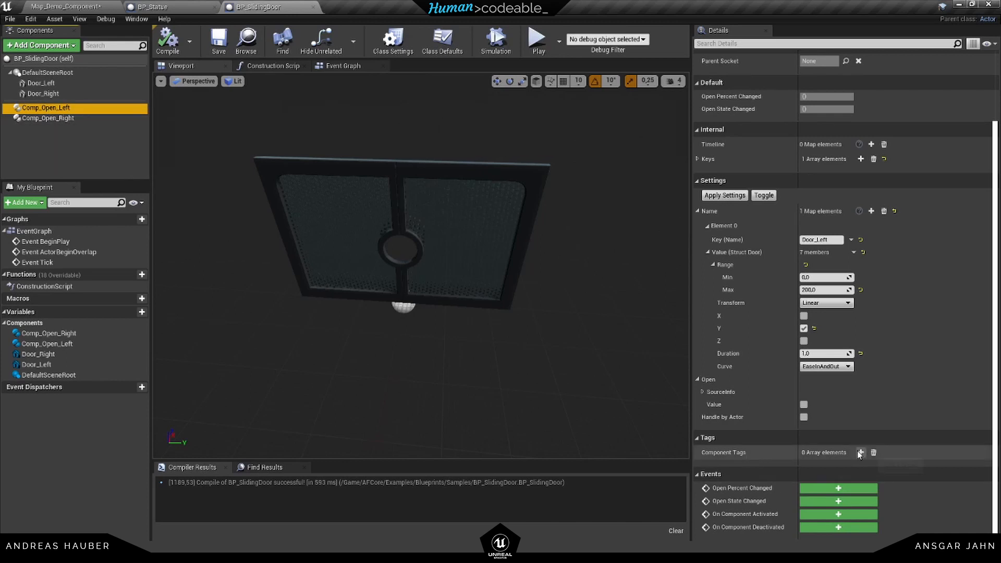
left_click(861, 452)
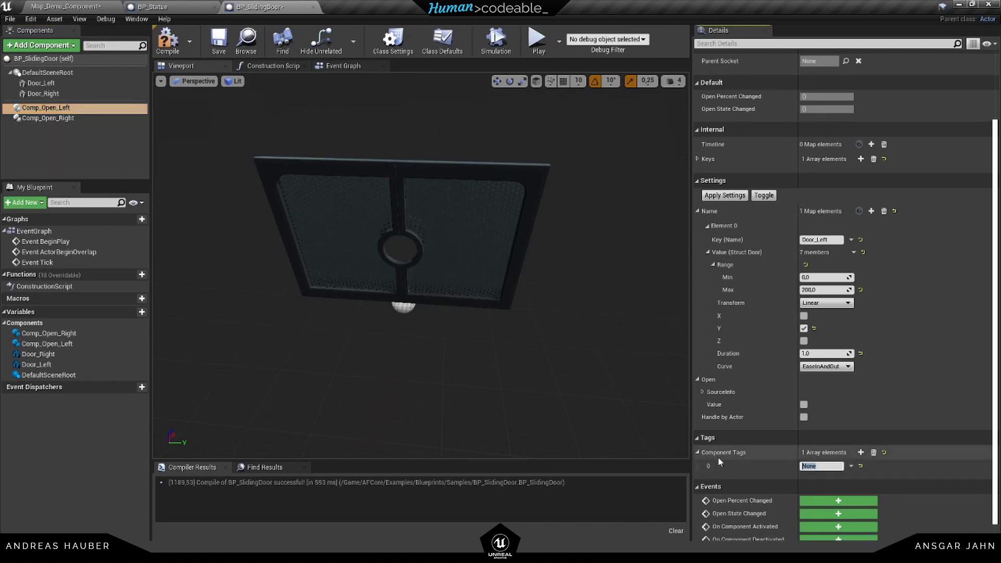
type("Slidingdoor_left")
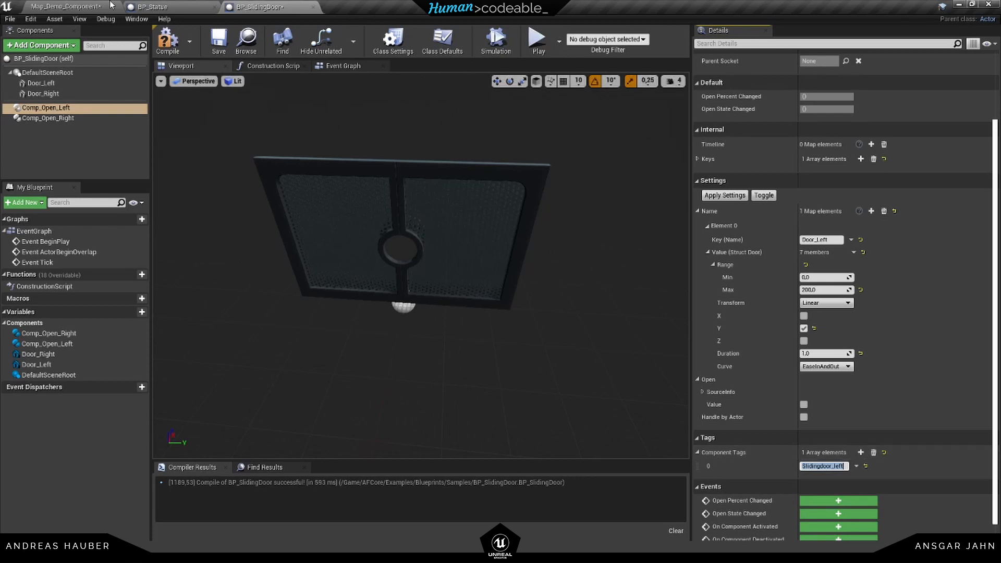
left_click(47, 118)
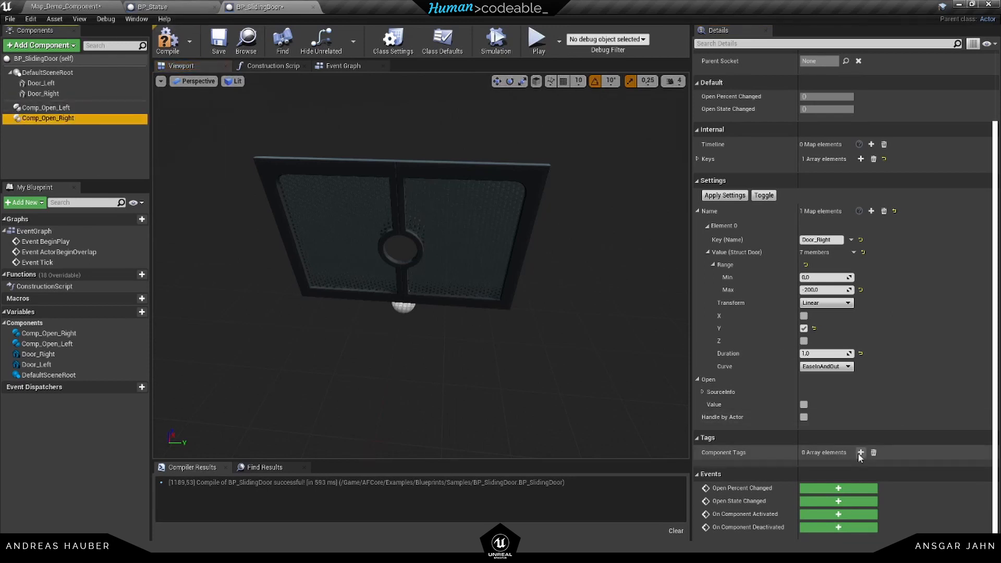
left_click(861, 452)
type("Slidingdoor_right")
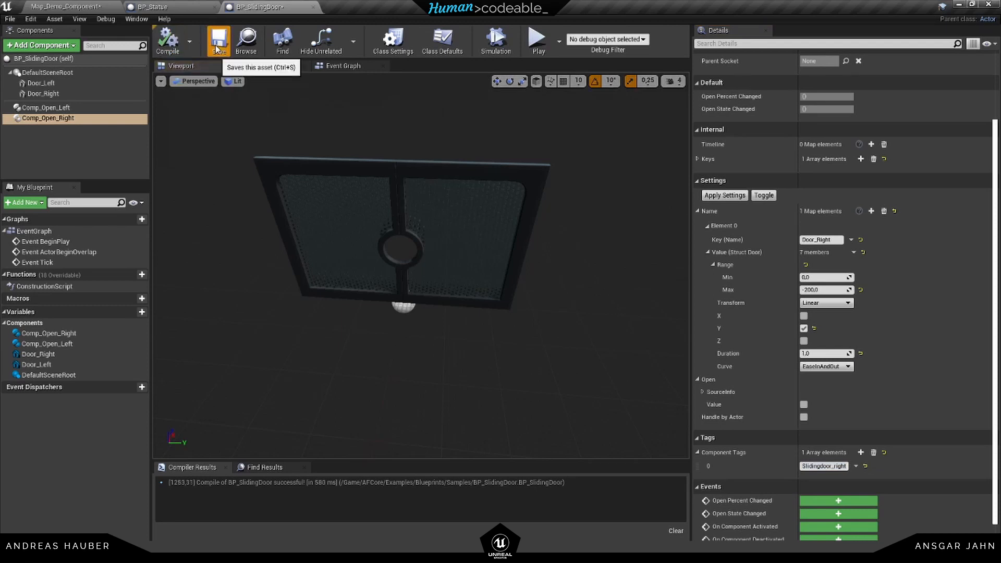
Save, add Slidingdoor_left and Slidingdoor_right to Comp_Drag's search tags, and start play-testing
left_click(63, 6)
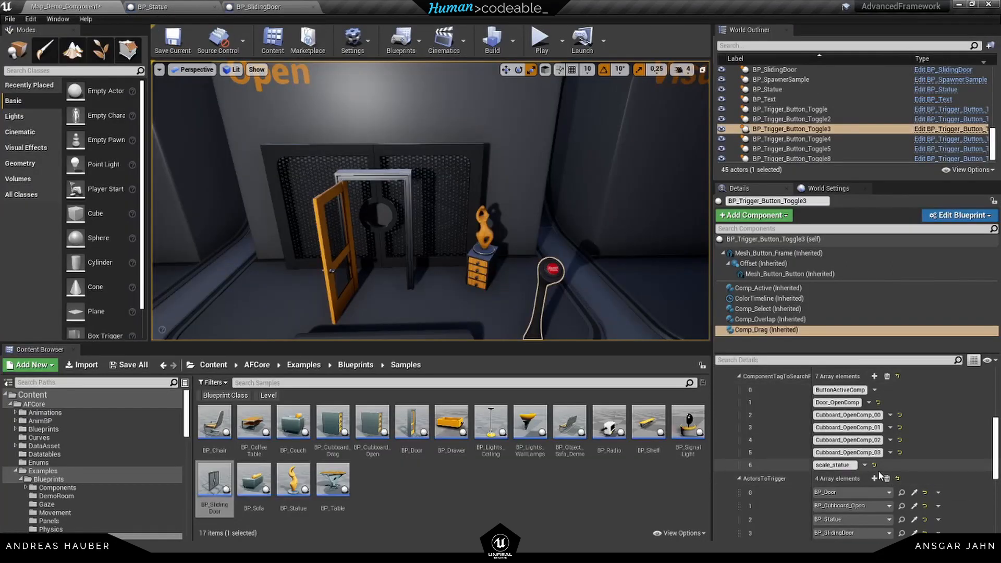
left_click(874, 376)
type("Slidingdoor_left")
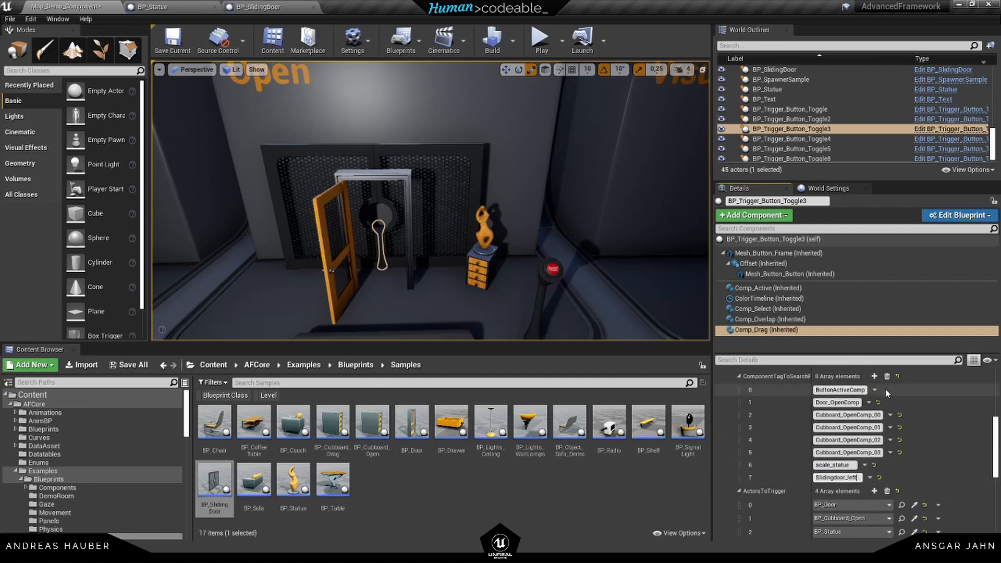
left_click(873, 376)
type("Slidingdoor_right")
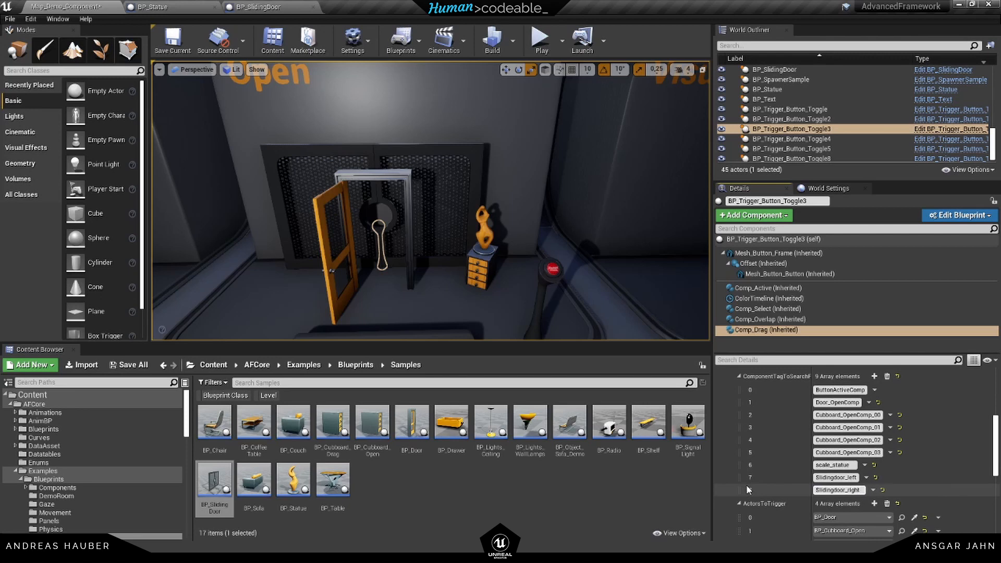
left_click(9, 19)
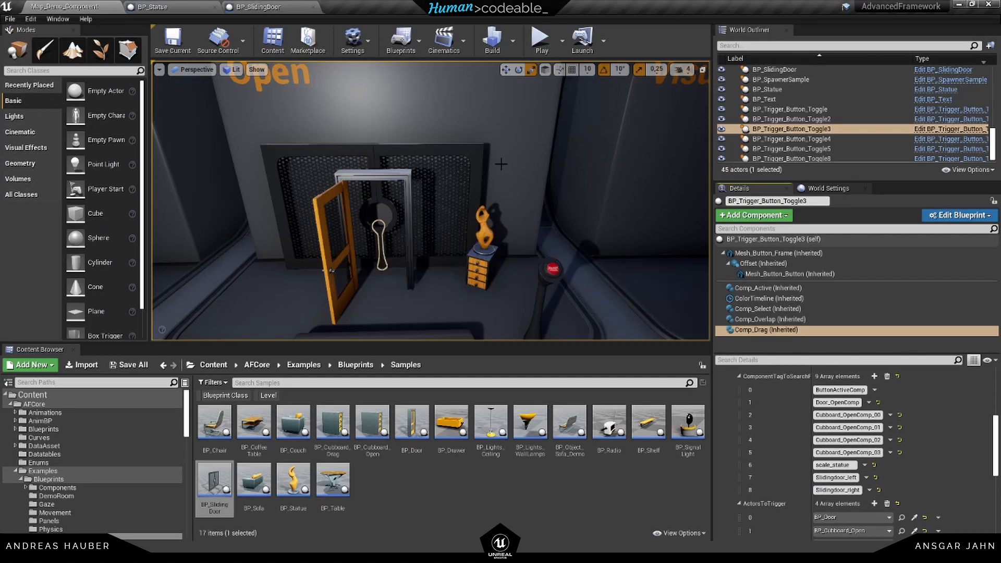
left_click(540, 37)
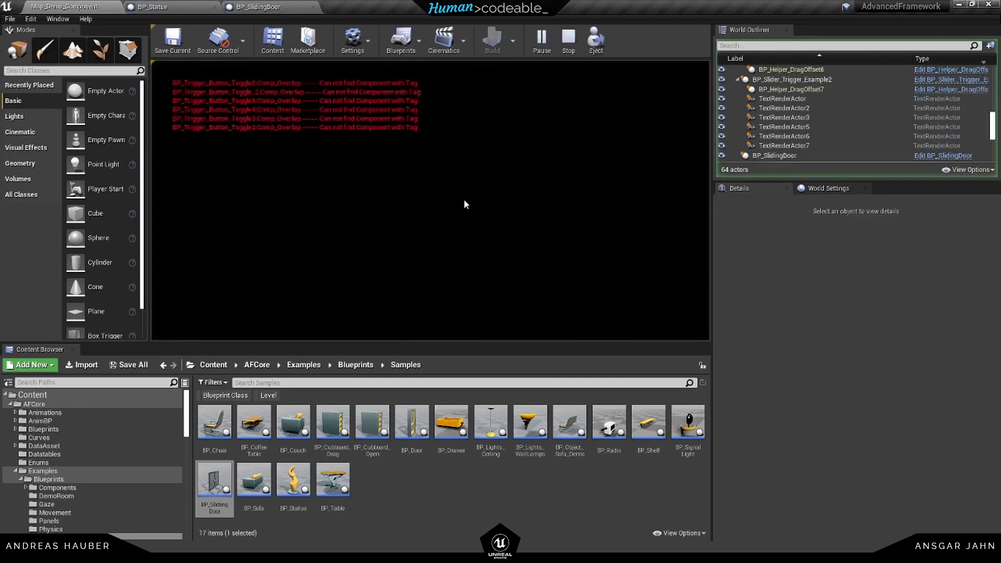
left_click(431, 201)
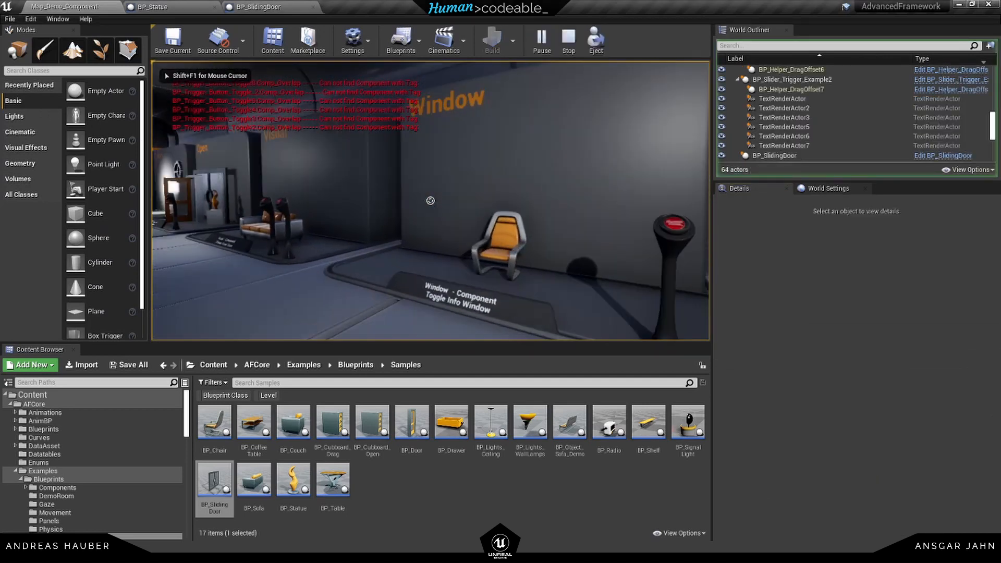